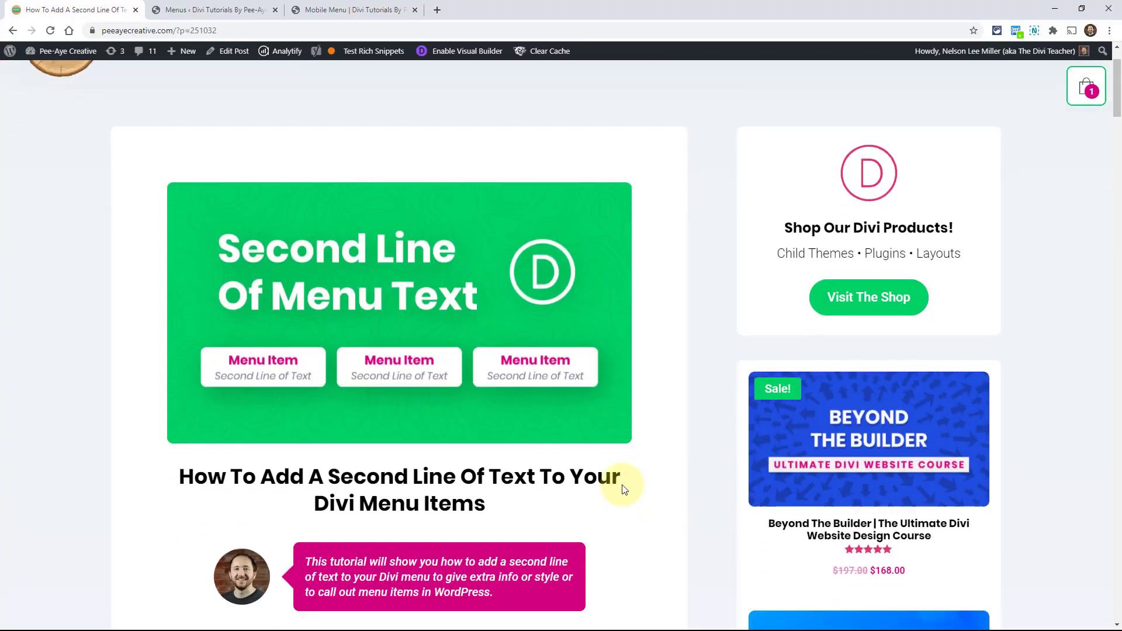
- Scroll through the tutorial to the 'Add A Second Line Of Custom Text Below The Menu Links' section
{"action": "scroll", "scroll_direction": "down", "scroll_amount": 3}
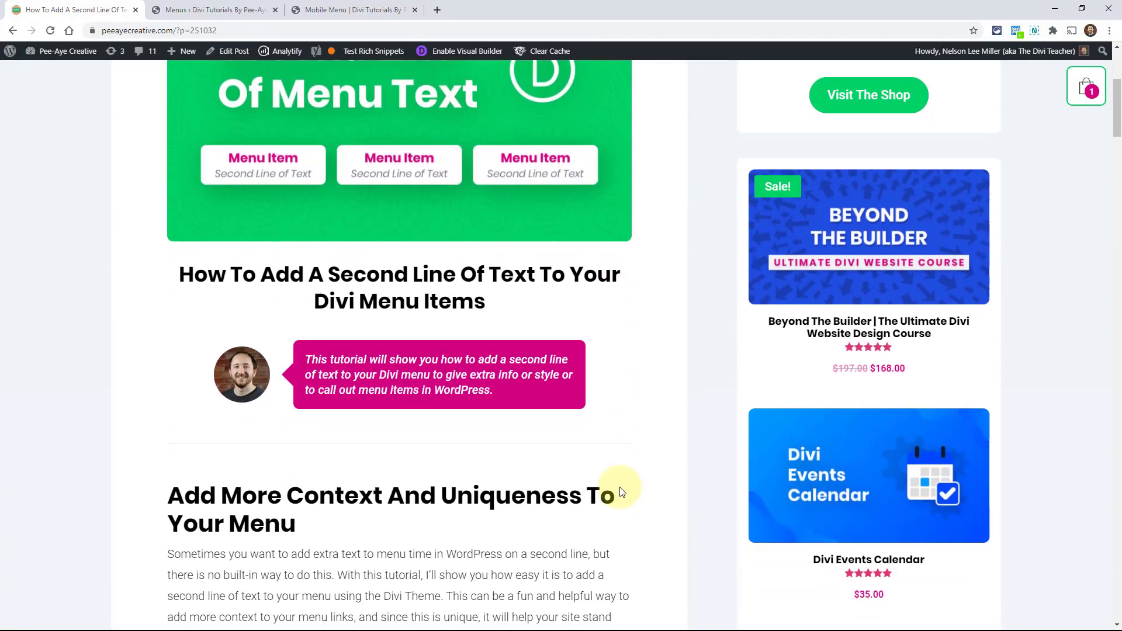
{"action": "scroll", "scroll_direction": "down", "scroll_amount": 3}
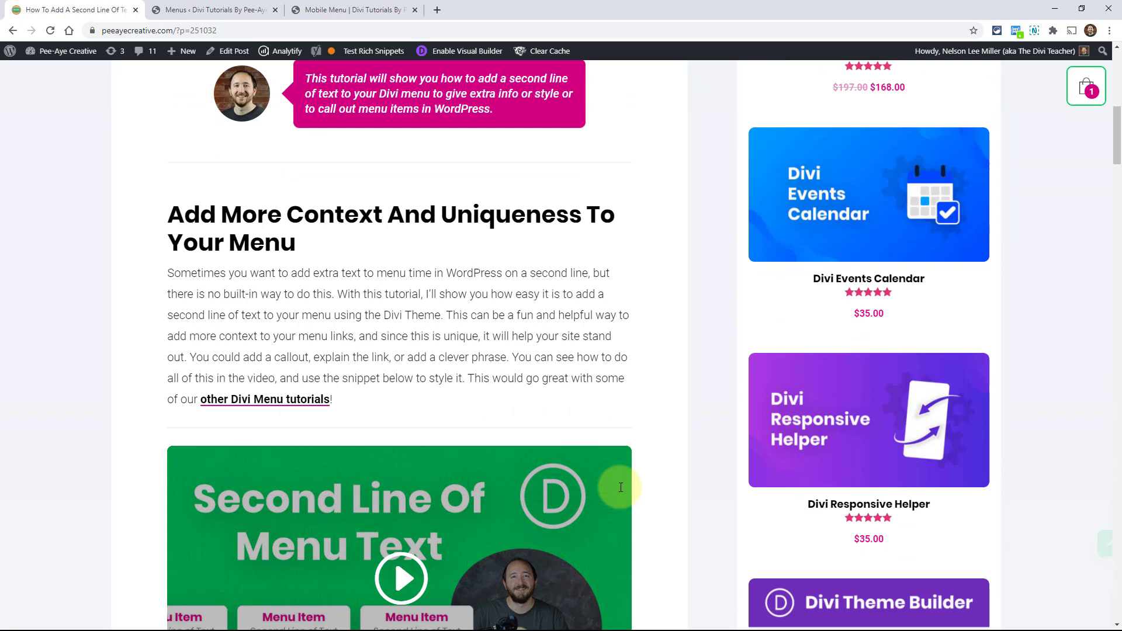
{"action": "mouse_move", "coordinate": [685, 378]}
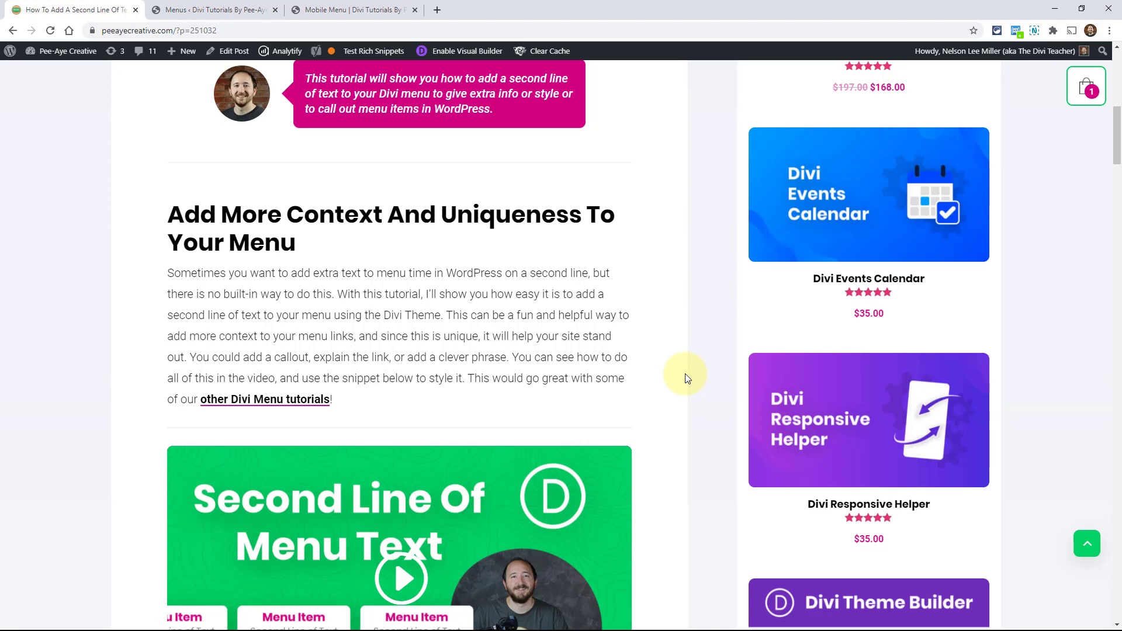
{"action": "mouse_move", "coordinate": [671, 395]}
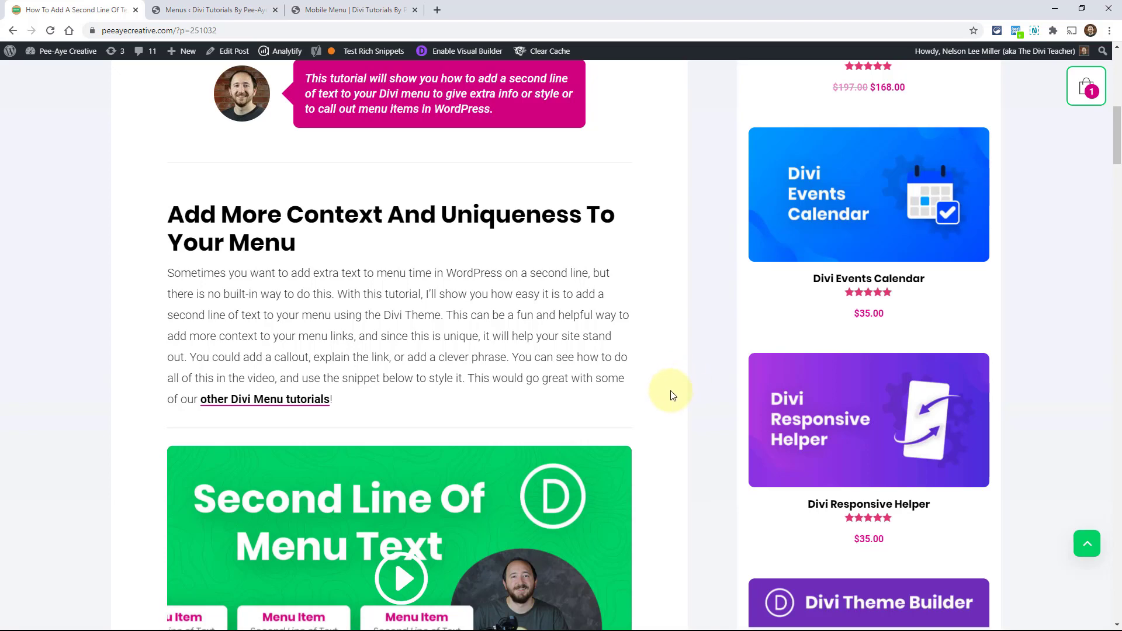
{"action": "scroll", "scroll_direction": "down", "scroll_amount": 3}
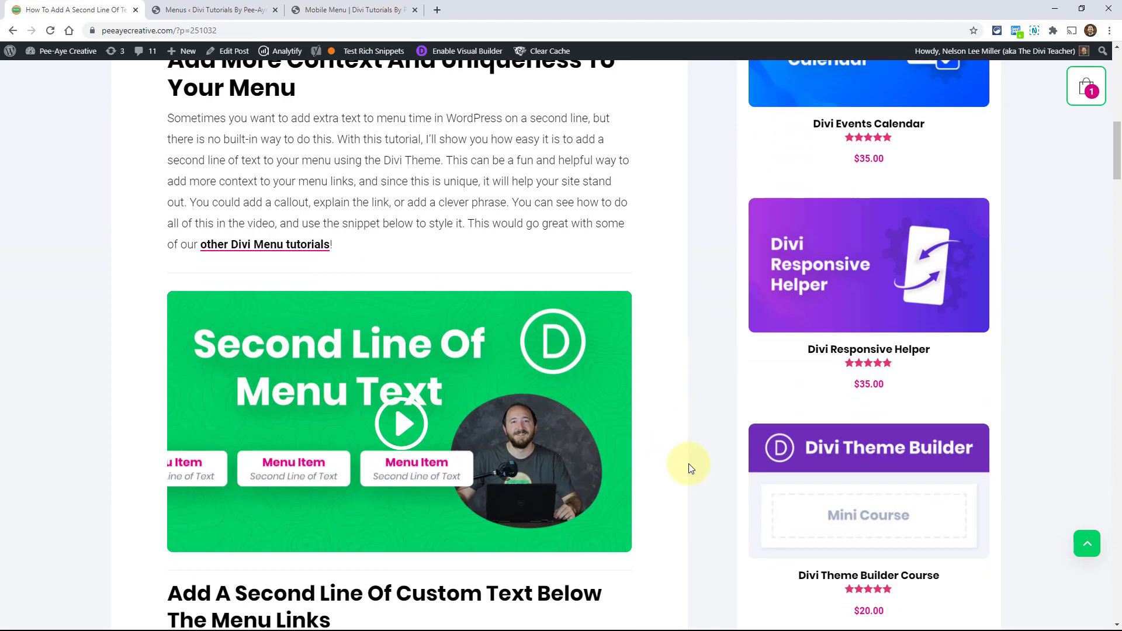
{"action": "scroll", "scroll_direction": "down", "scroll_amount": 3}
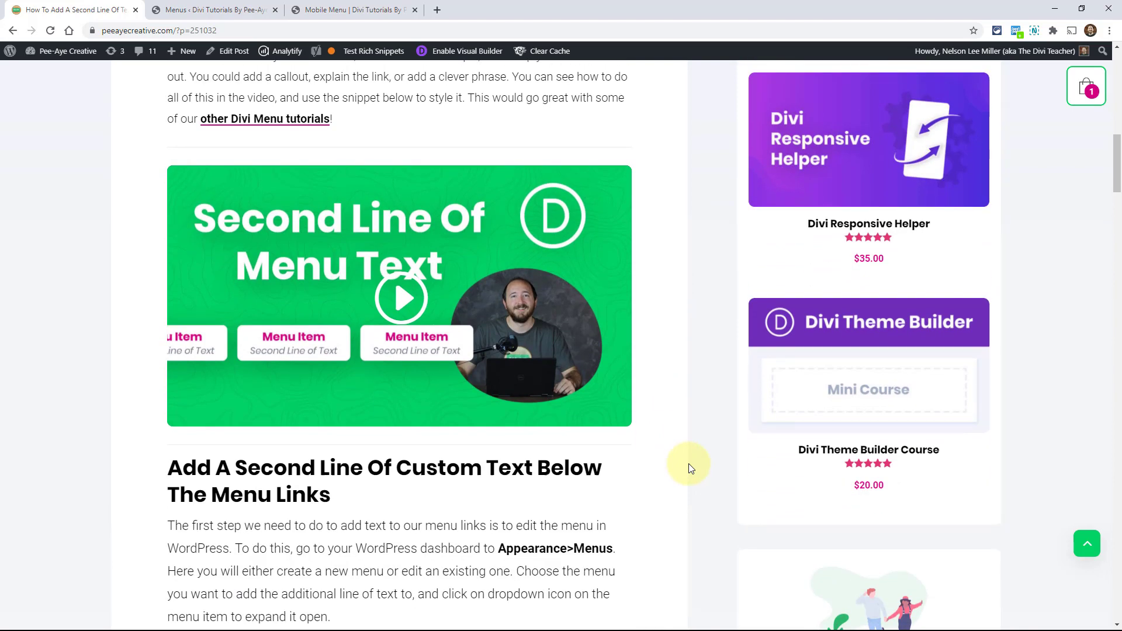
{"action": "scroll", "scroll_direction": "down", "scroll_amount": 3}
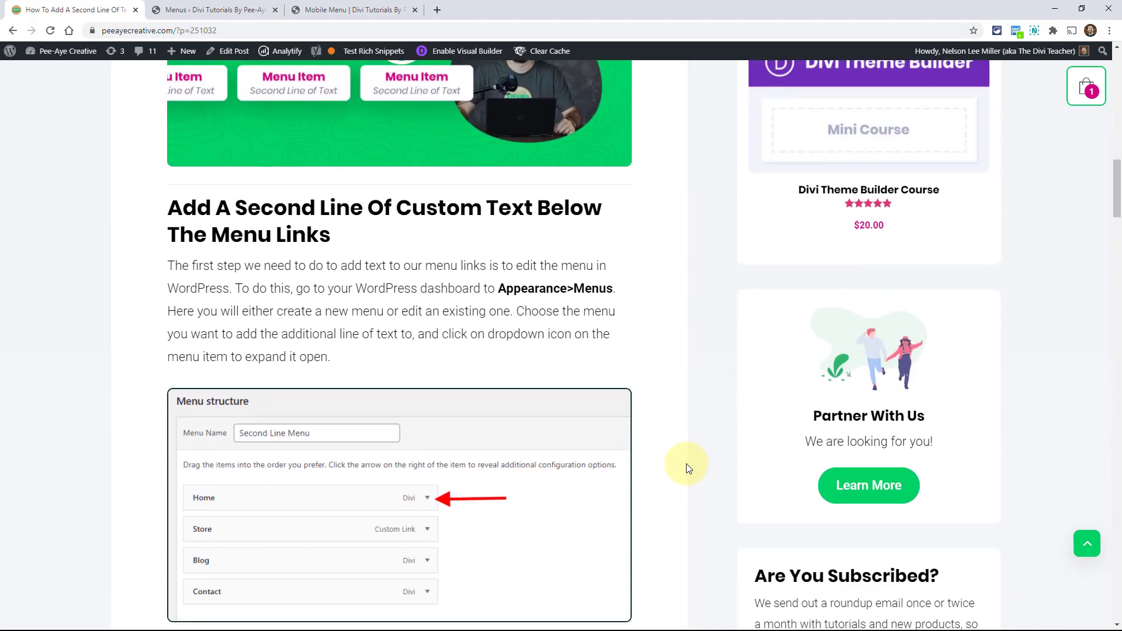
{"action": "scroll", "scroll_direction": "down", "scroll_amount": 3}
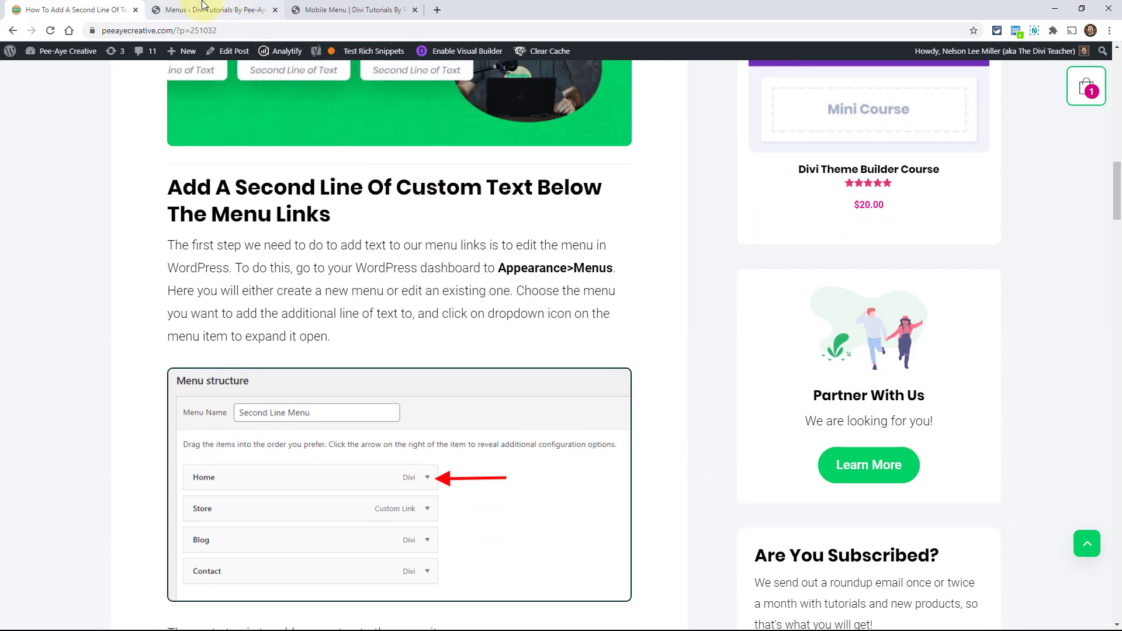
- Switch to the WordPress Menus tab showing the Second Line Menu with Home, Store, Blog and Contact
{"action": "left_click", "coordinate": [211, 9]}
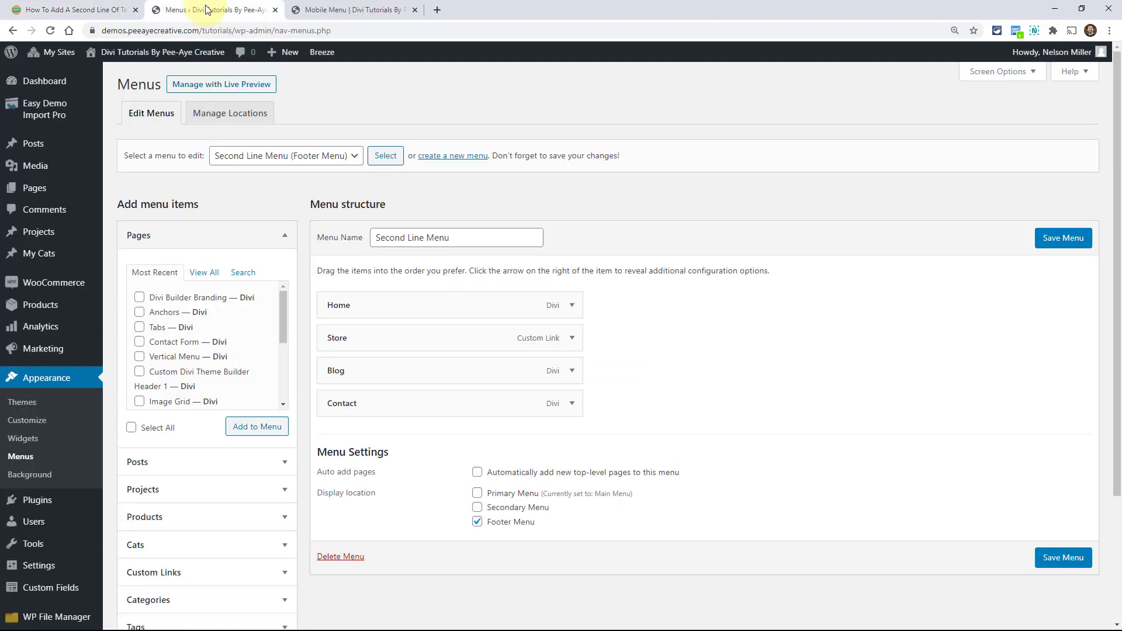
{"action": "mouse_move", "coordinate": [358, 85]}
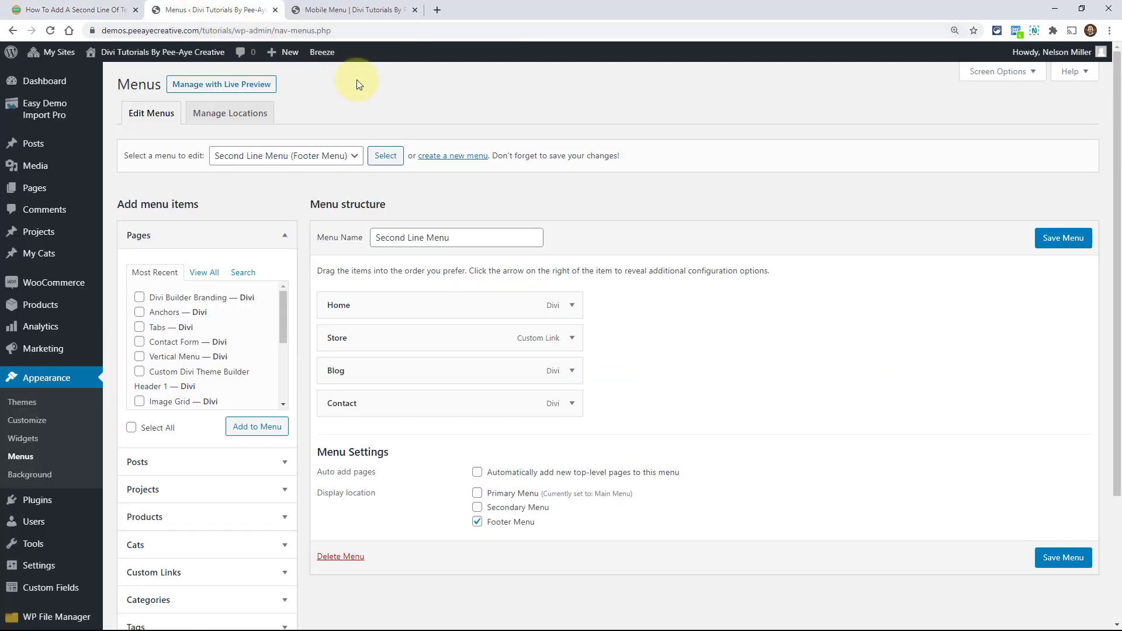
{"action": "mouse_move", "coordinate": [529, 218]}
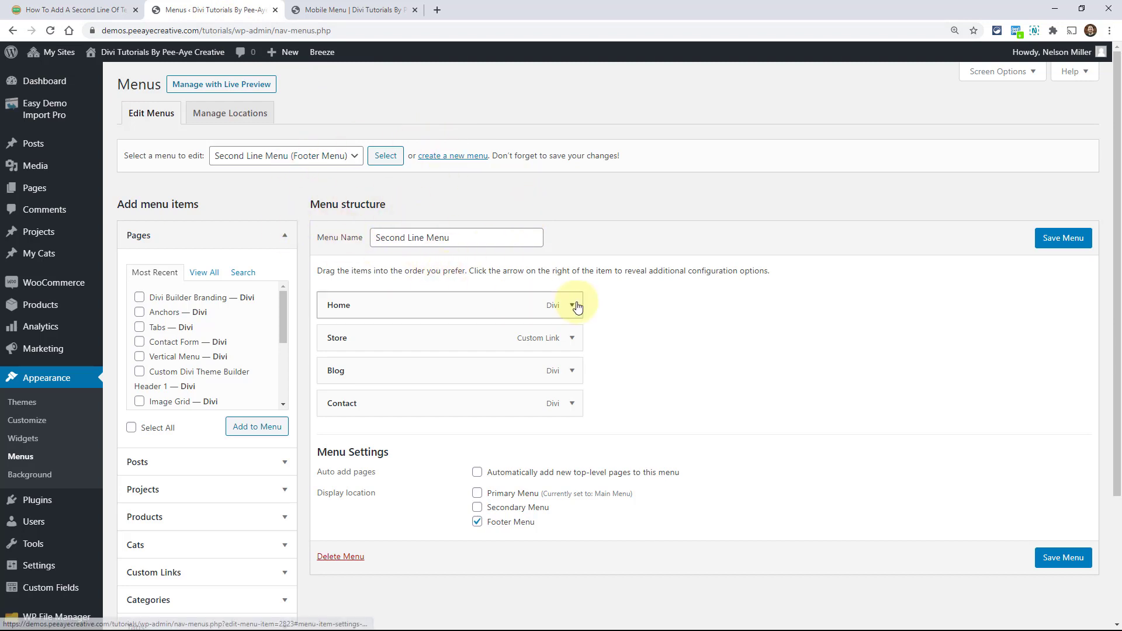
{"action": "mouse_move", "coordinate": [542, 315]}
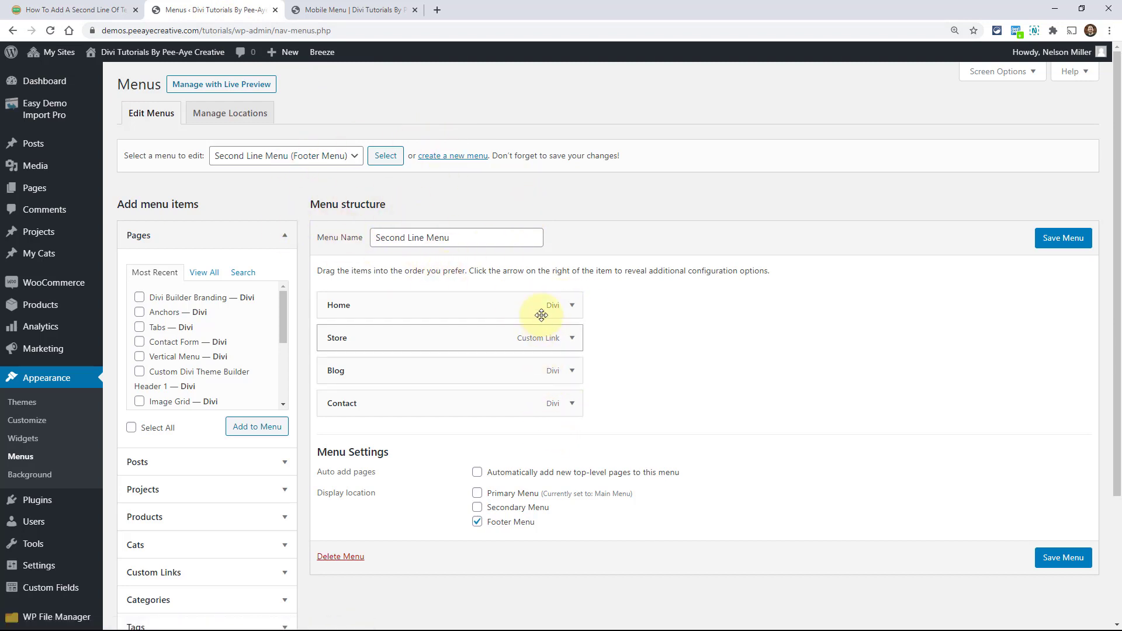
{"action": "mouse_move", "coordinate": [351, 341]}
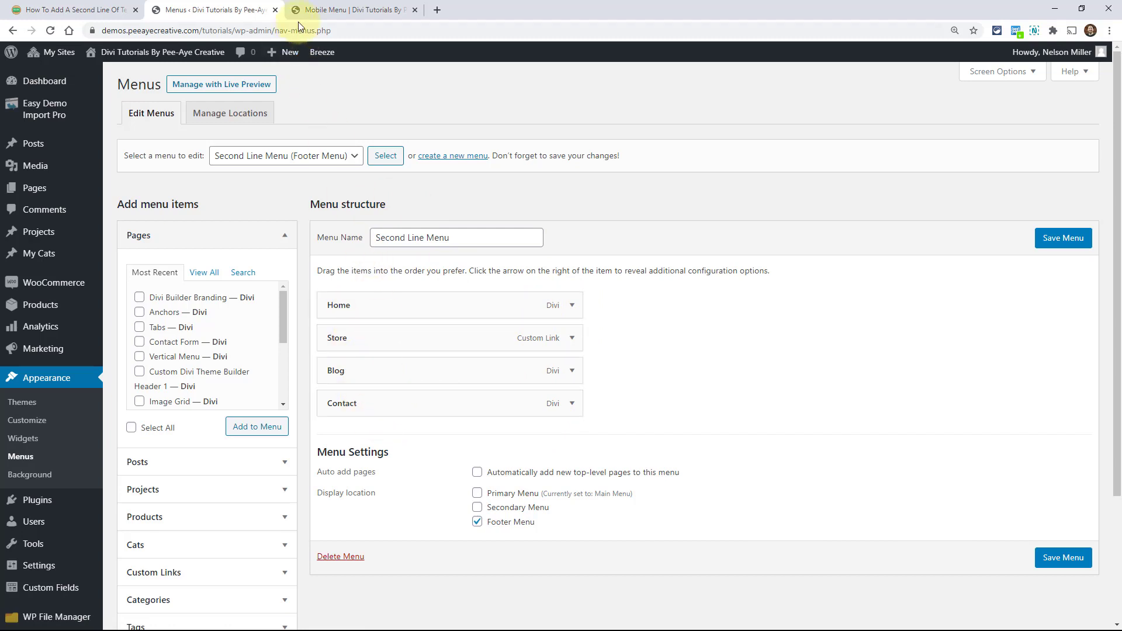
- Switch to the Divi demo page and scroll to its footer menu with Home, Store, Blog and Contact
{"action": "left_click", "coordinate": [351, 9]}
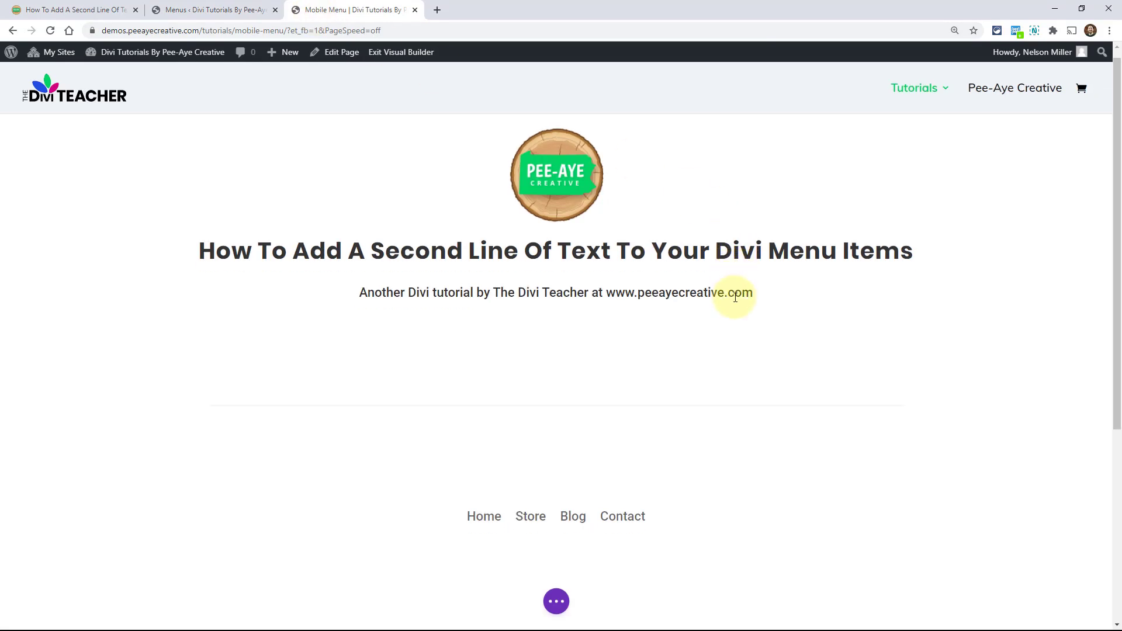
{"action": "scroll", "scroll_direction": "down", "scroll_amount": 3}
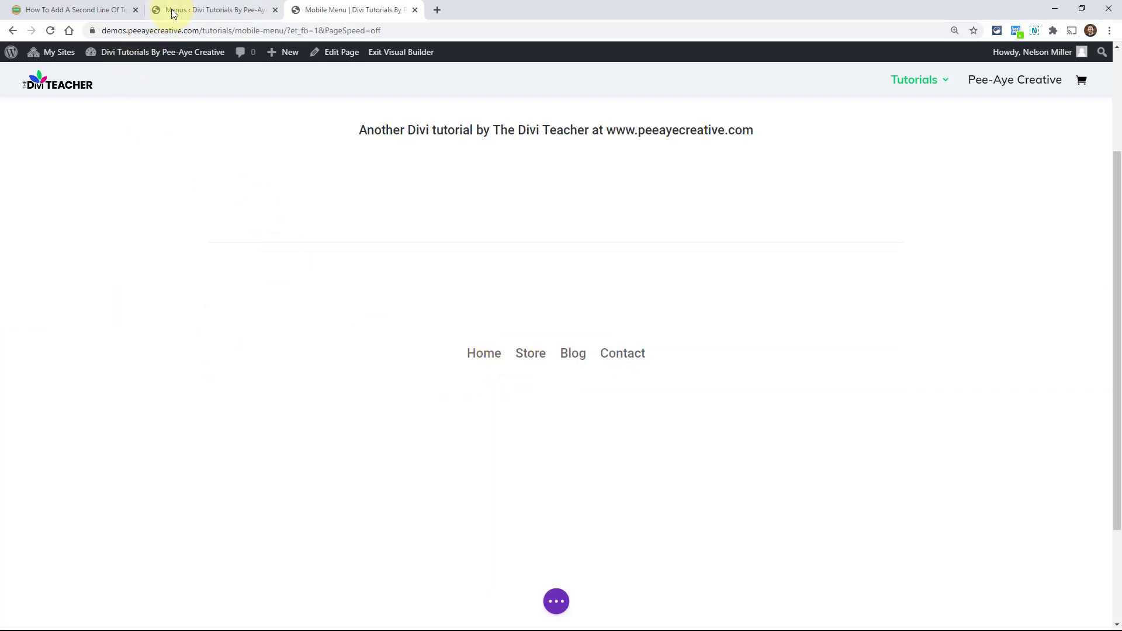
- Return to the tutorial tab and read down to the span-tag step for menu items
{"action": "left_click", "coordinate": [72, 9]}
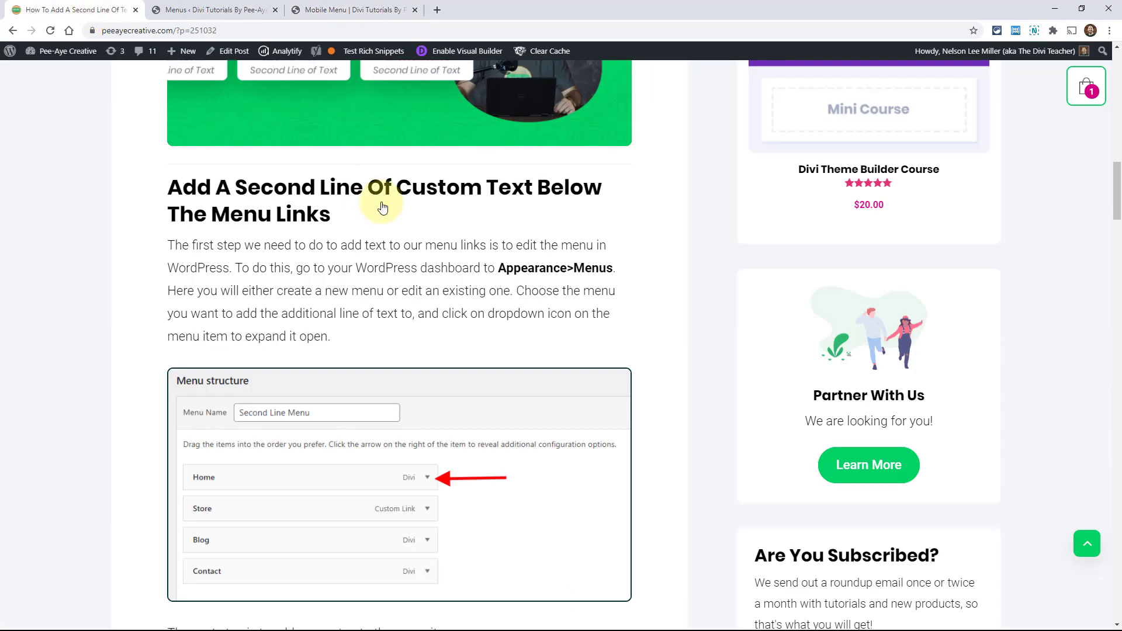
{"action": "mouse_move", "coordinate": [440, 267]}
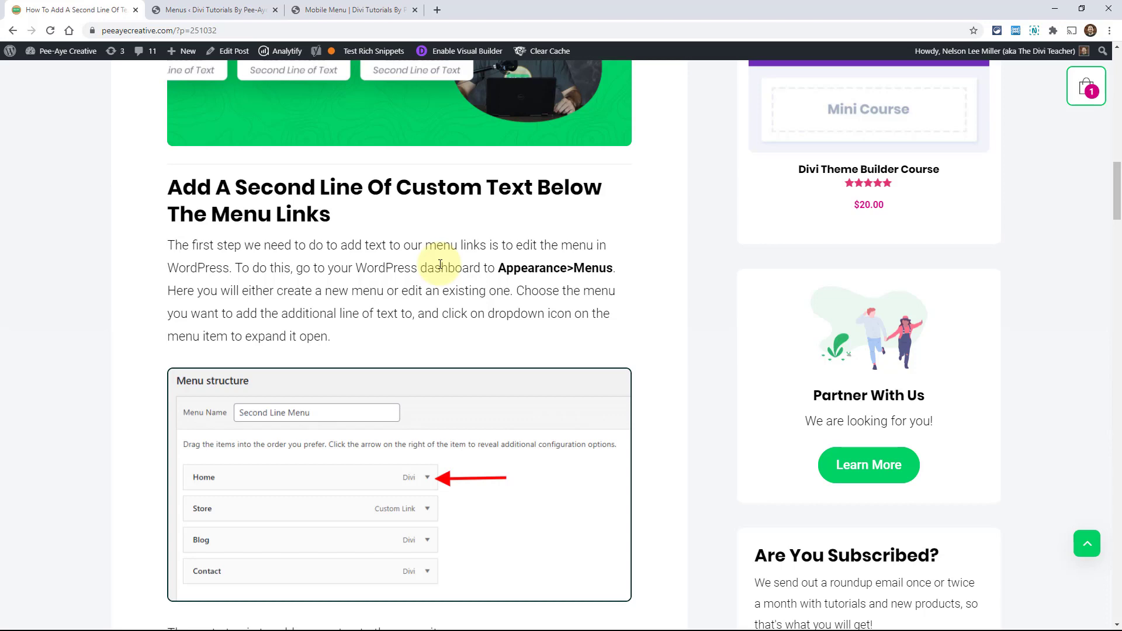
{"action": "scroll", "scroll_direction": "down", "scroll_amount": 3}
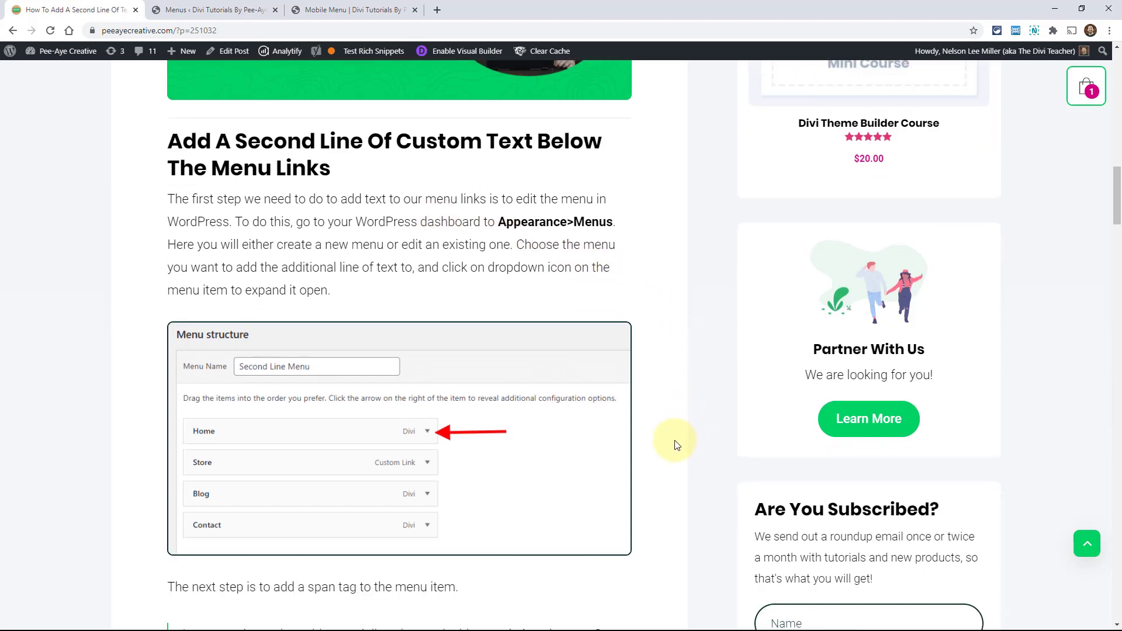
{"action": "scroll", "scroll_direction": "down", "scroll_amount": 3}
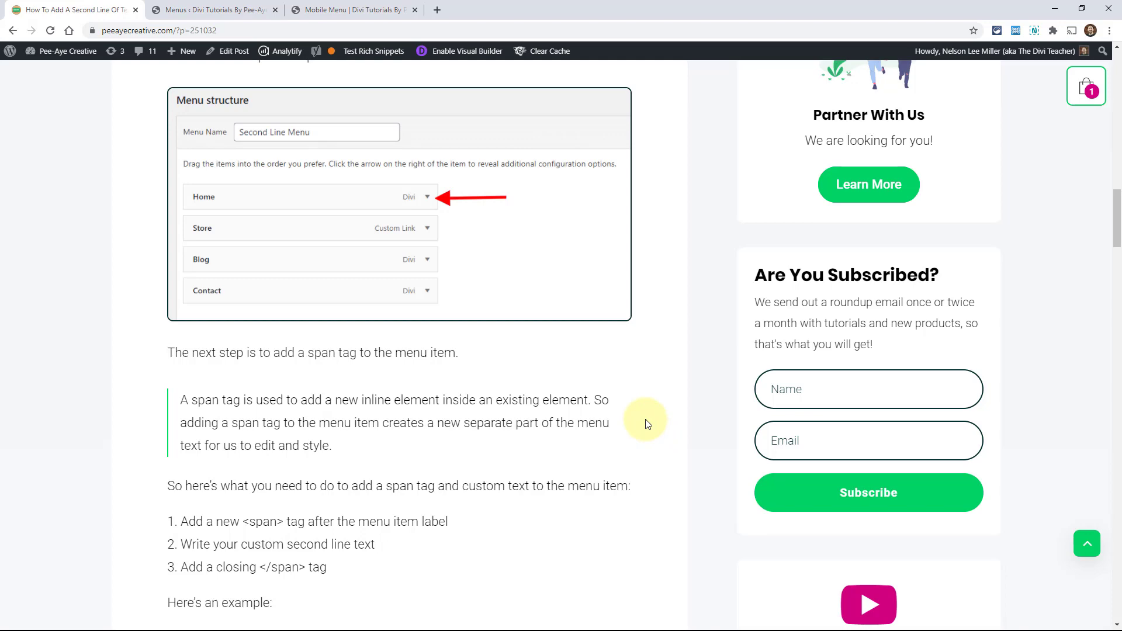
{"action": "scroll", "scroll_direction": "up", "scroll_amount": 3}
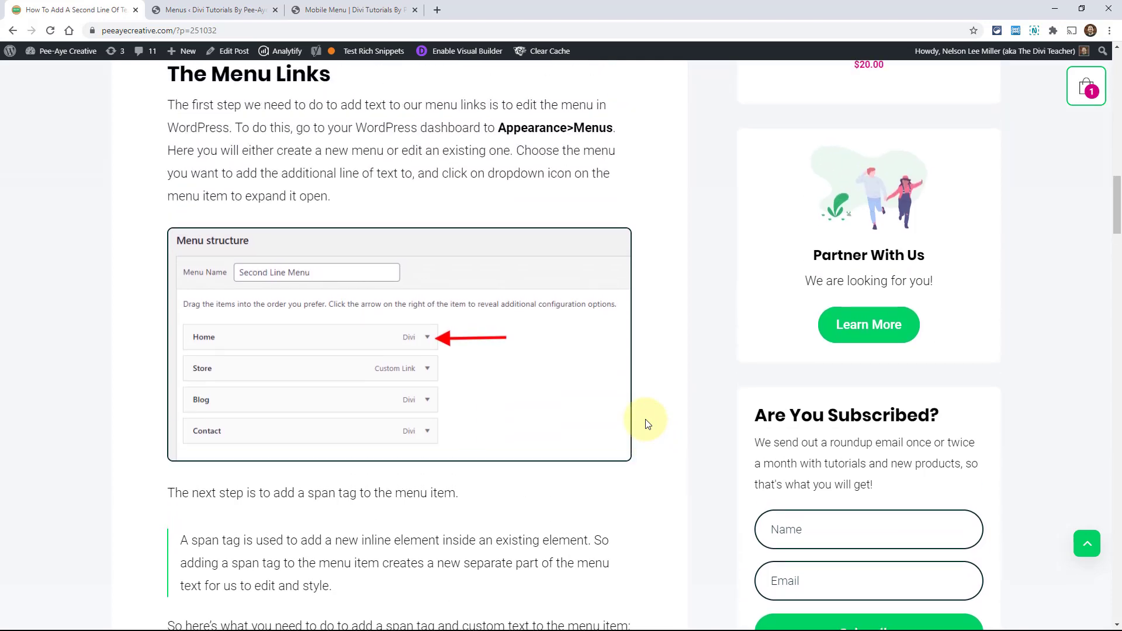
- Back in WordPress Menus, expand the Home item to reveal its navigation label field
{"action": "left_click", "coordinate": [212, 9]}
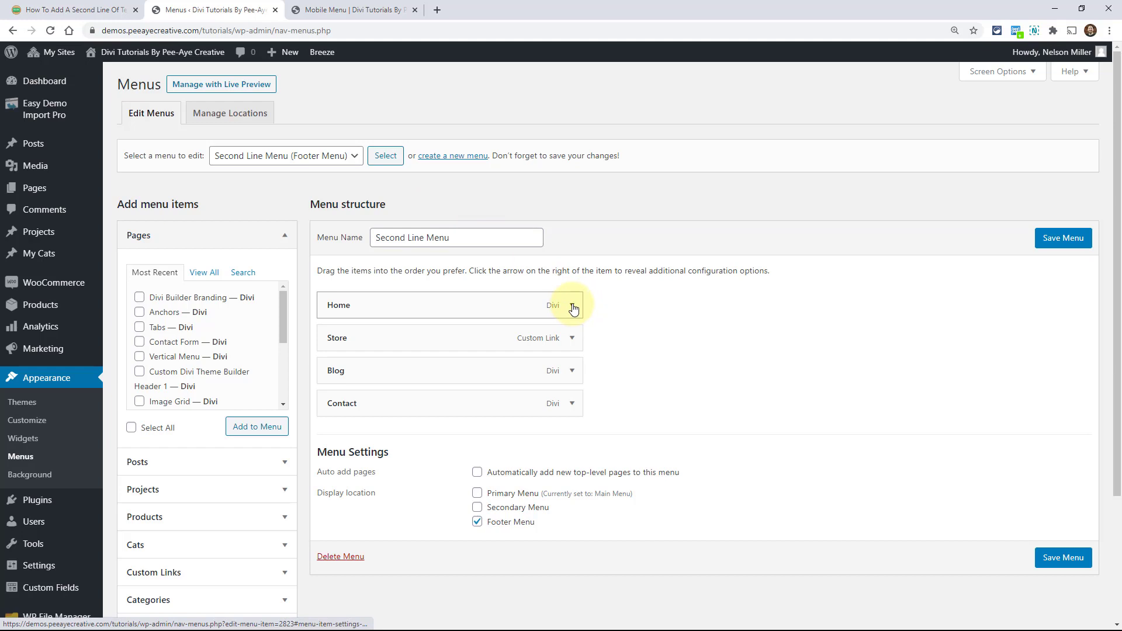
{"action": "left_click", "coordinate": [572, 305]}
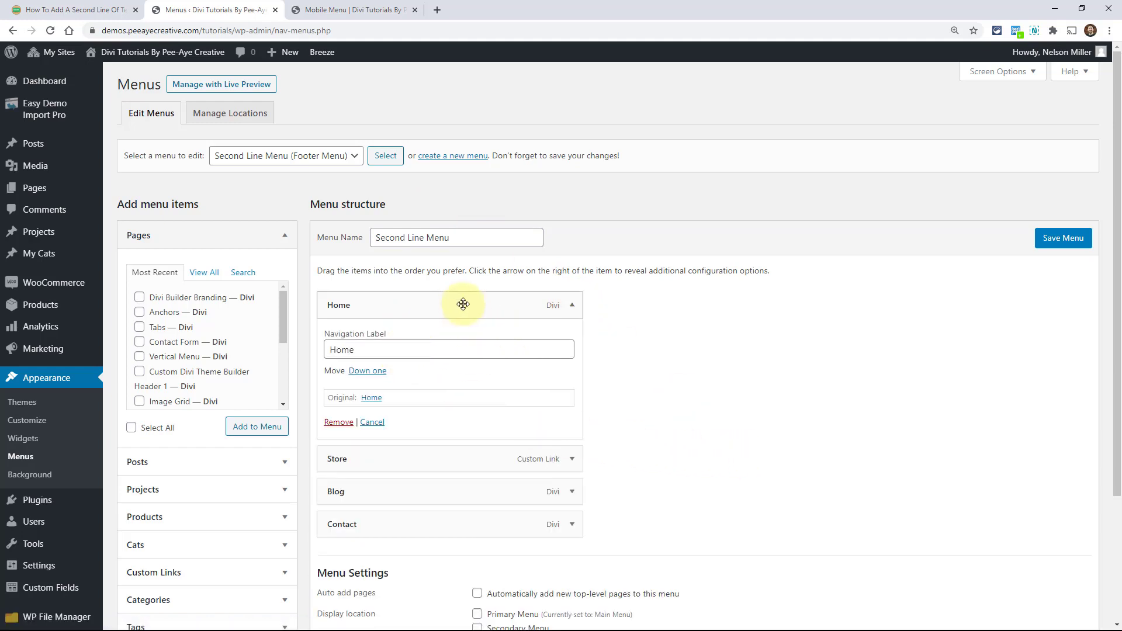
{"action": "mouse_move", "coordinate": [484, 236]}
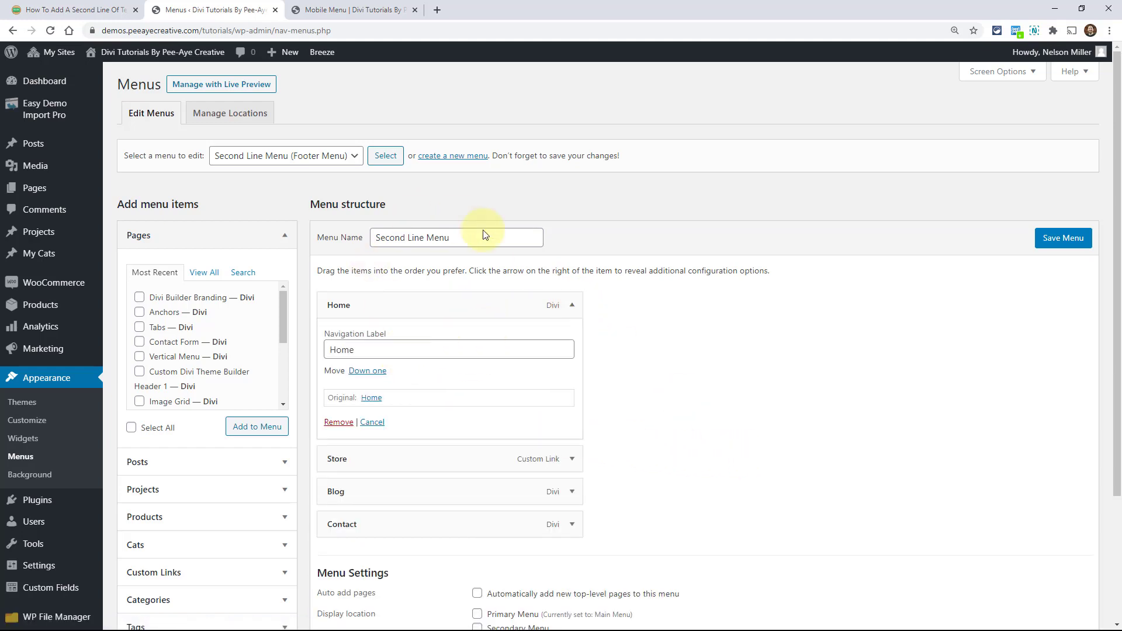
{"action": "mouse_move", "coordinate": [511, 377]}
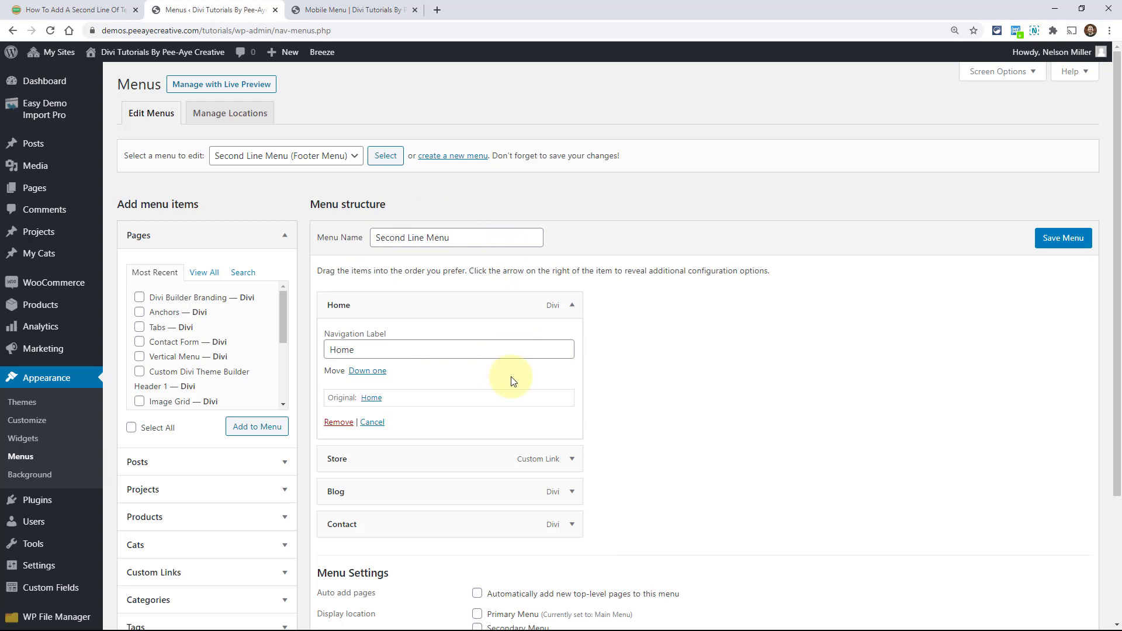
{"action": "mouse_move", "coordinate": [280, 155]}
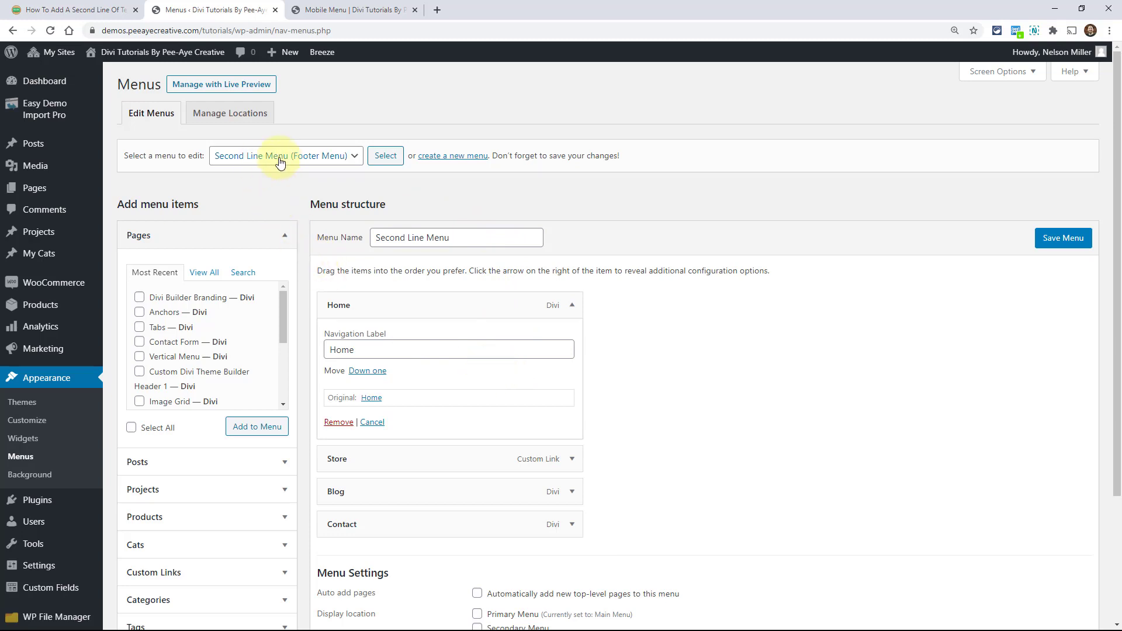
{"action": "mouse_move", "coordinate": [522, 315]}
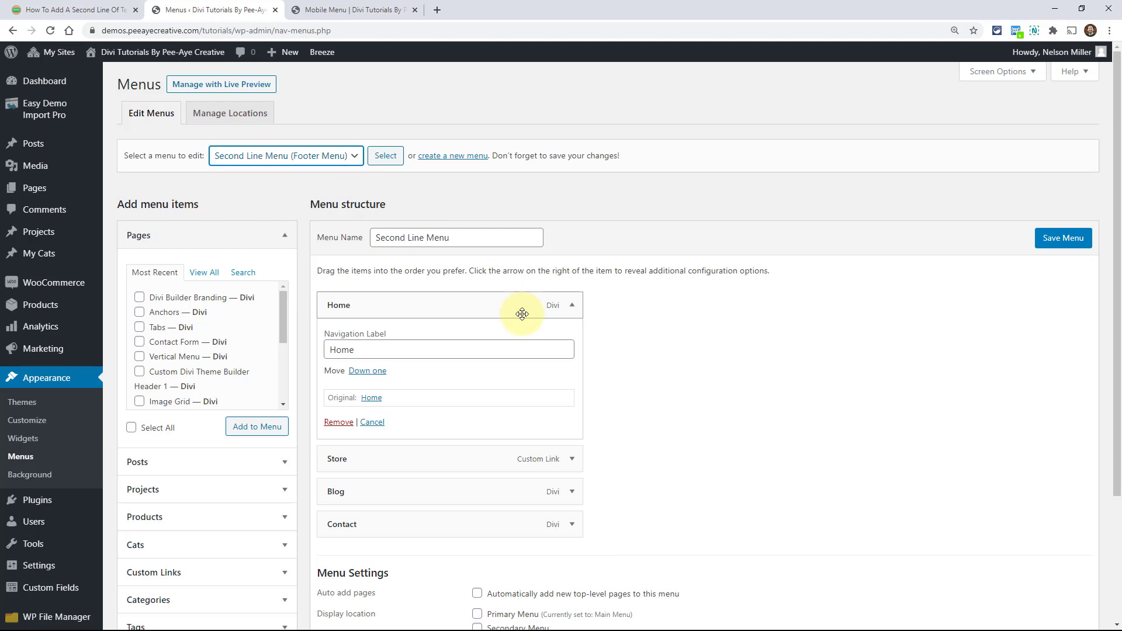
{"action": "mouse_move", "coordinate": [401, 421]}
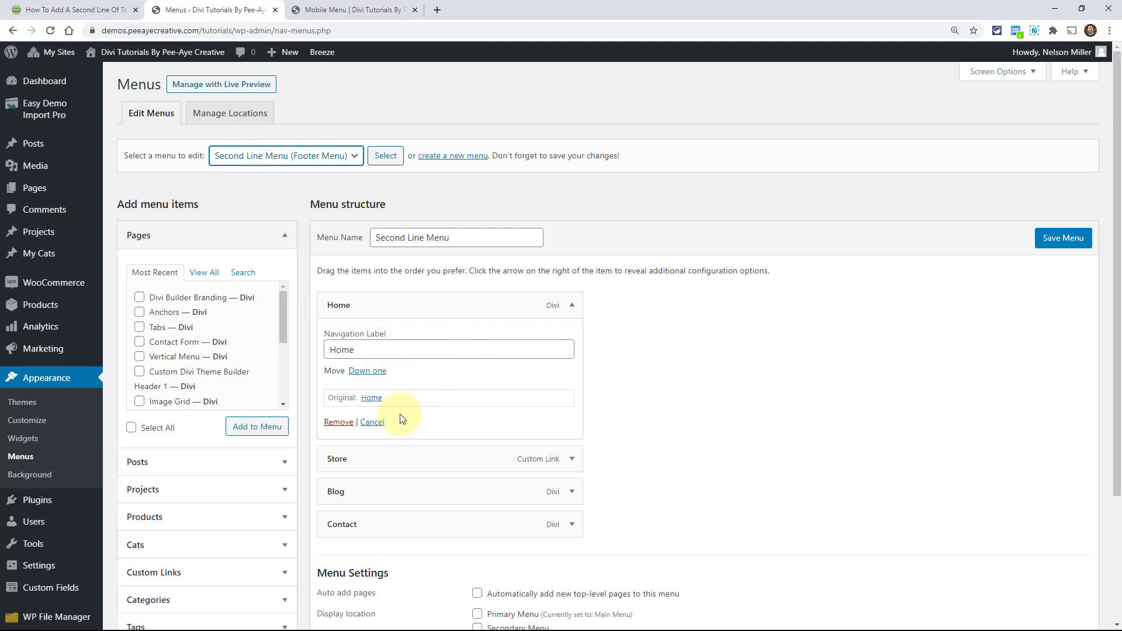
{"action": "mouse_move", "coordinate": [443, 304]}
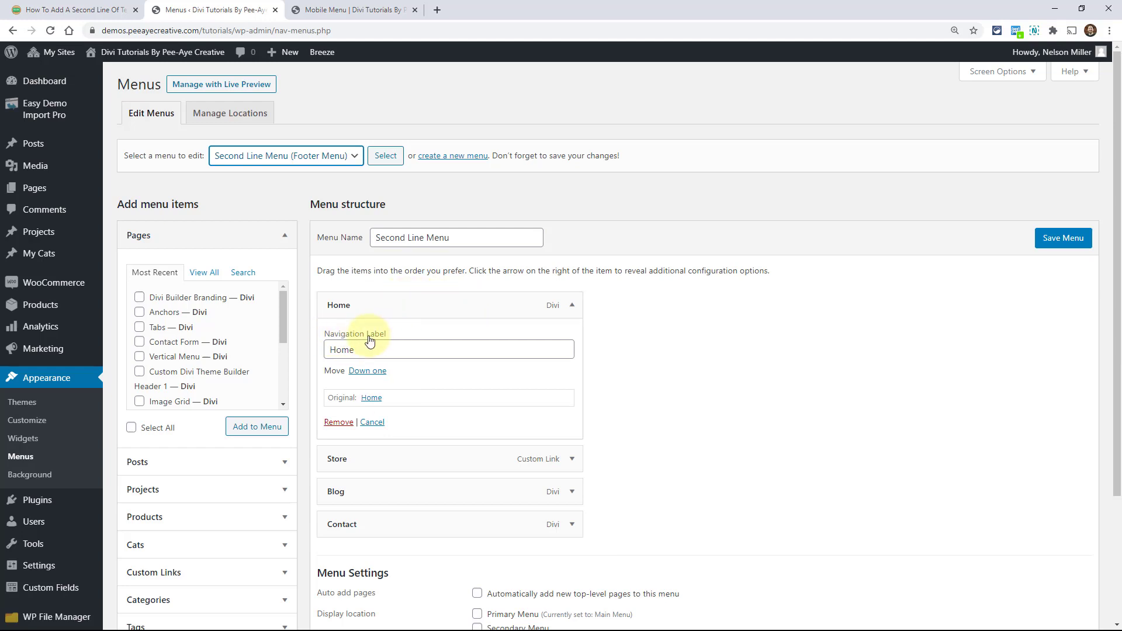
{"action": "left_click", "coordinate": [449, 350]}
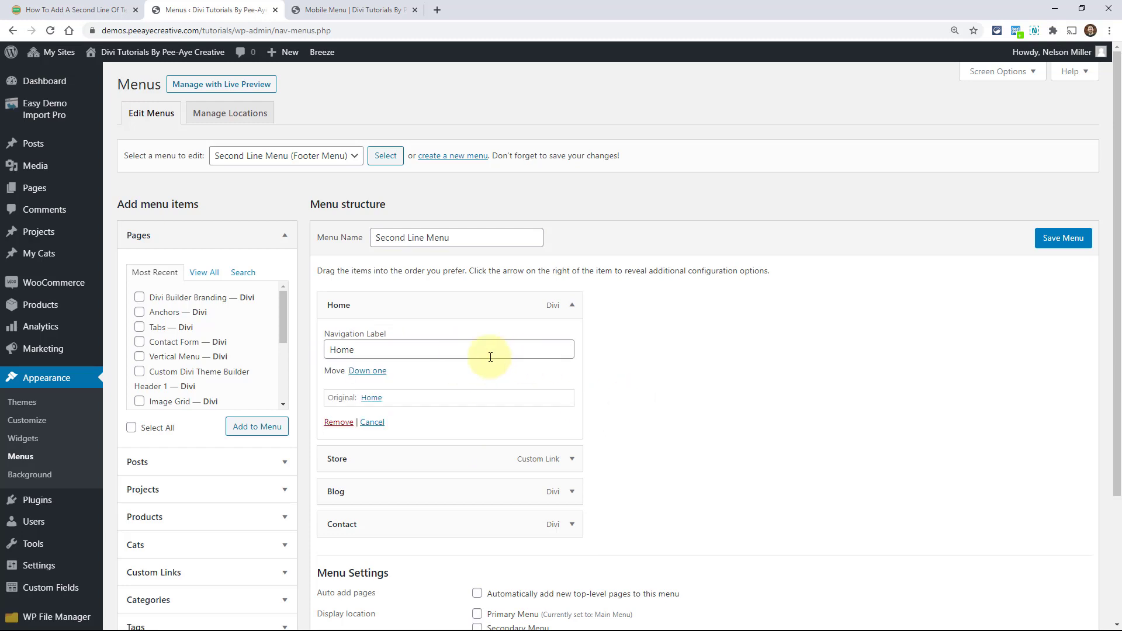
{"action": "mouse_move", "coordinate": [410, 372]}
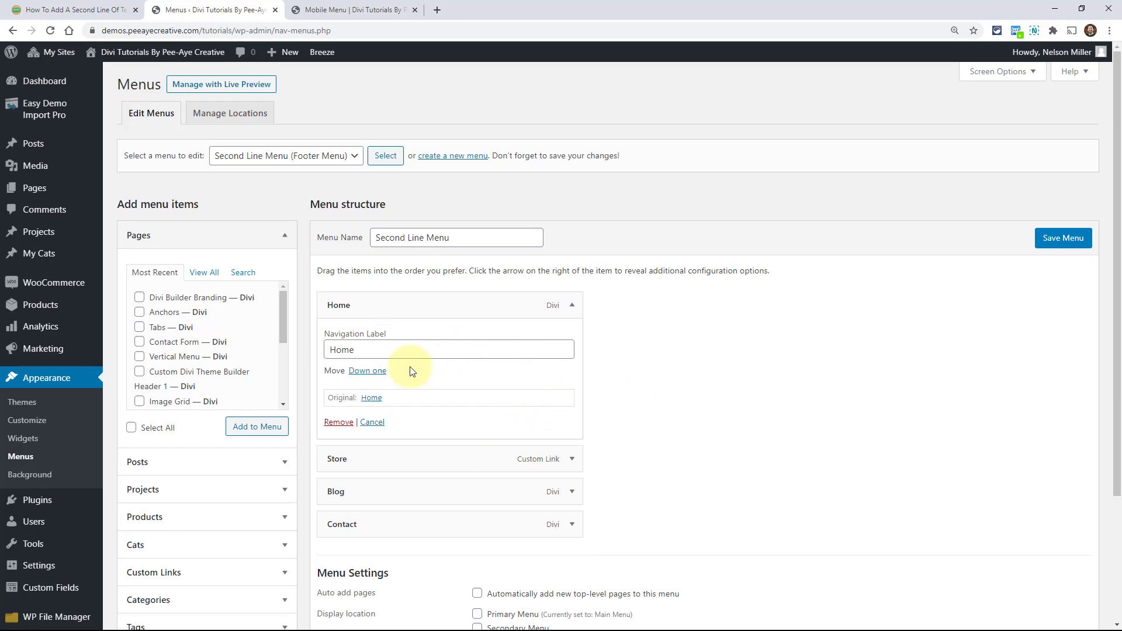
{"action": "mouse_move", "coordinate": [245, 220]}
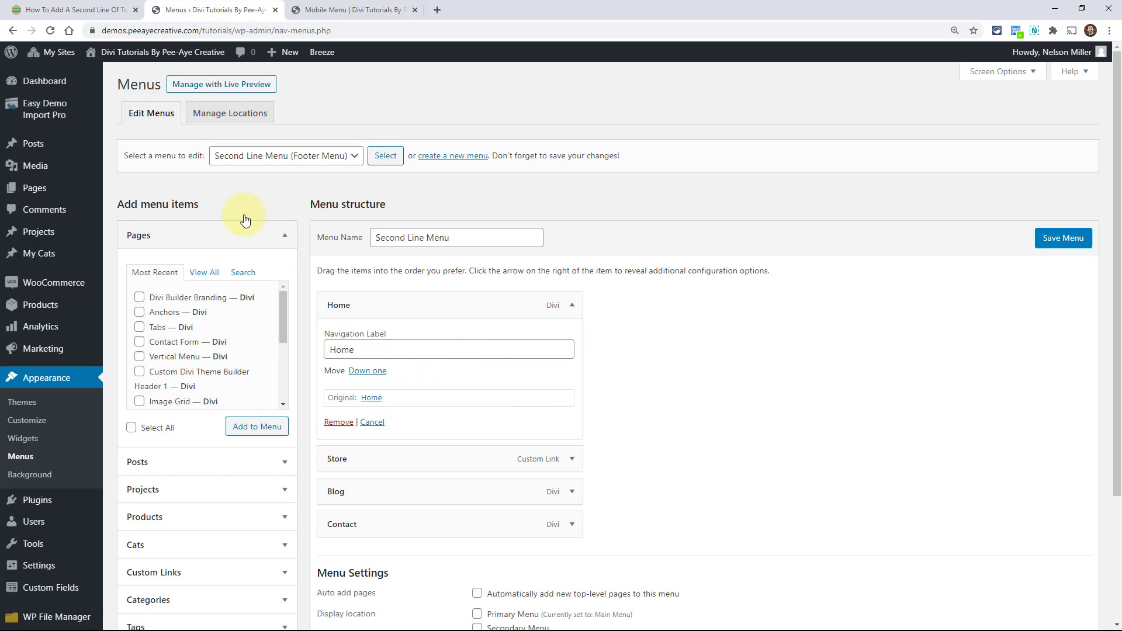
- Return to the tutorial, scroll to the span-tag steps and highlight the span tag in the example
{"action": "left_click", "coordinate": [71, 10]}
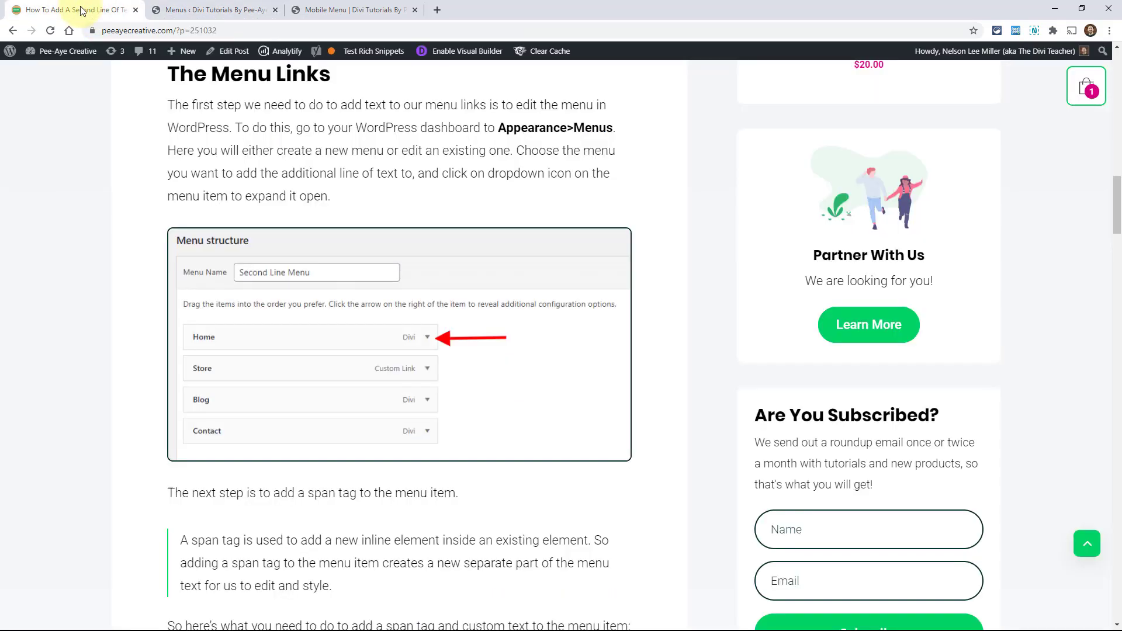
{"action": "mouse_move", "coordinate": [175, 290]}
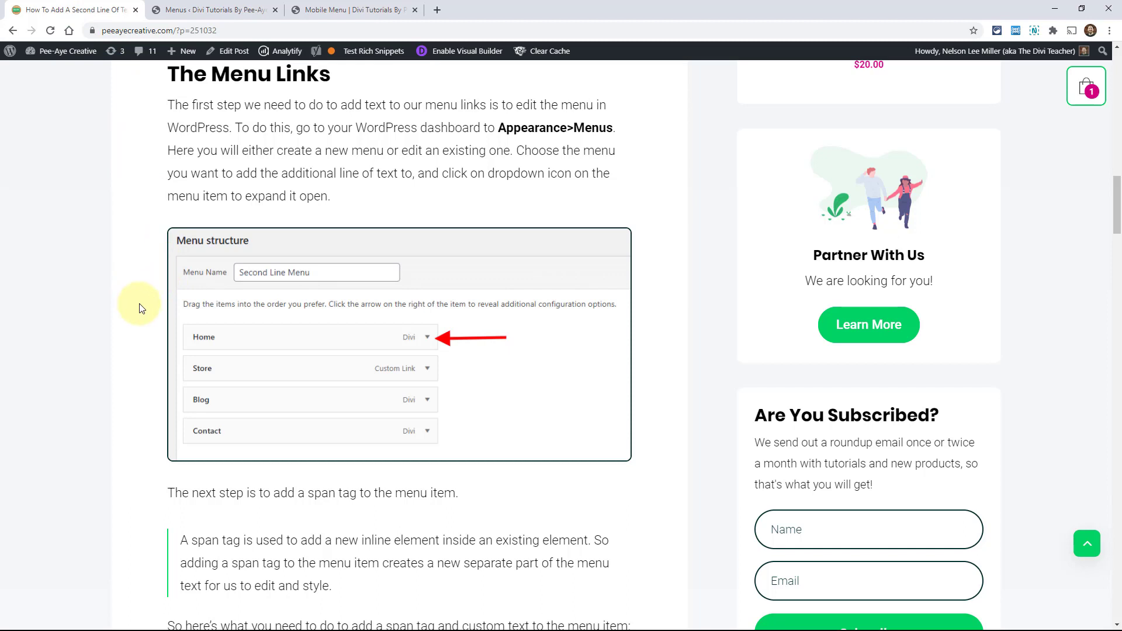
{"action": "scroll", "scroll_direction": "down", "scroll_amount": 3}
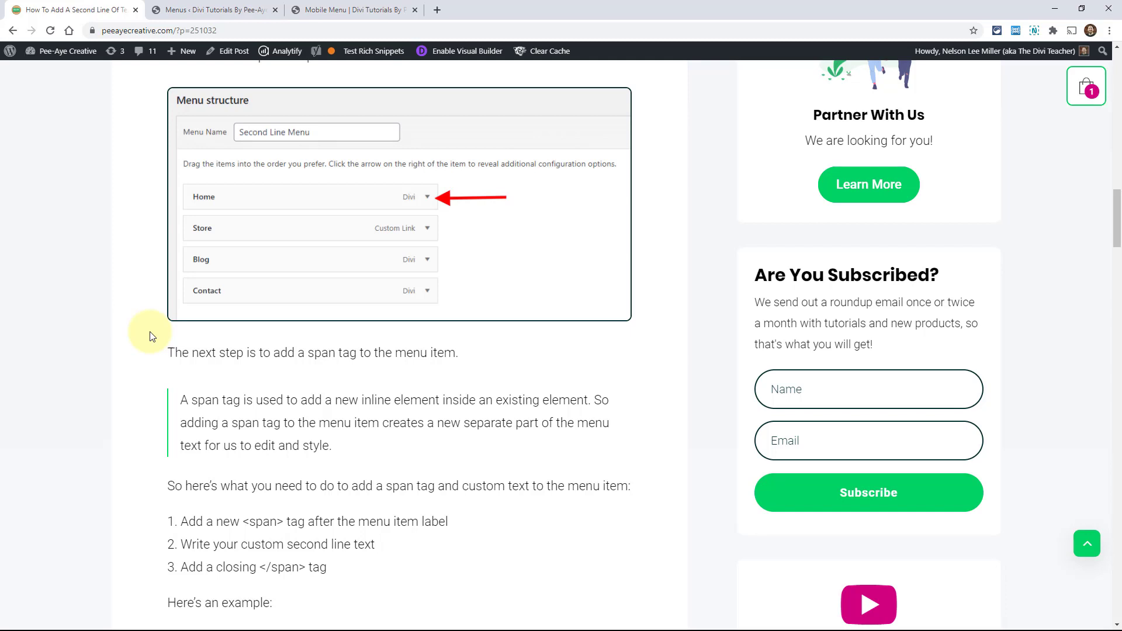
{"action": "scroll", "scroll_direction": "down", "scroll_amount": 3}
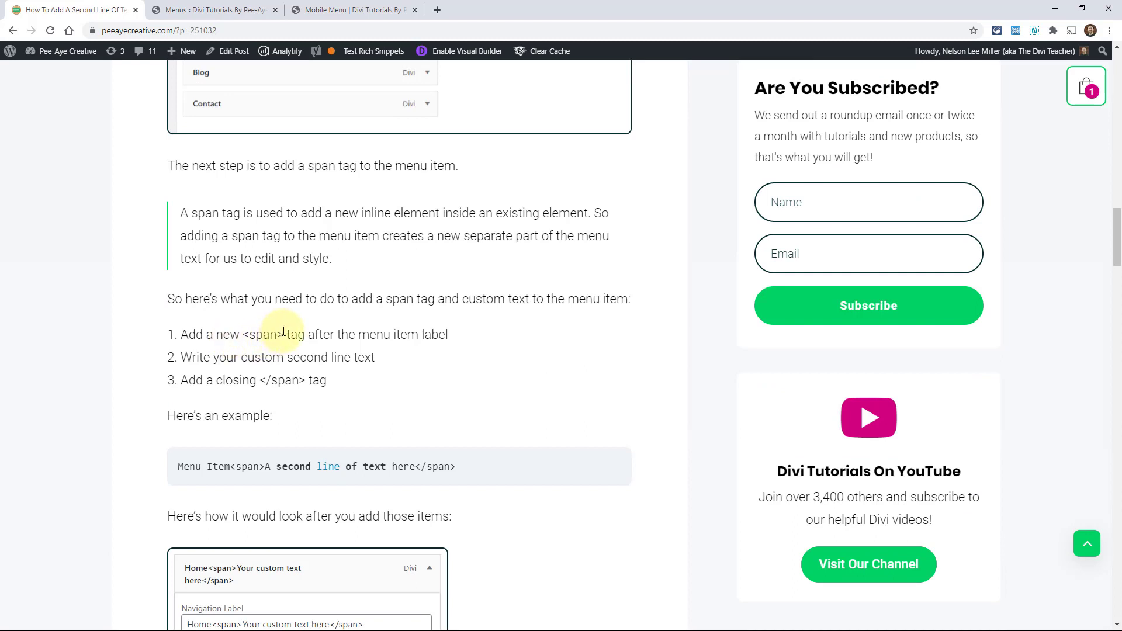
{"action": "double_click", "coordinate": [262, 334]}
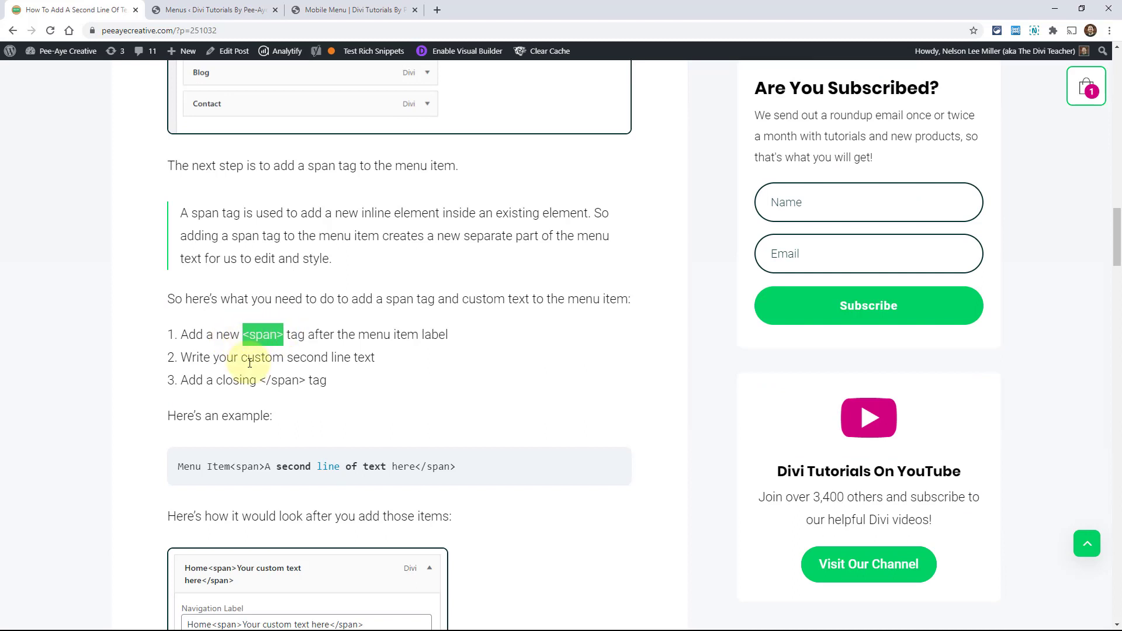
{"action": "mouse_move", "coordinate": [230, 467]}
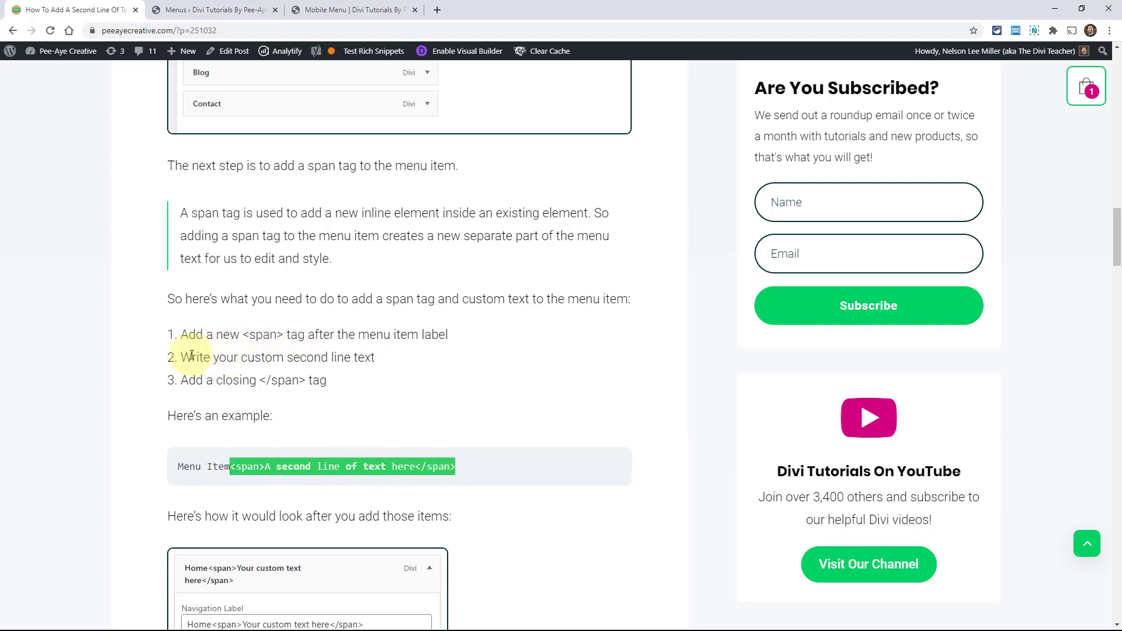
{"action": "mouse_move", "coordinate": [309, 374]}
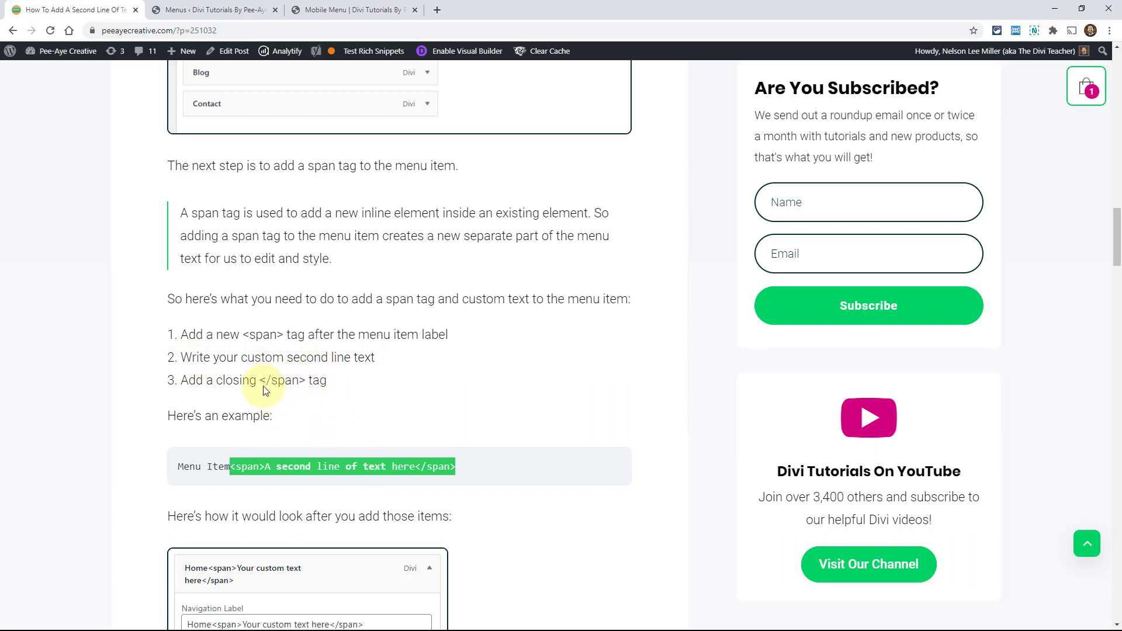
{"action": "mouse_move", "coordinate": [261, 423]}
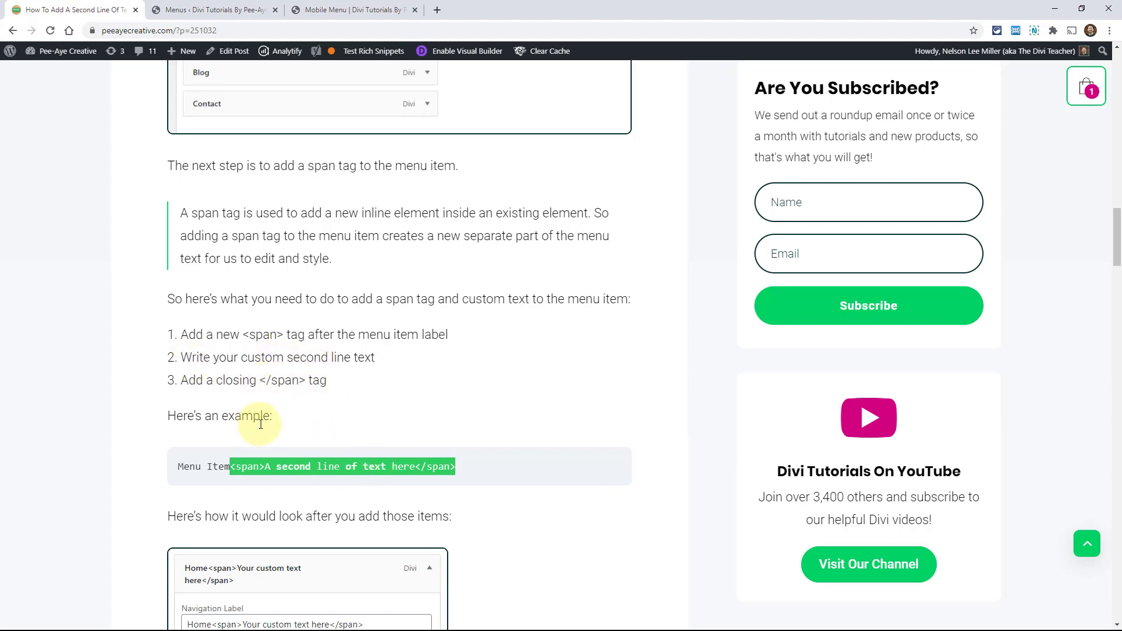
{"action": "mouse_move", "coordinate": [326, 472]}
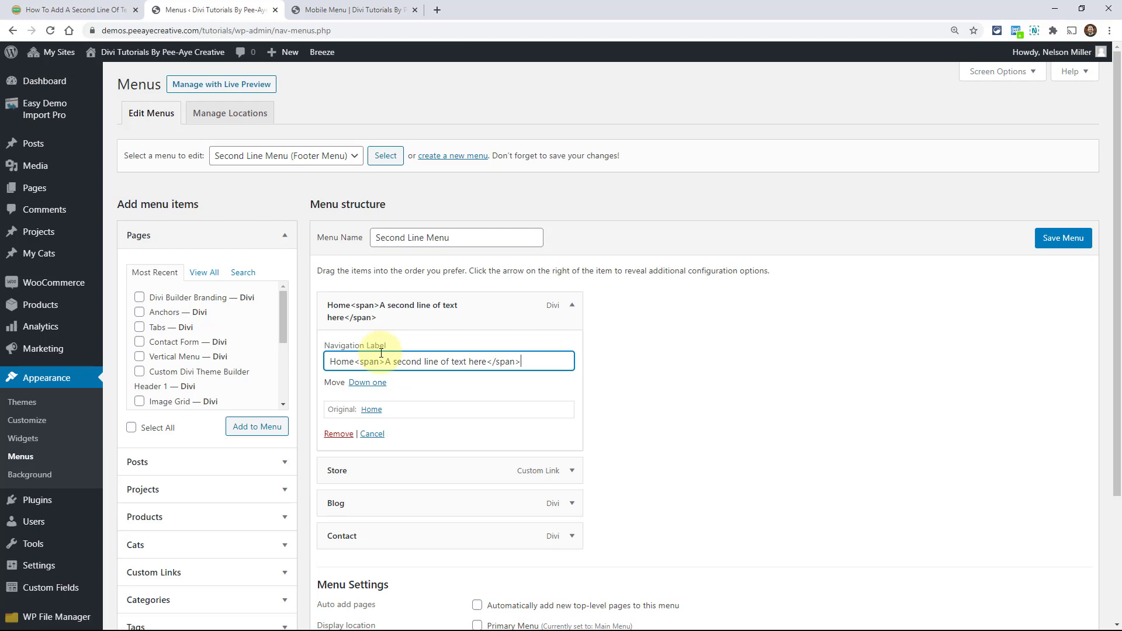
{"action": "mouse_move", "coordinate": [887, 322]}
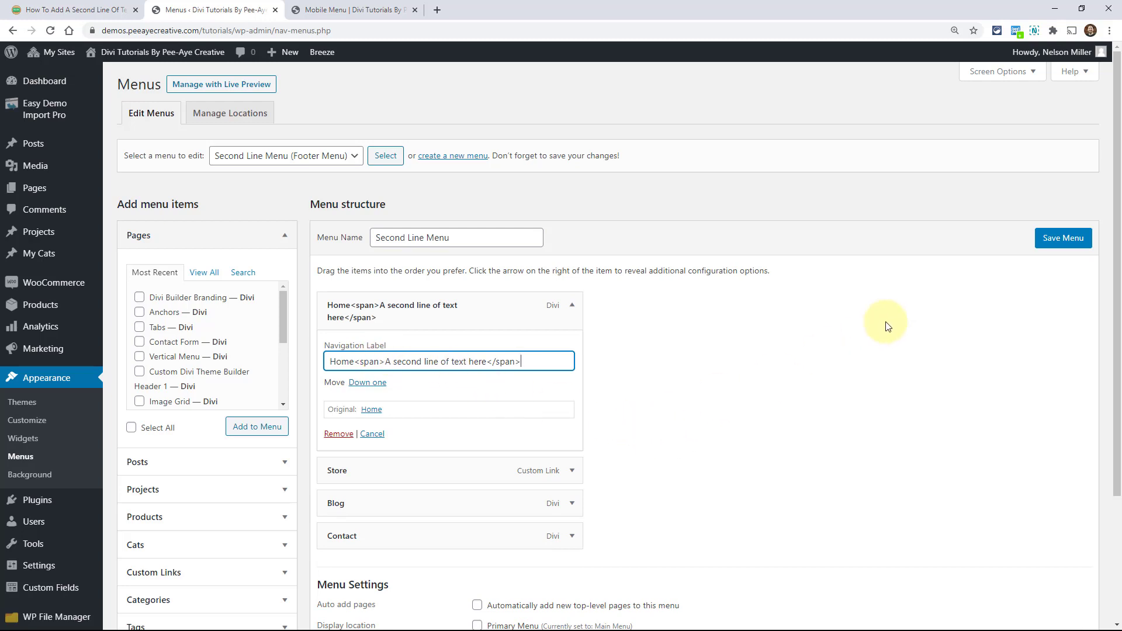
- Set the Home navigation label to Home<span>A second line of text here</span>
{"action": "left_click", "coordinate": [1063, 238]}
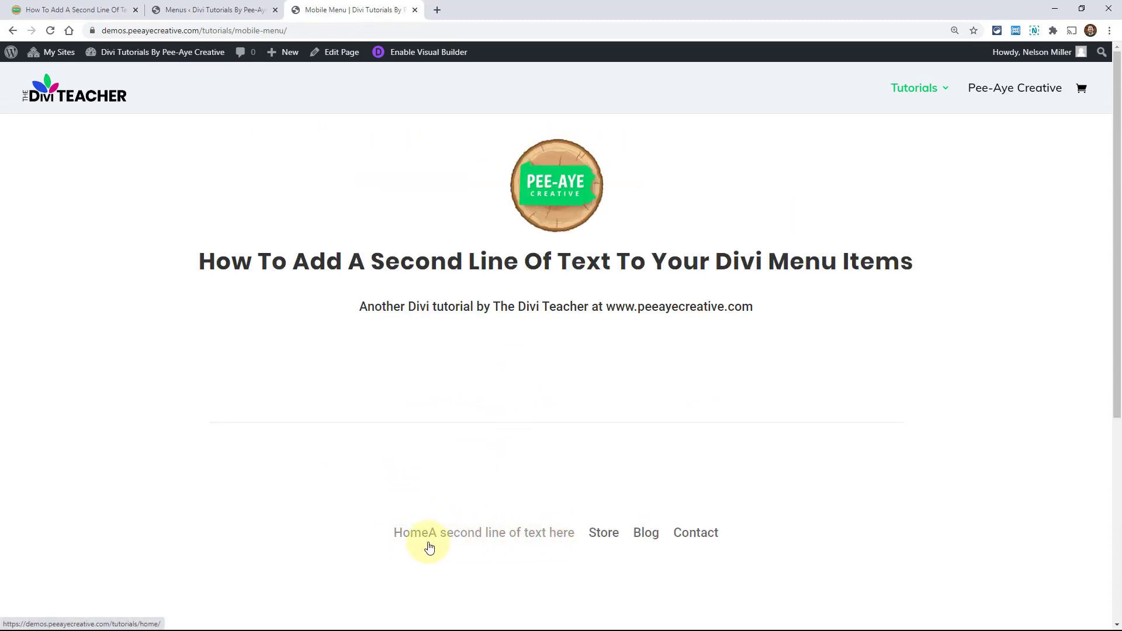
{"action": "mouse_move", "coordinate": [565, 554]}
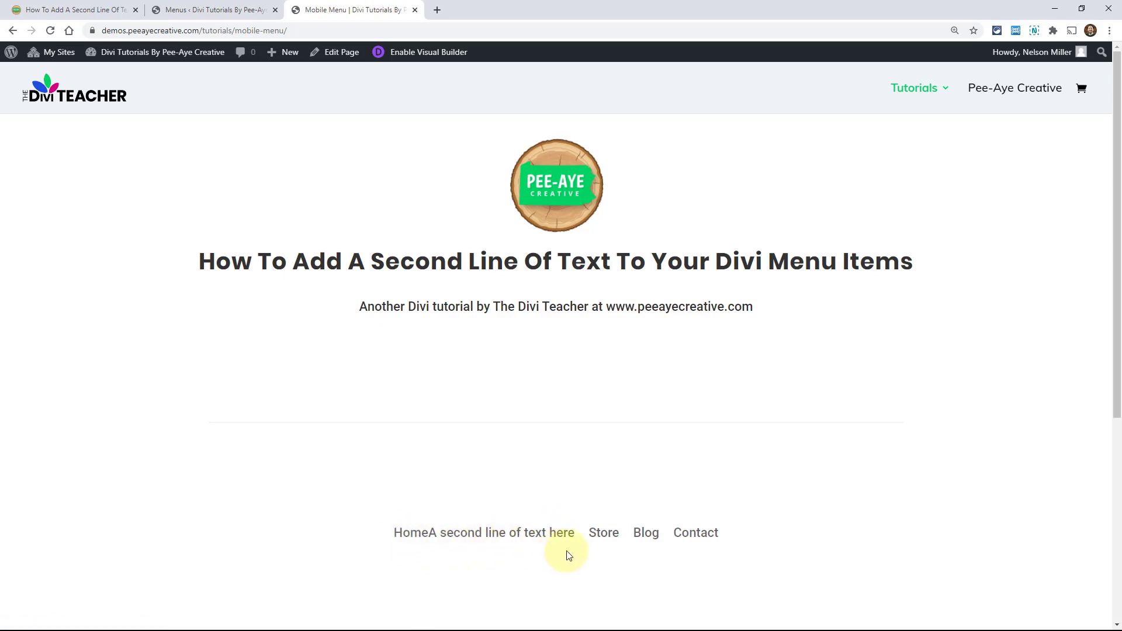
{"action": "mouse_move", "coordinate": [554, 564]}
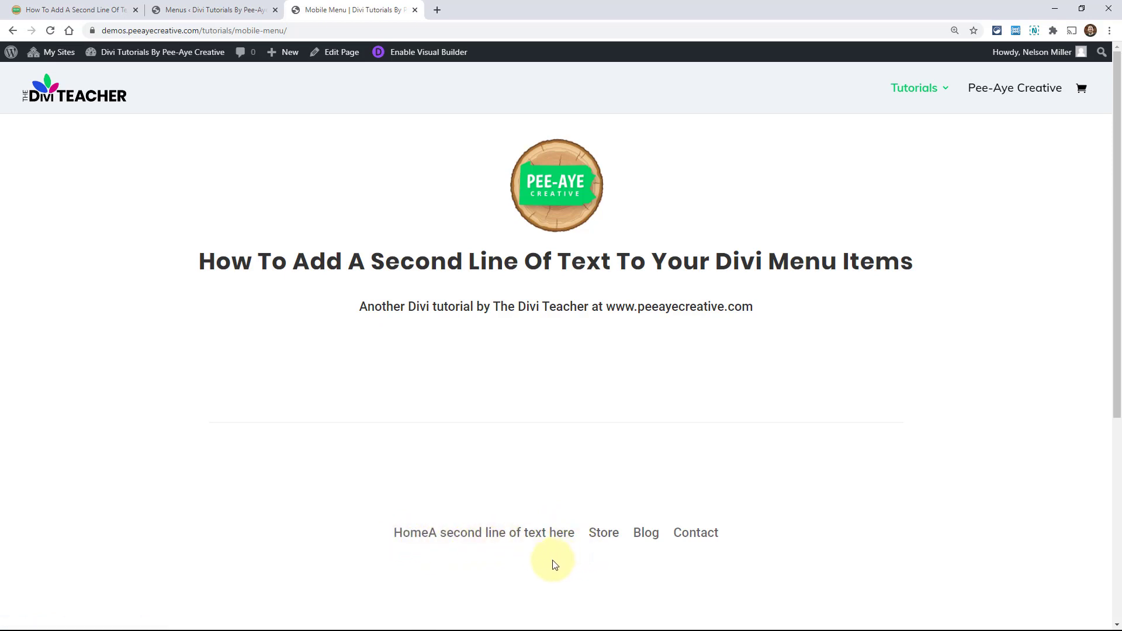
{"action": "mouse_move", "coordinate": [439, 540]}
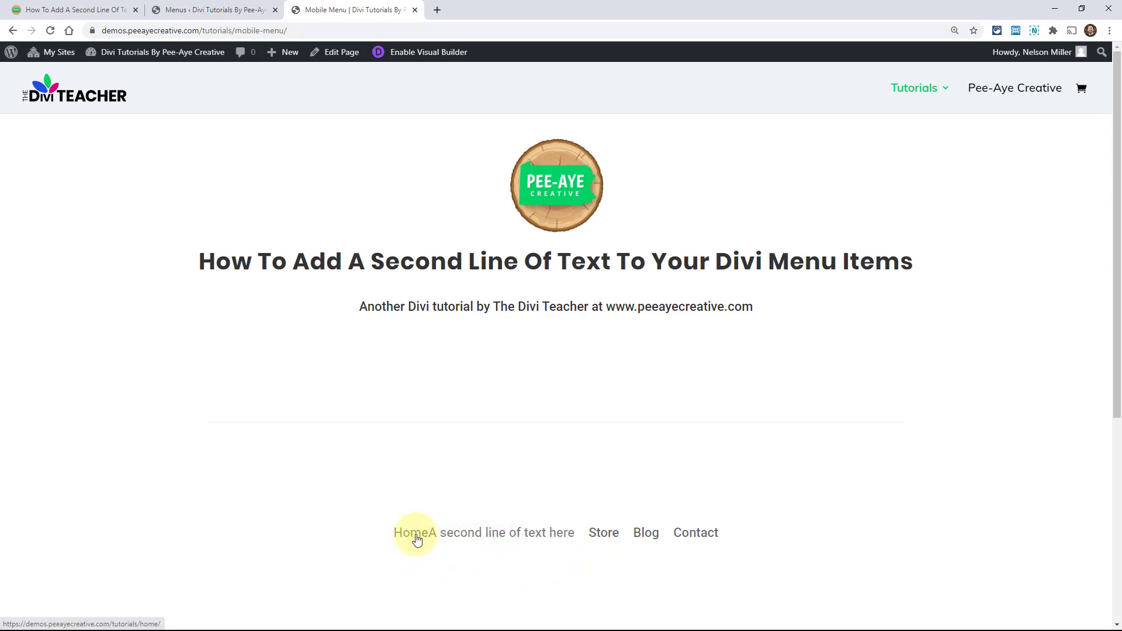
{"action": "mouse_move", "coordinate": [472, 538]}
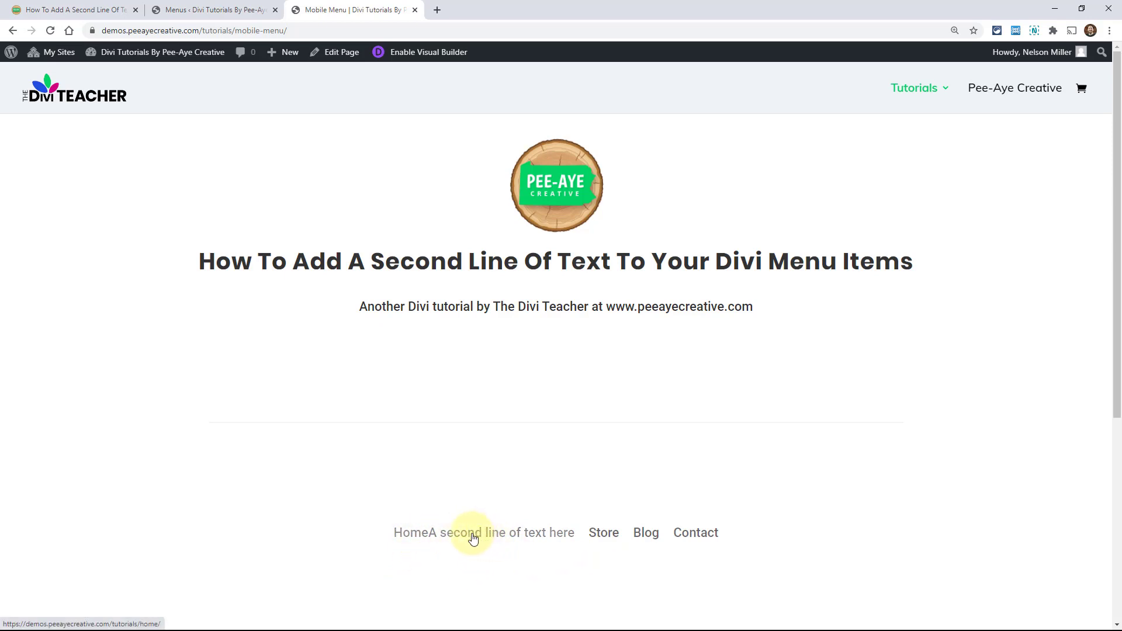
{"action": "mouse_move", "coordinate": [476, 554]}
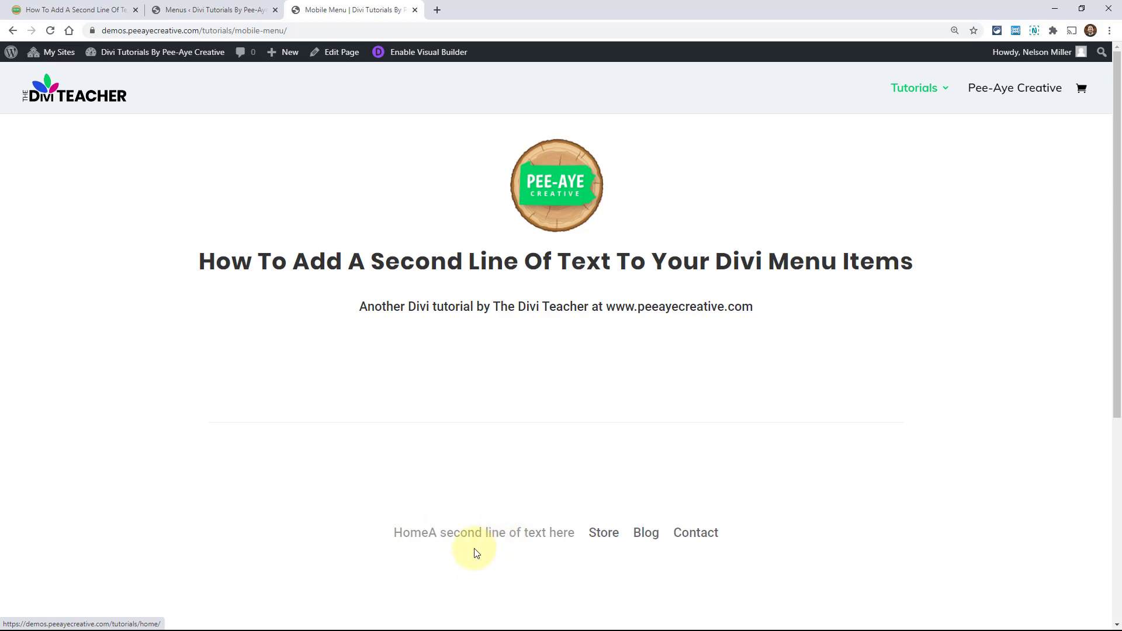
{"action": "mouse_move", "coordinate": [408, 542]}
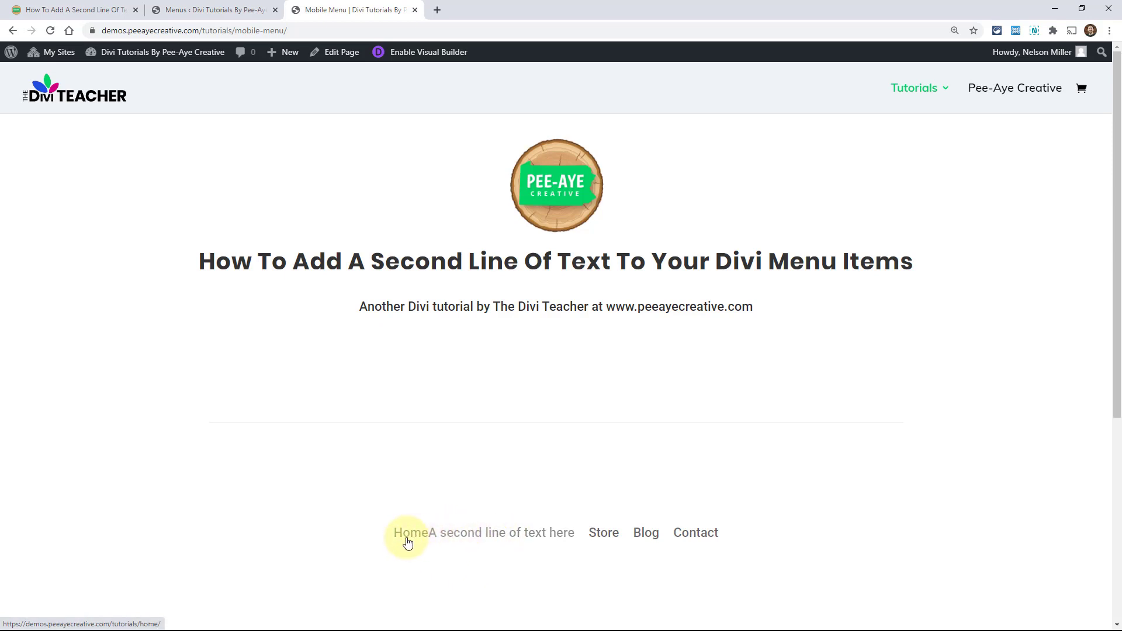
{"action": "mouse_move", "coordinate": [471, 546]}
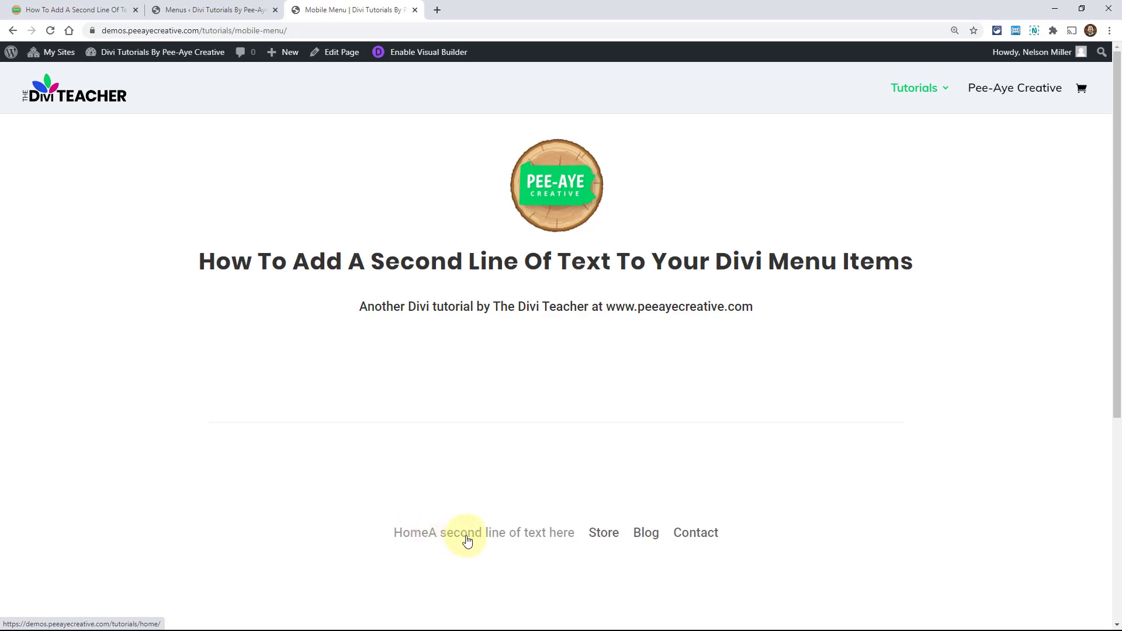
{"action": "mouse_move", "coordinate": [391, 548]}
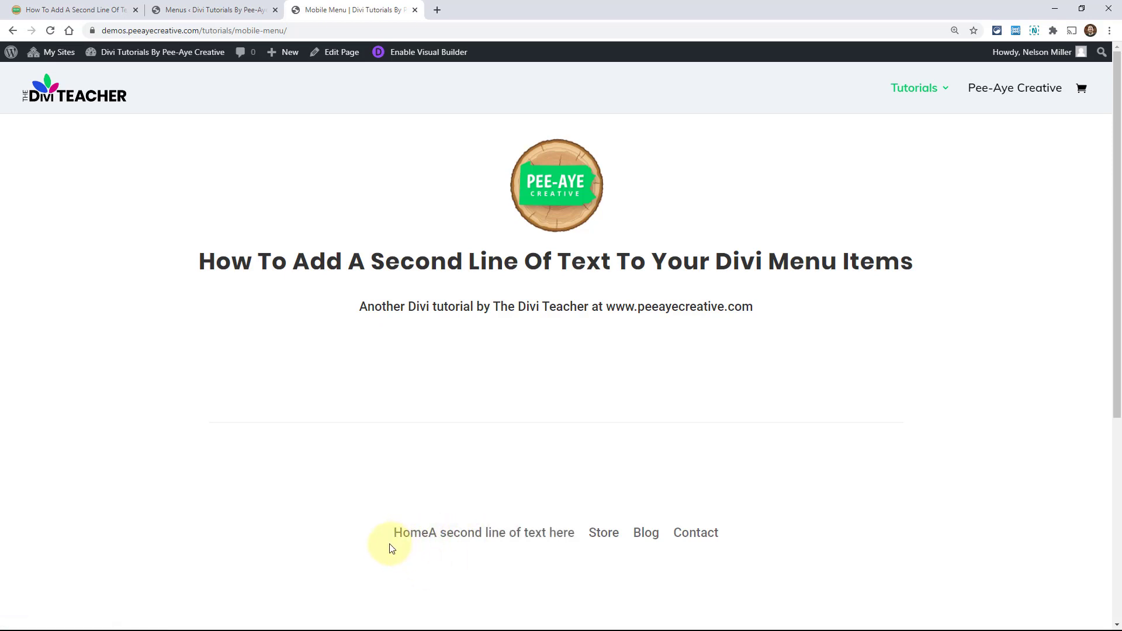
{"action": "mouse_move", "coordinate": [482, 564]}
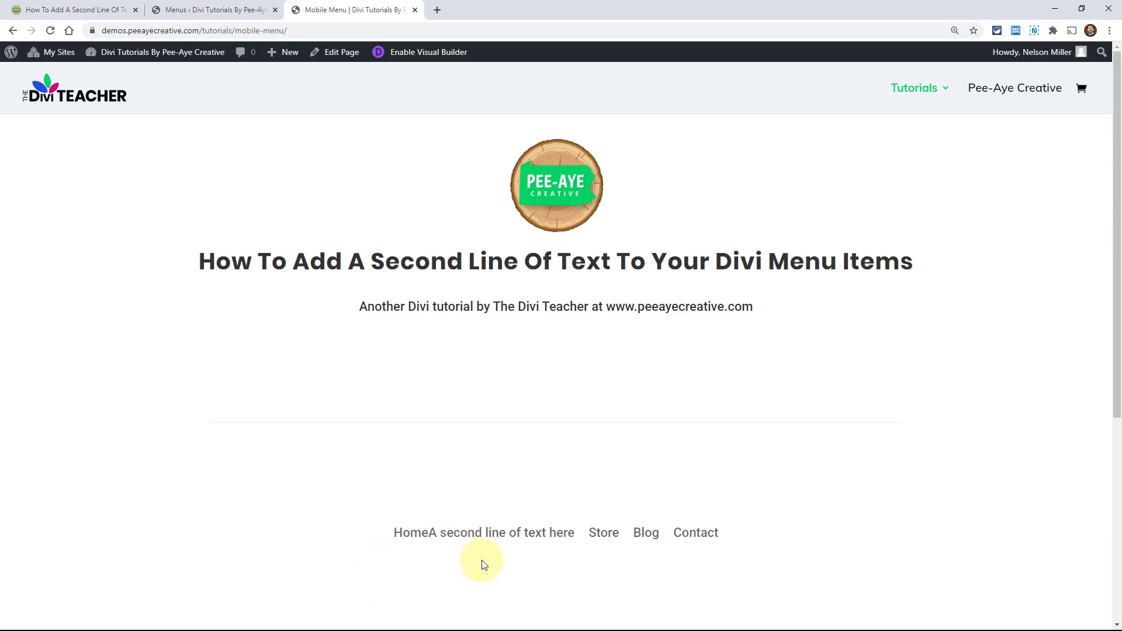
- Copy the tutorial's second-line CSS snippet and return to the demo page tab
{"action": "left_click", "coordinate": [72, 9]}
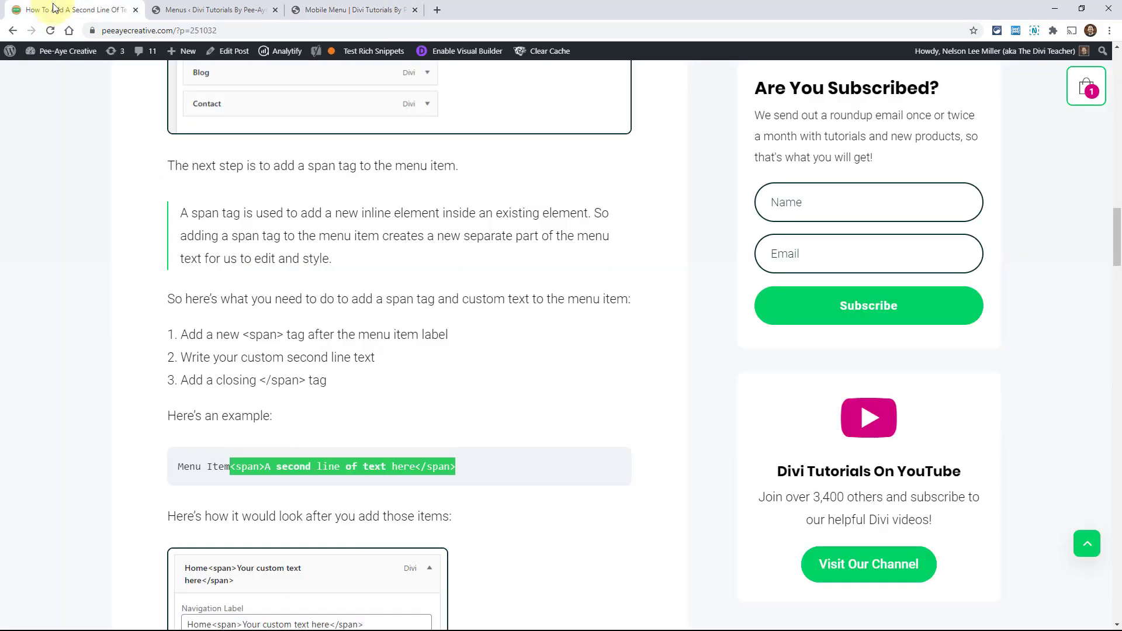
{"action": "scroll", "scroll_direction": "down", "scroll_amount": 3}
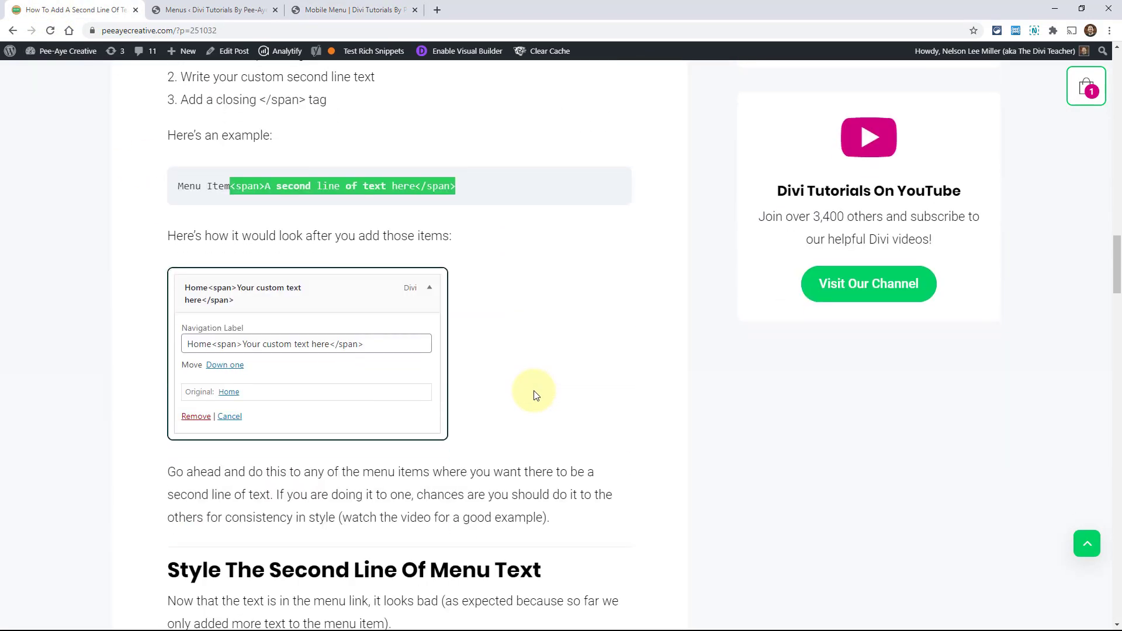
{"action": "scroll", "scroll_direction": "down", "scroll_amount": 3}
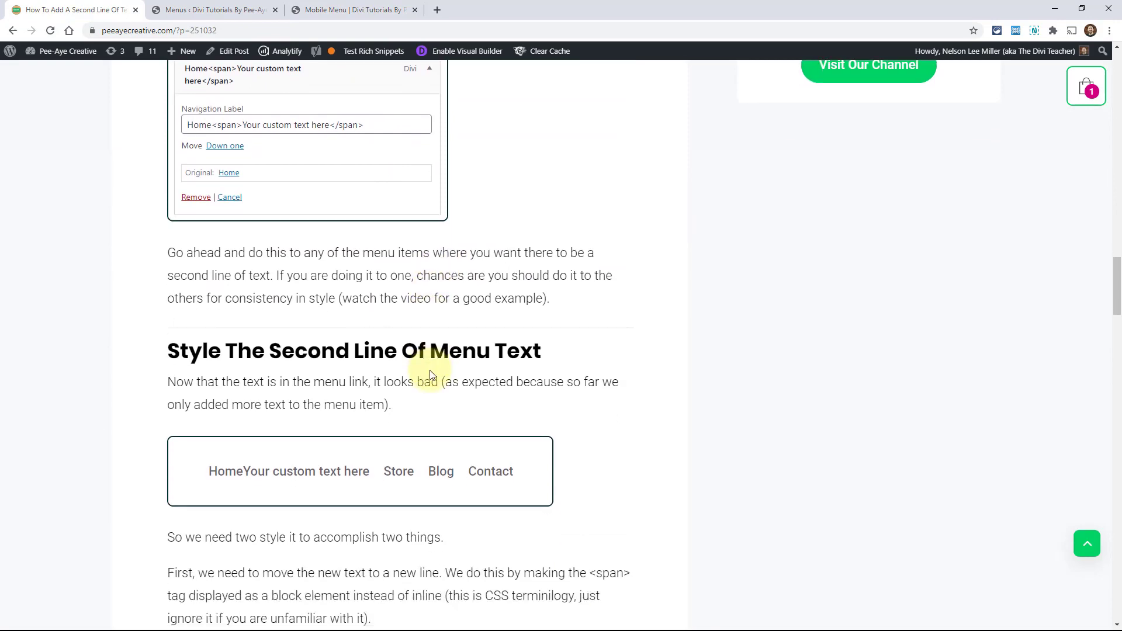
{"action": "scroll", "scroll_direction": "down", "scroll_amount": 3}
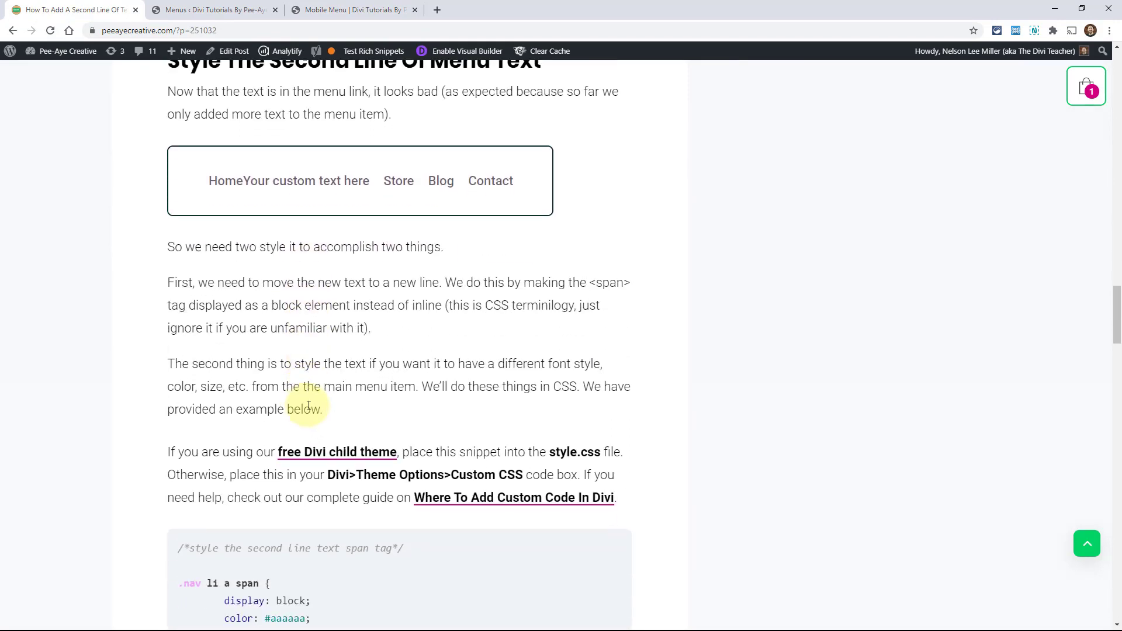
{"action": "scroll", "scroll_direction": "down", "scroll_amount": 3}
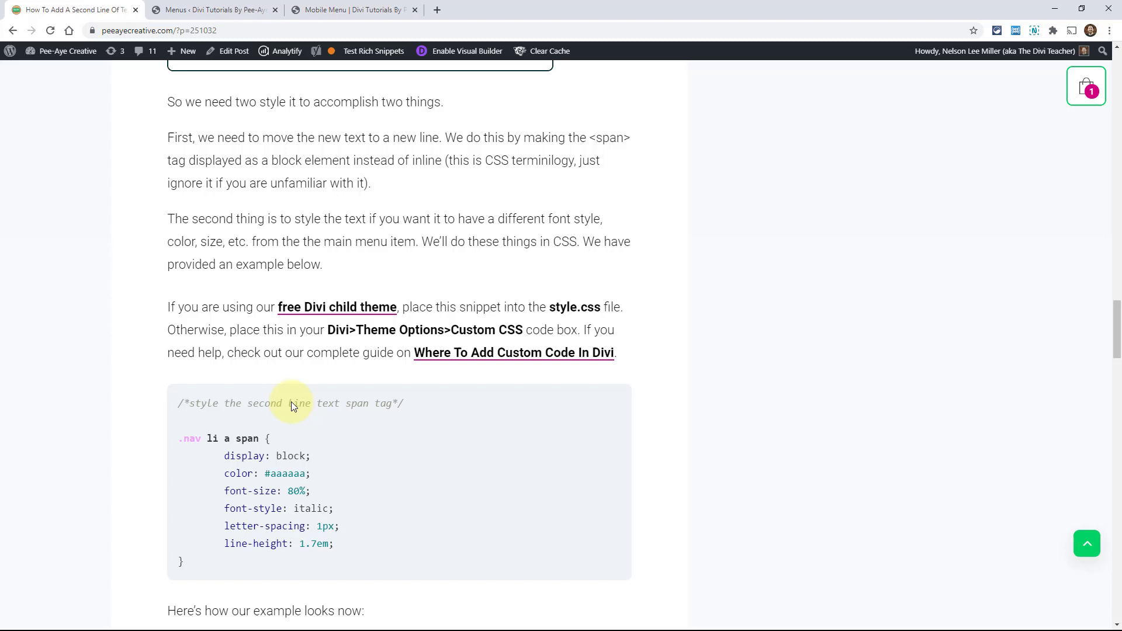
{"action": "mouse_move", "coordinate": [287, 401]}
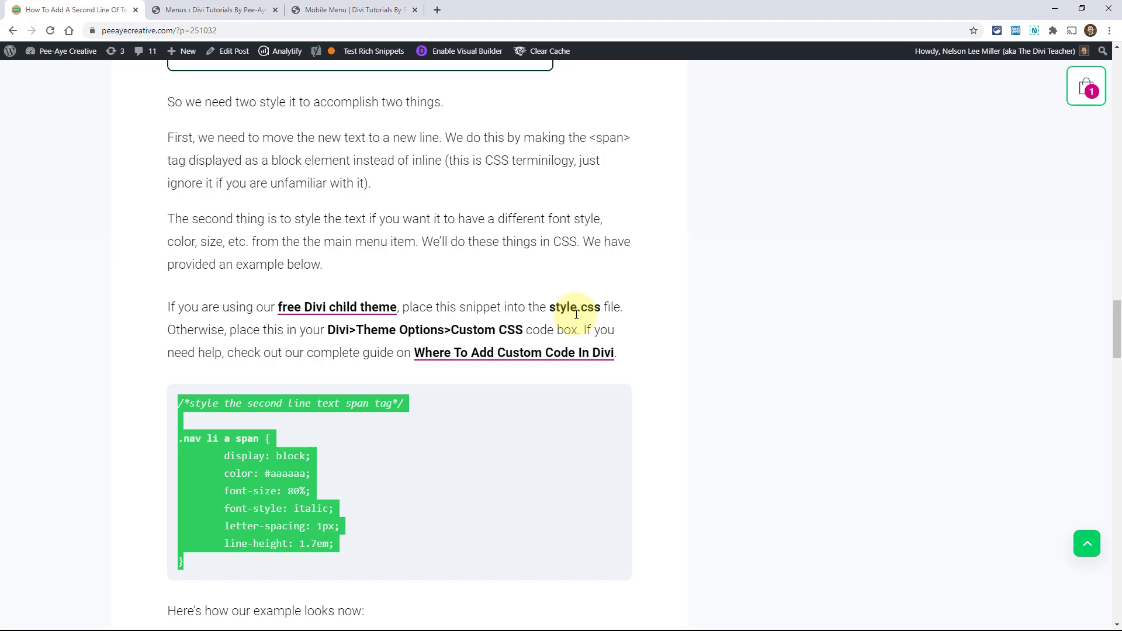
{"action": "mouse_move", "coordinate": [247, 204]}
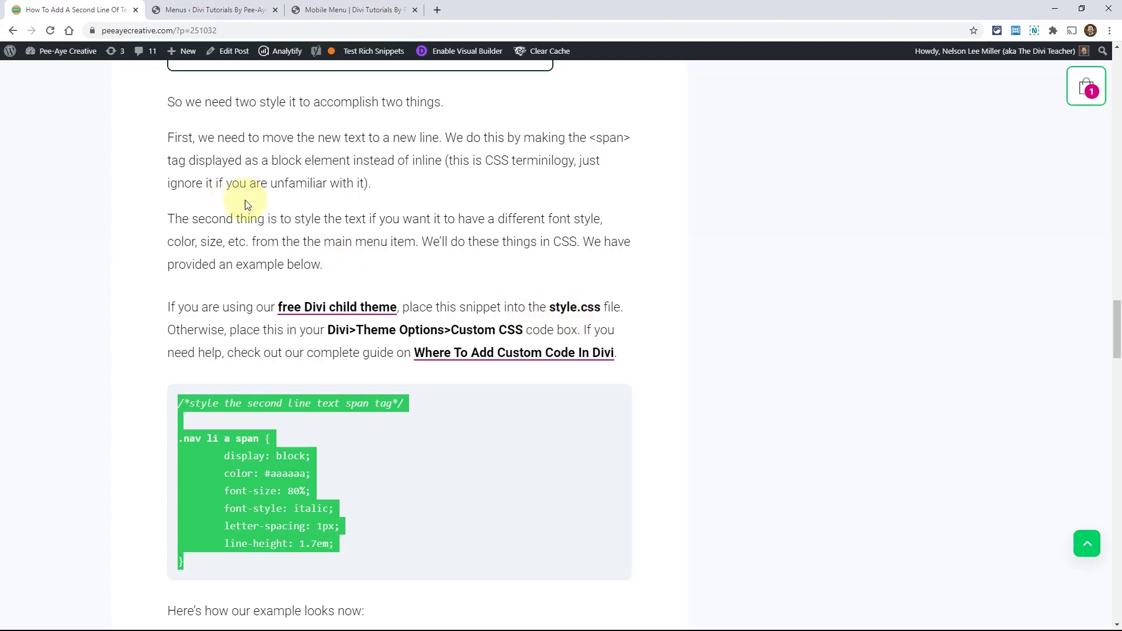
{"action": "left_click", "coordinate": [350, 9]}
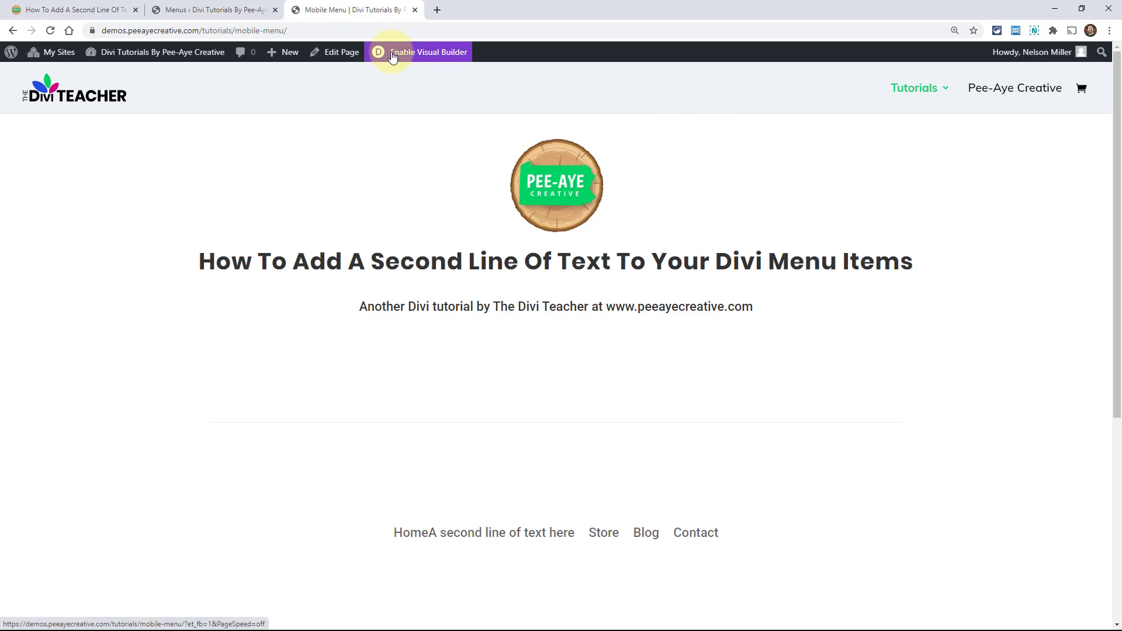
- Enable the Visual Builder on the demo page and reveal the page-wide builder options bar
{"action": "left_click", "coordinate": [428, 51]}
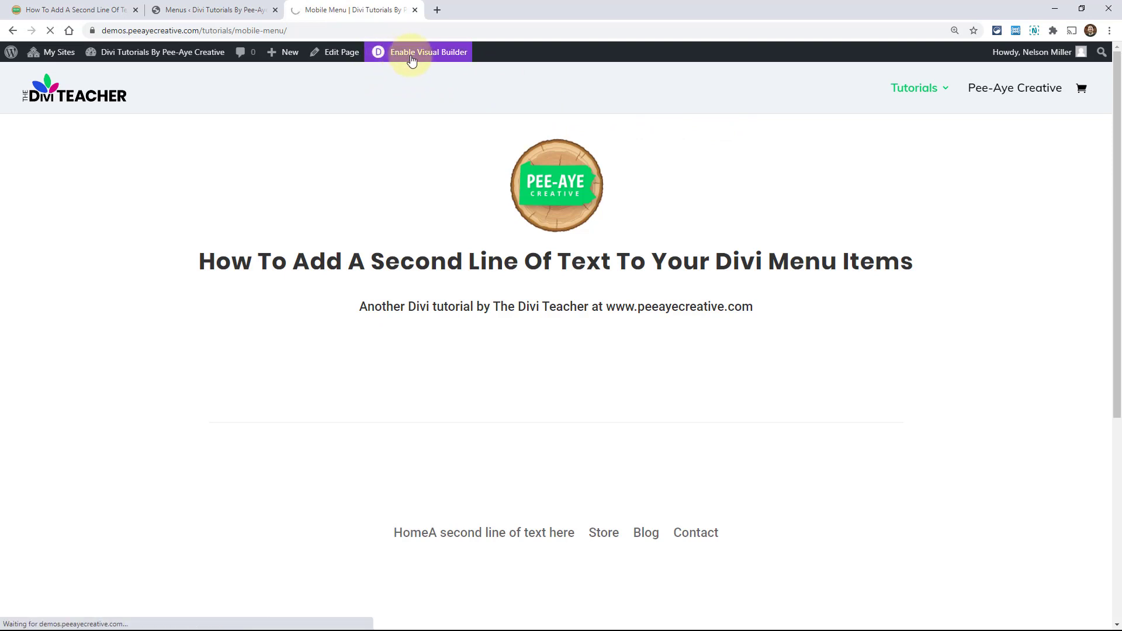
{"action": "left_click", "coordinate": [428, 52]}
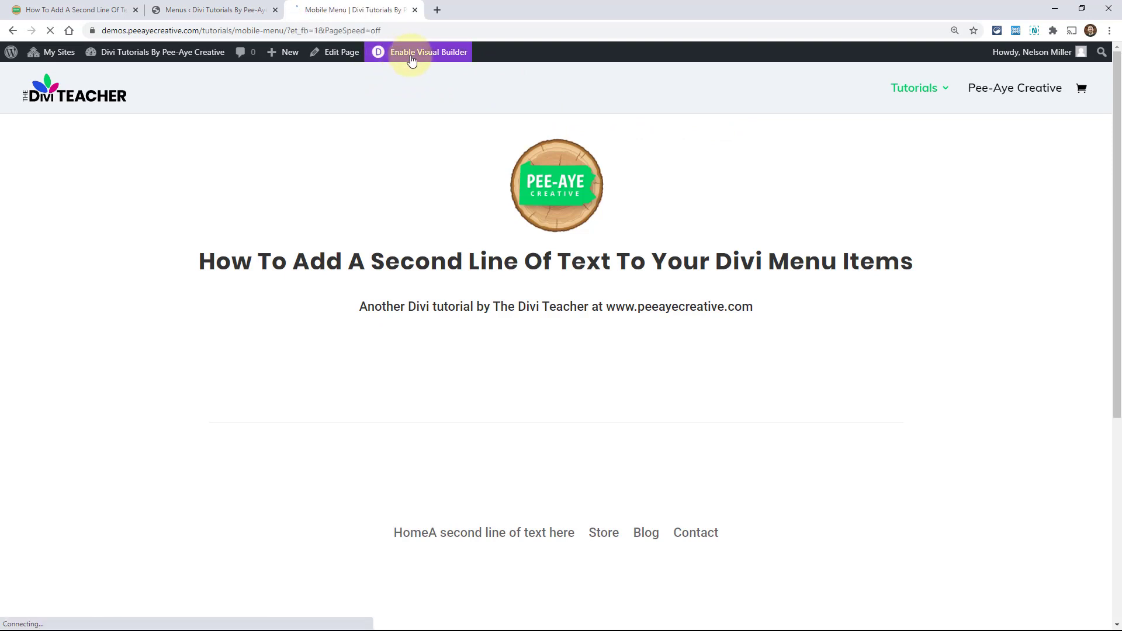
{"action": "left_click", "coordinate": [428, 52]}
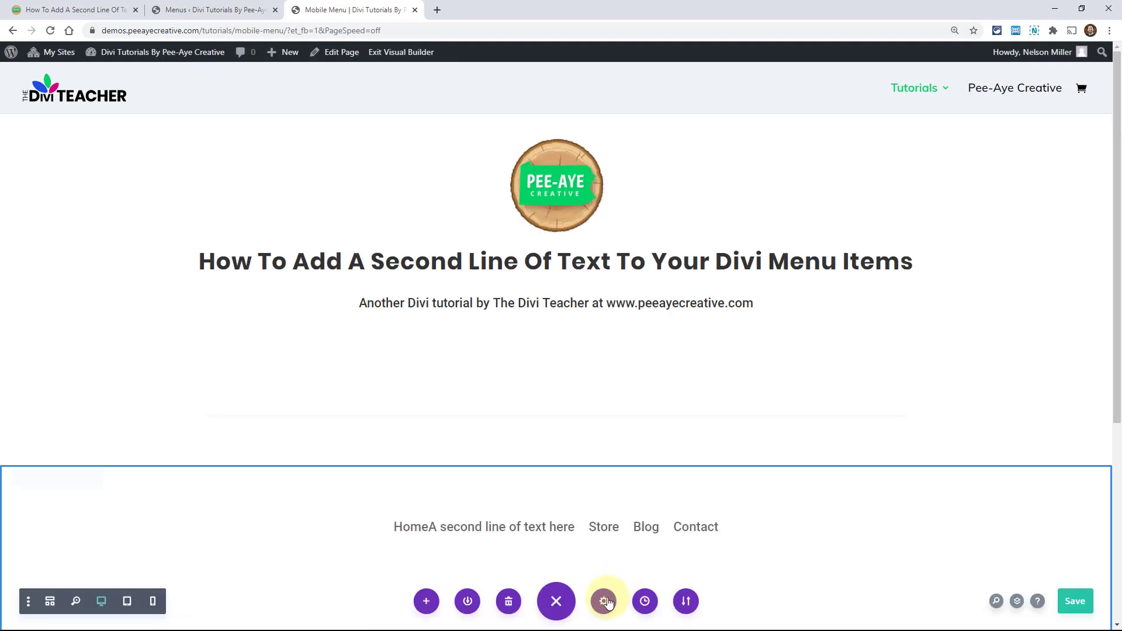
- Paste the .nav li a span CSS with color #aaaaaa into Page Settings > Advanced > Custom CSS
{"action": "left_click", "coordinate": [606, 601]}
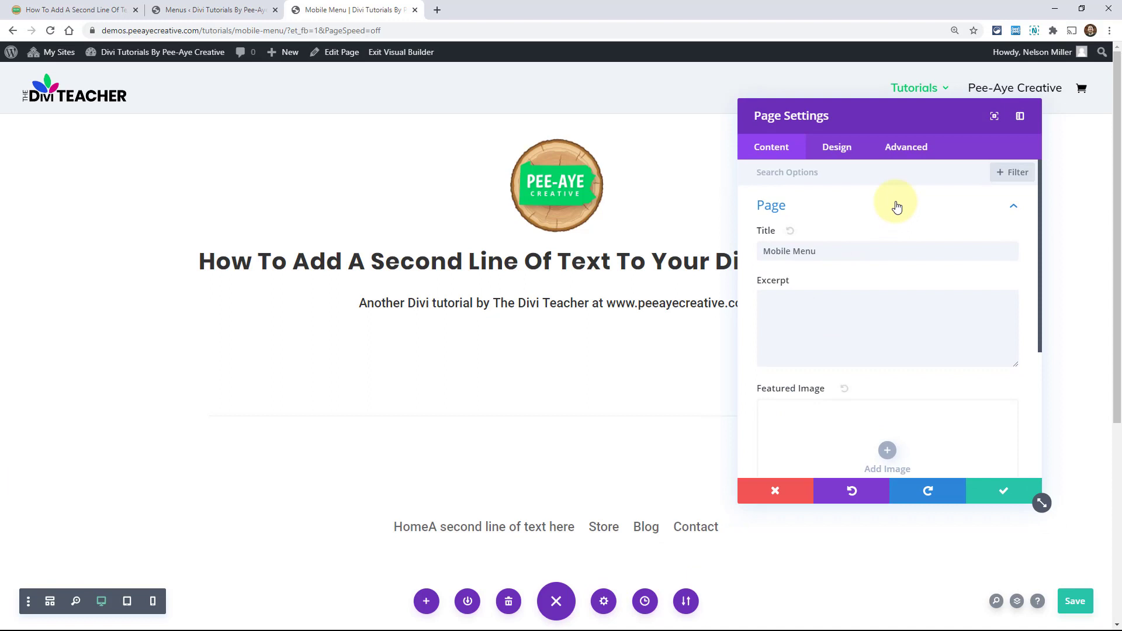
{"action": "left_click", "coordinate": [906, 147]}
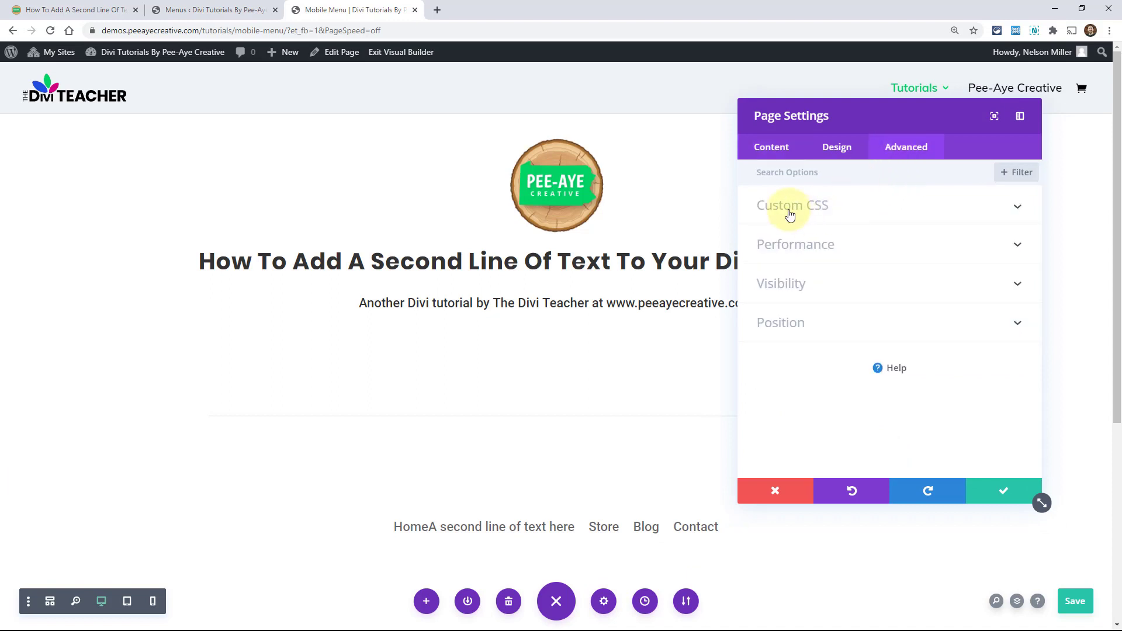
{"action": "left_click", "coordinate": [793, 205]}
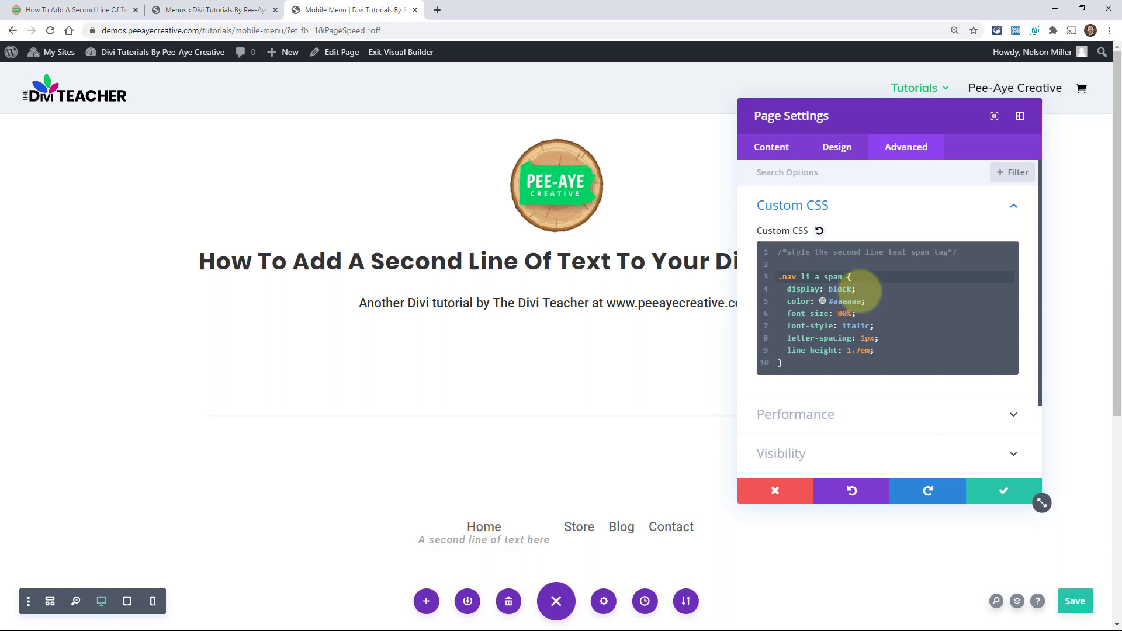
{"action": "mouse_move", "coordinate": [484, 527]}
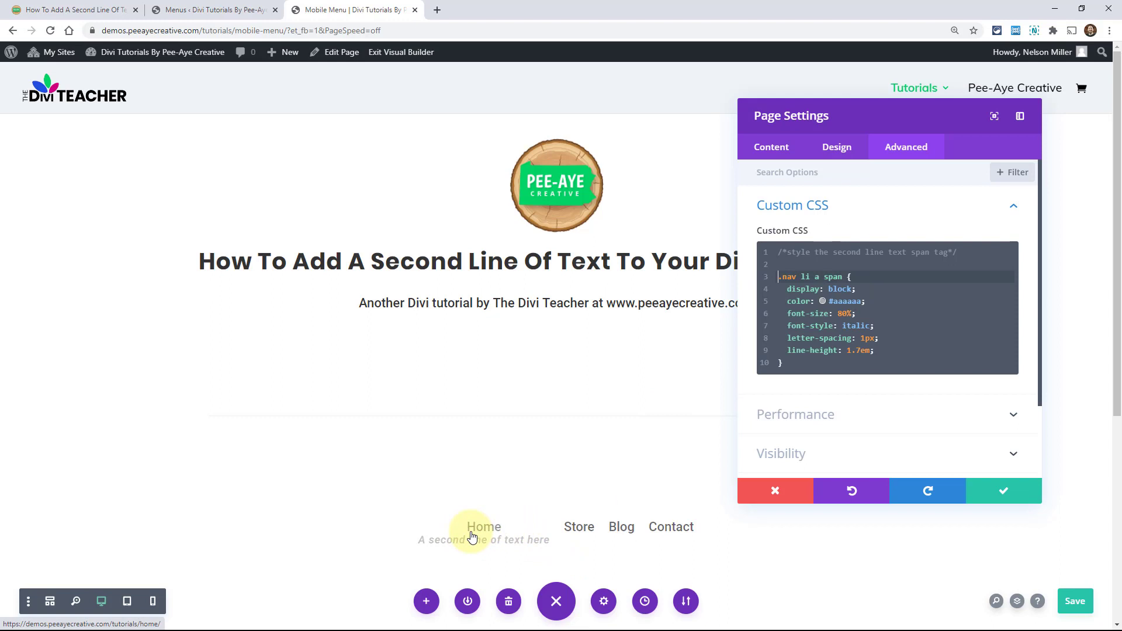
{"action": "mouse_move", "coordinate": [505, 549]}
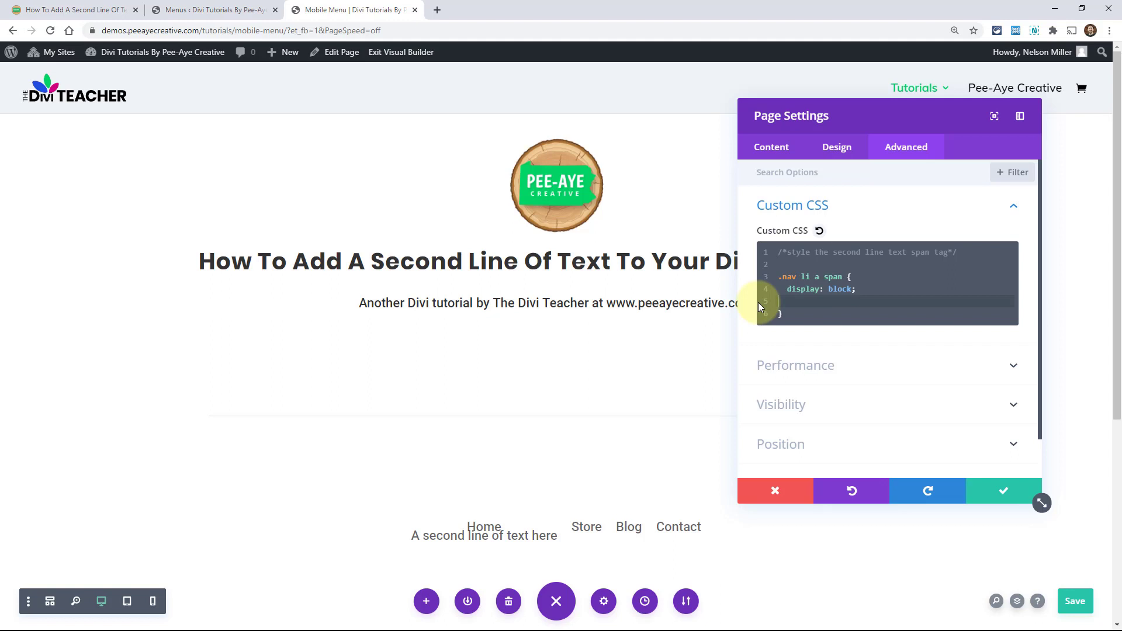
{"action": "type", "text": "color: #aaaaaa;"}
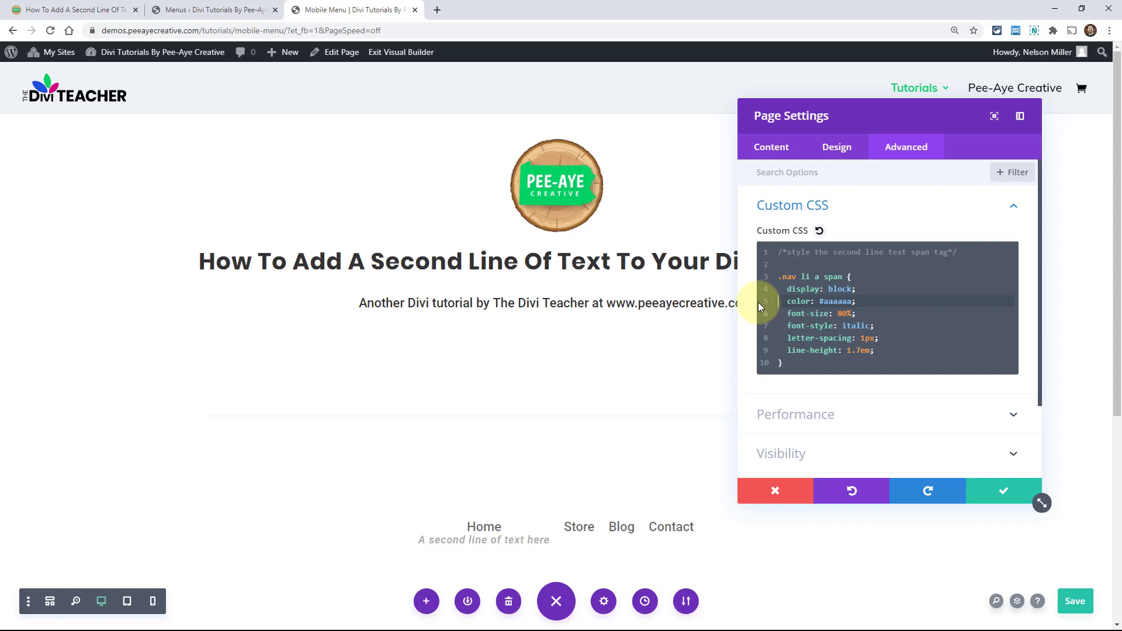
{"action": "mouse_move", "coordinate": [834, 304]}
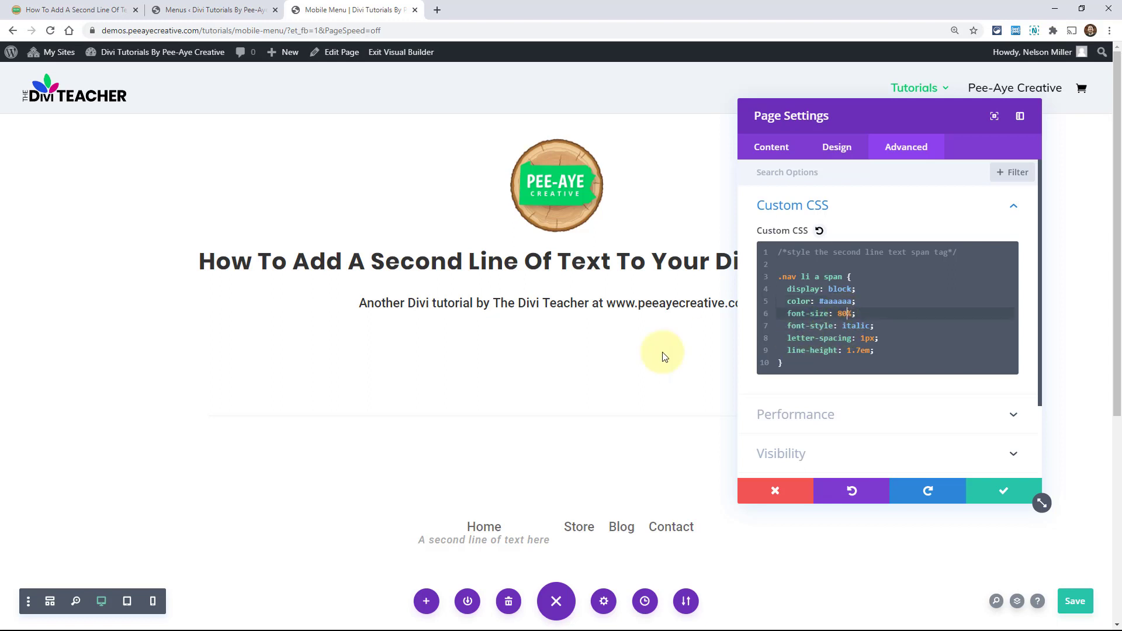
{"action": "mouse_move", "coordinate": [484, 527]}
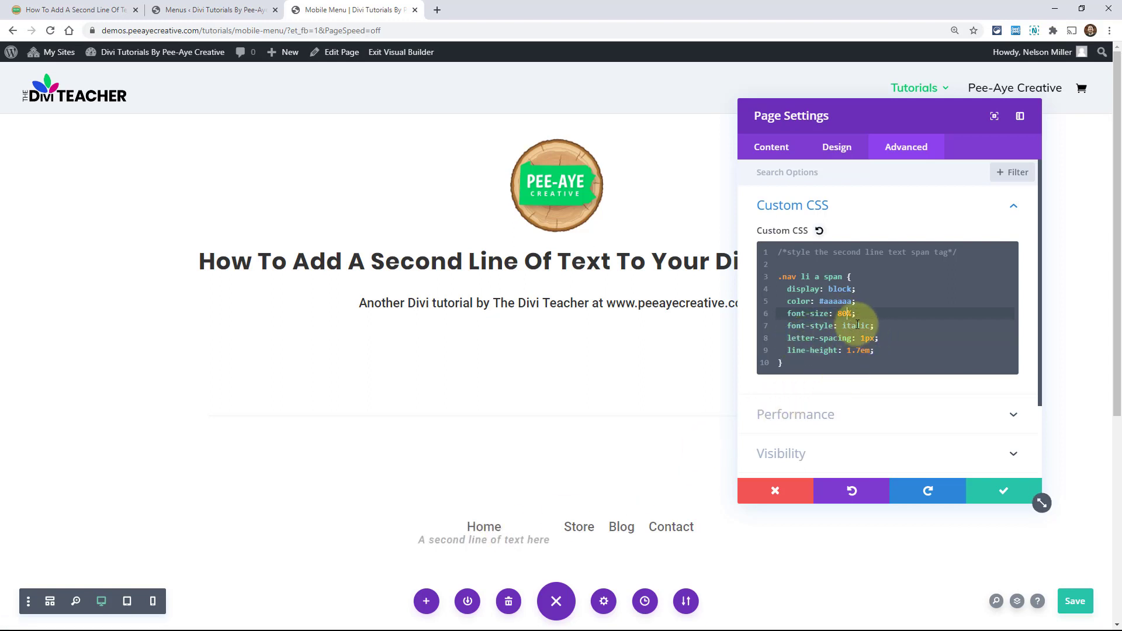
{"action": "mouse_move", "coordinate": [484, 540]}
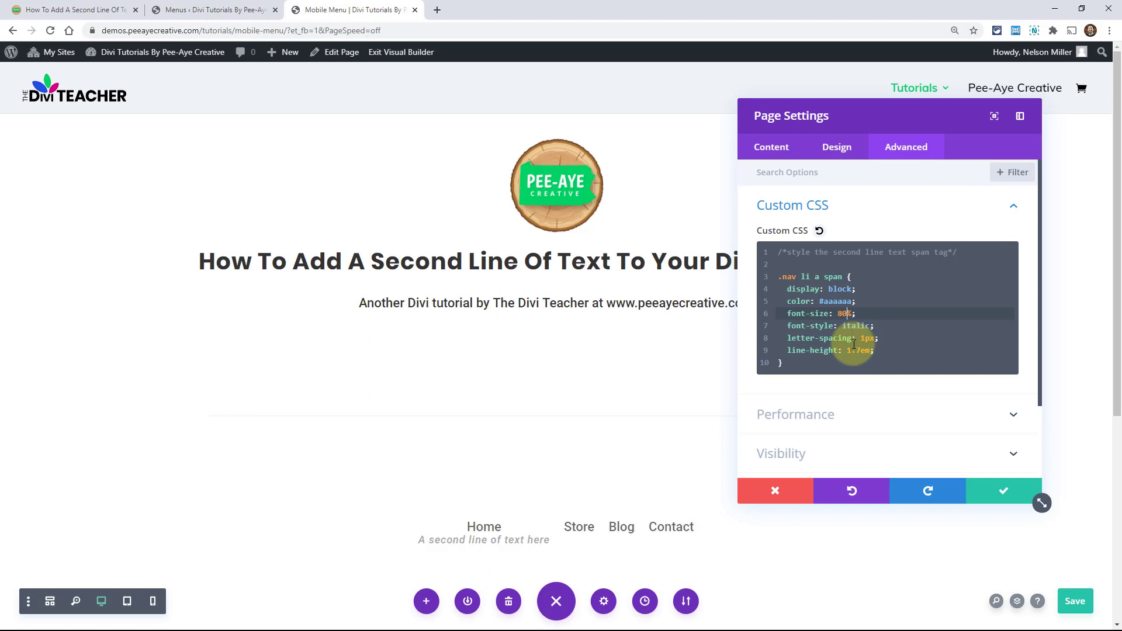
{"action": "mouse_move", "coordinate": [891, 356]}
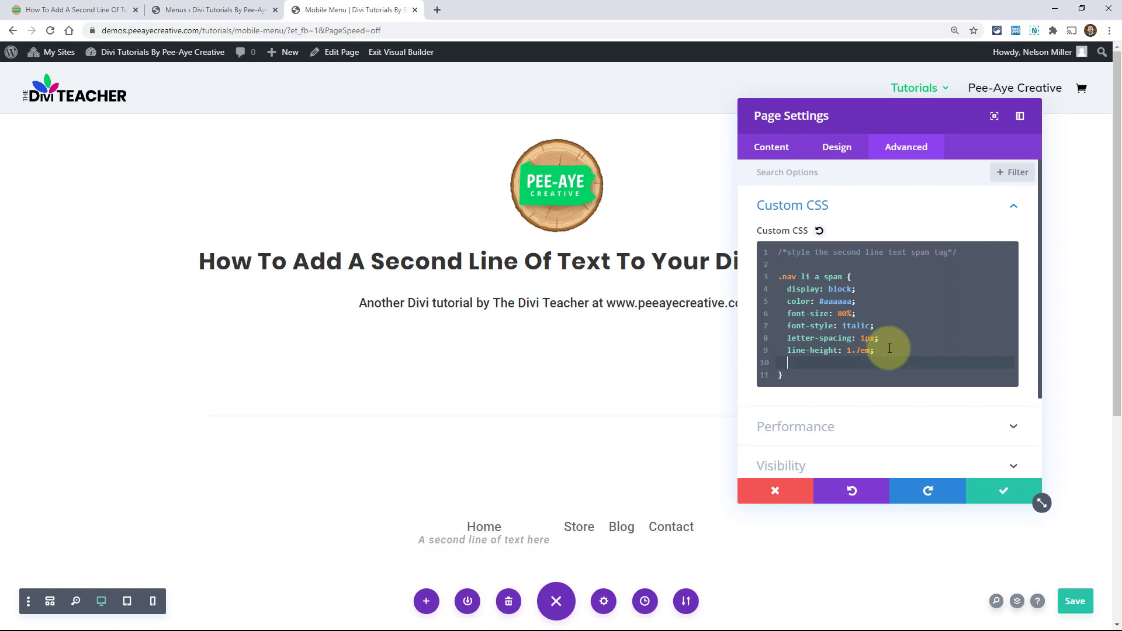
- Try text-transform and a red 2px border-bottom in the custom CSS, then trim it to display: block and apply
{"action": "type", "text": "text-transform: uppercase;"}
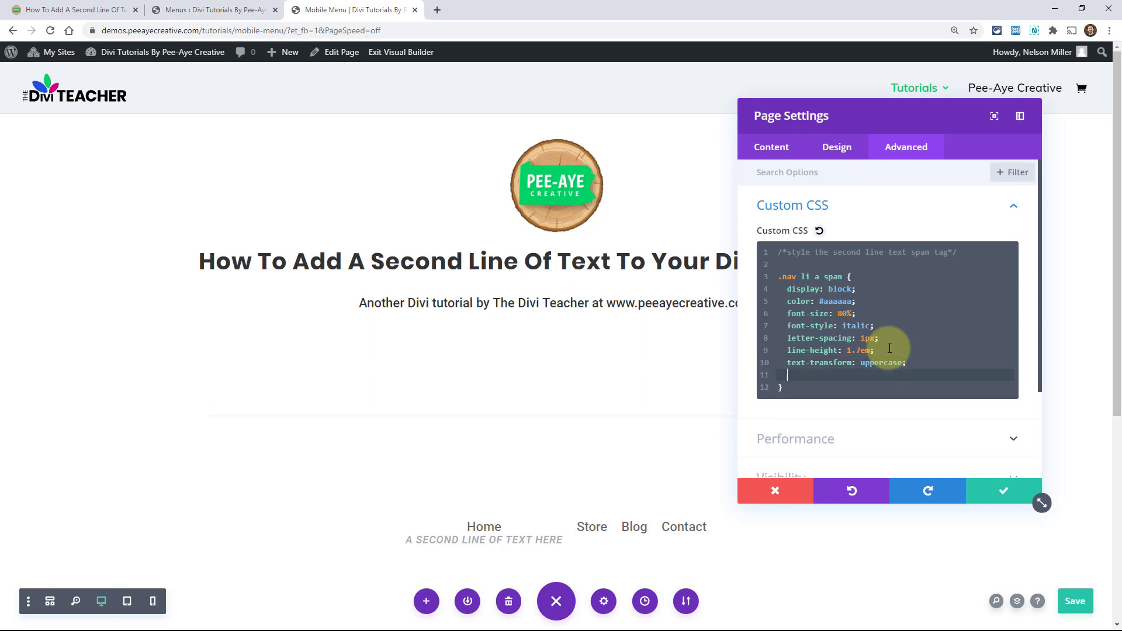
{"action": "type", "text": "border-bottom: red 2px solid;"}
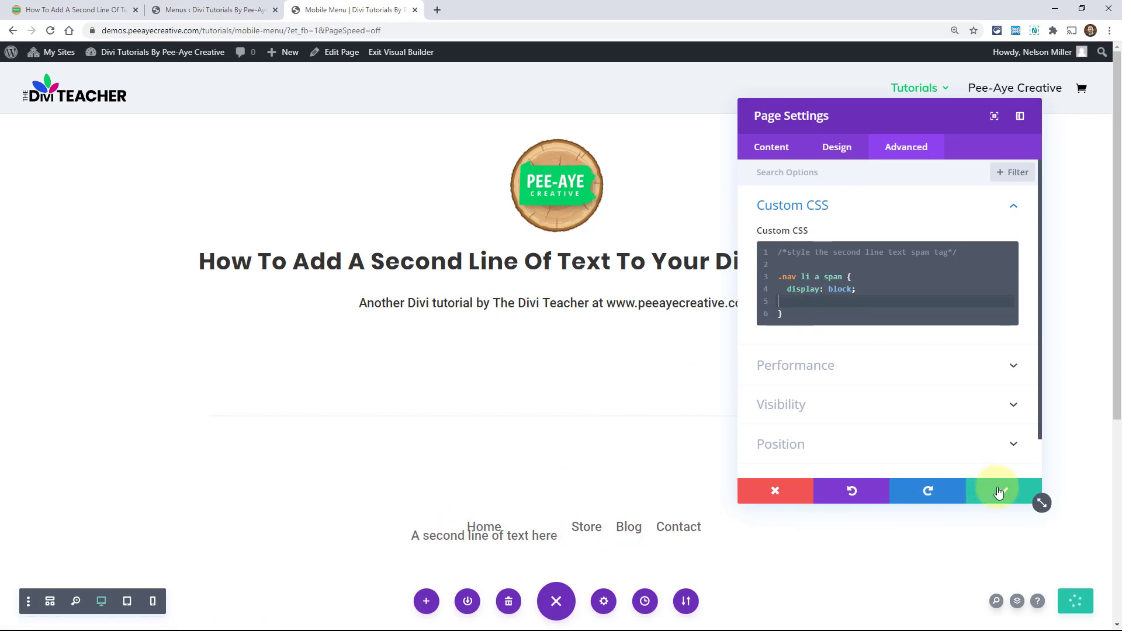
{"action": "left_click", "coordinate": [999, 491]}
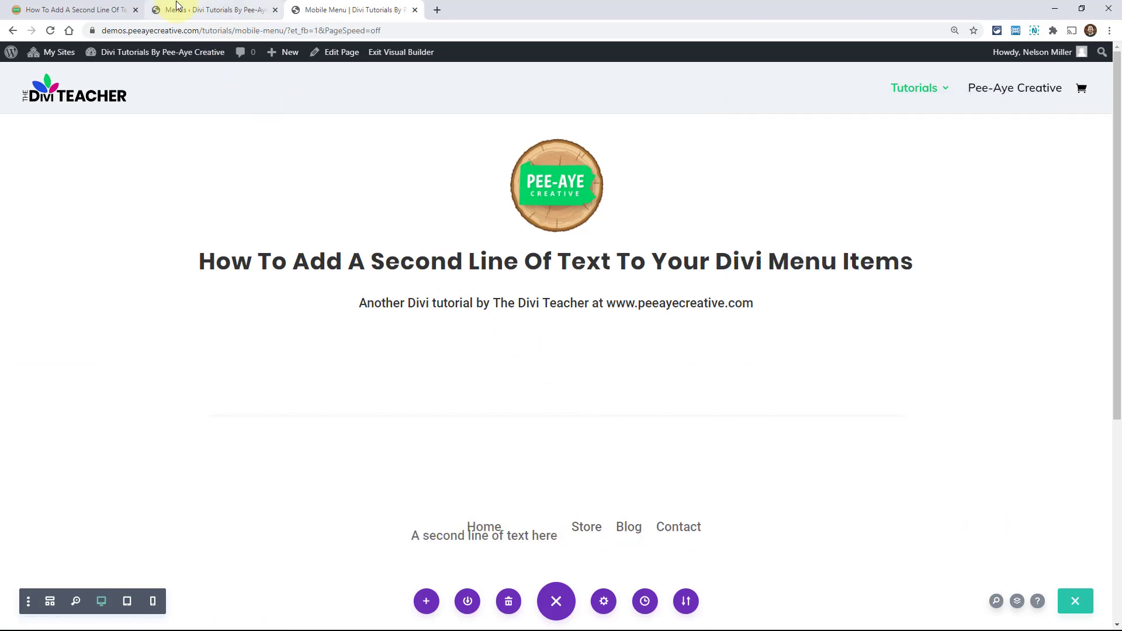
- Copy Home's <span>A second line of text here</span> into the Store, Blog and Contact navigation labels
{"action": "left_click", "coordinate": [214, 10]}
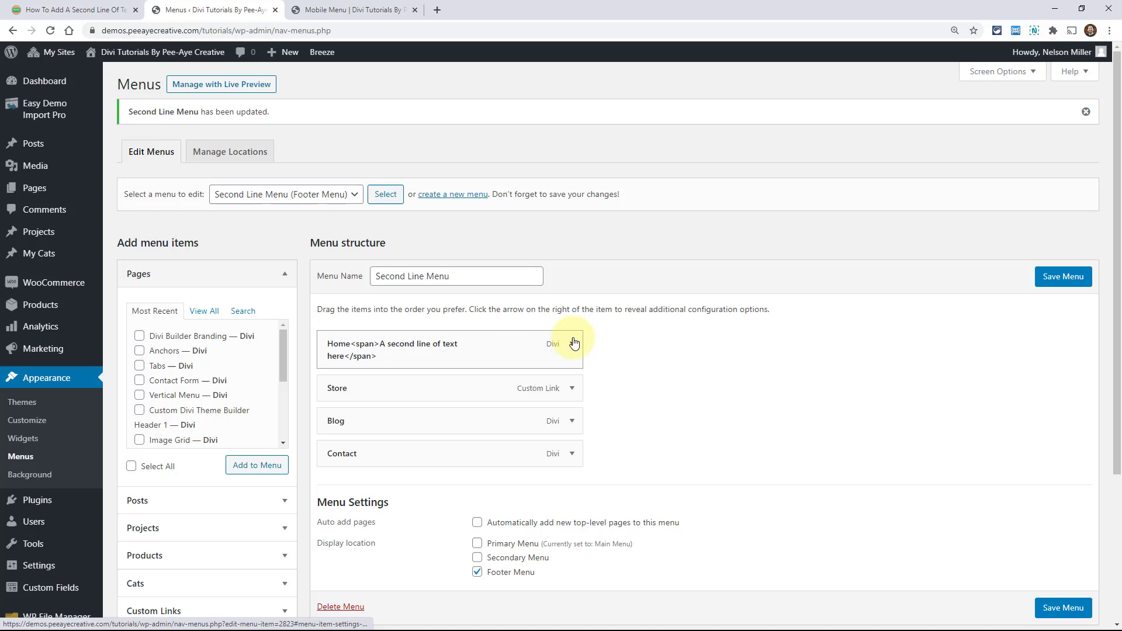
{"action": "left_click", "coordinate": [573, 347]}
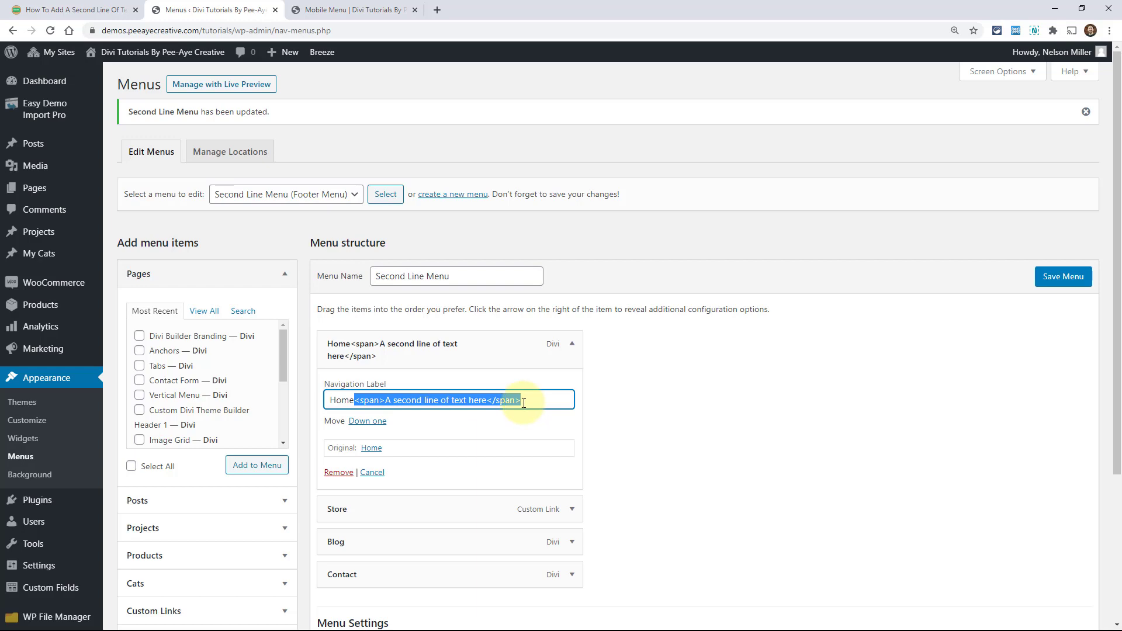
{"action": "left_click", "coordinate": [572, 510]}
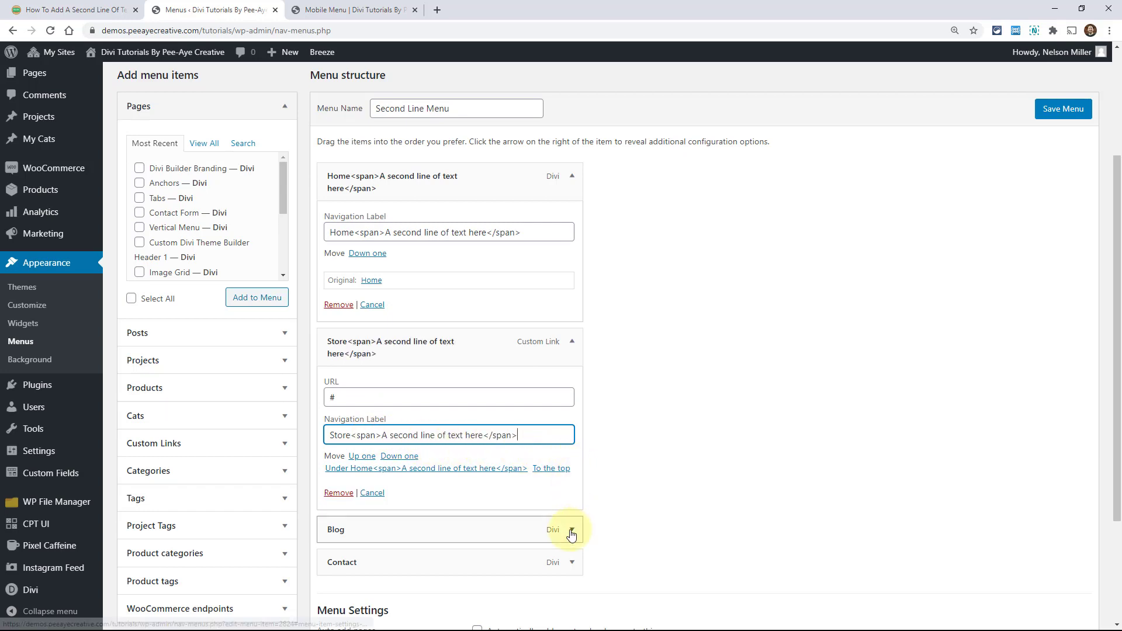
{"action": "left_click", "coordinate": [572, 533]}
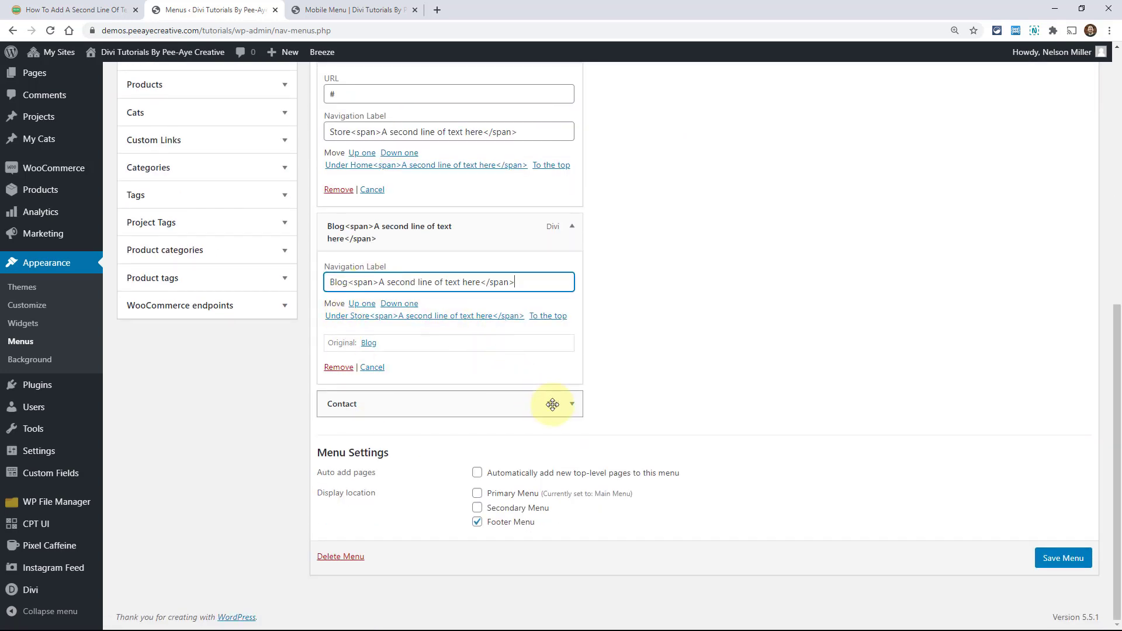
{"action": "left_click", "coordinate": [571, 404]}
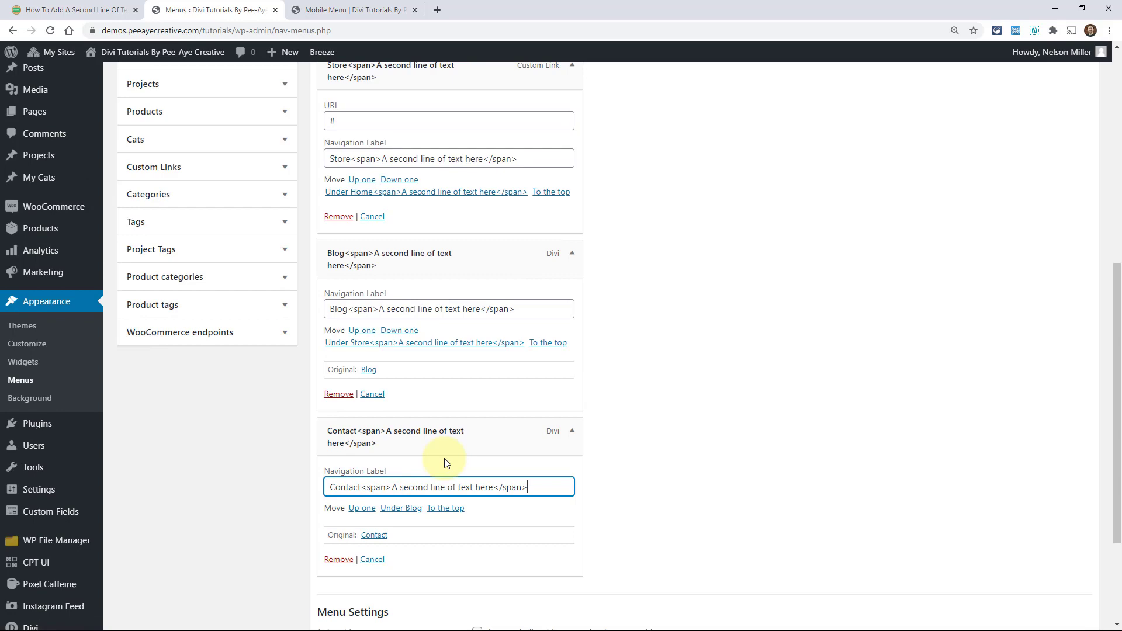
- Rewrite Store's second line as 'The Place To Buy Things' and Blog's as 'Where We Compose Our Thoughts'
{"action": "scroll", "scroll_direction": "up", "scroll_amount": 3}
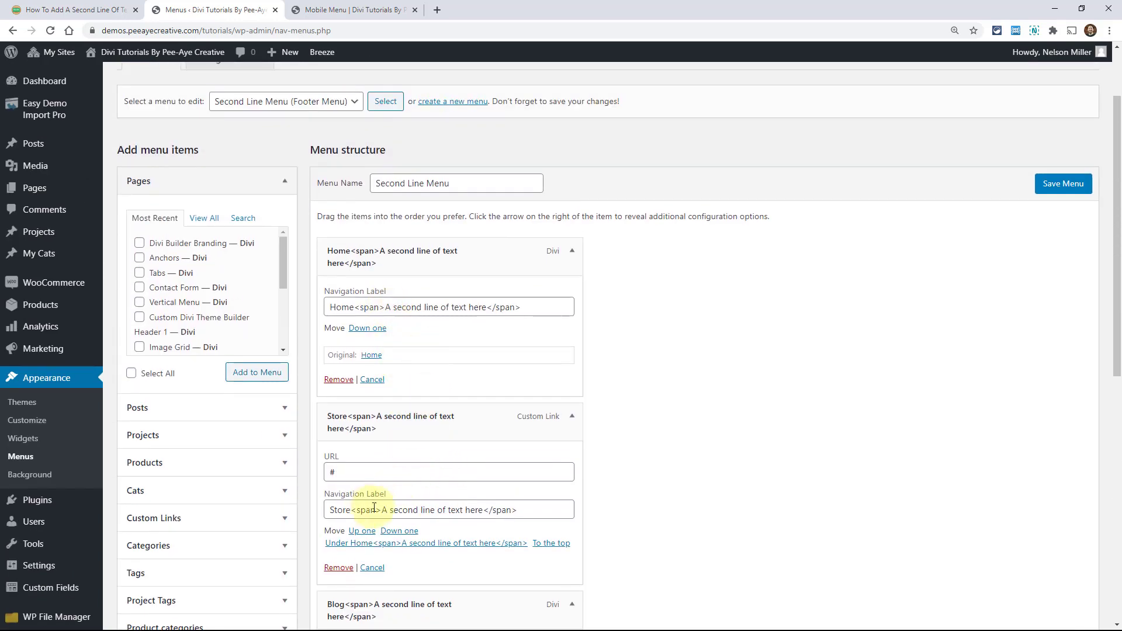
{"action": "double_click", "coordinate": [433, 510]}
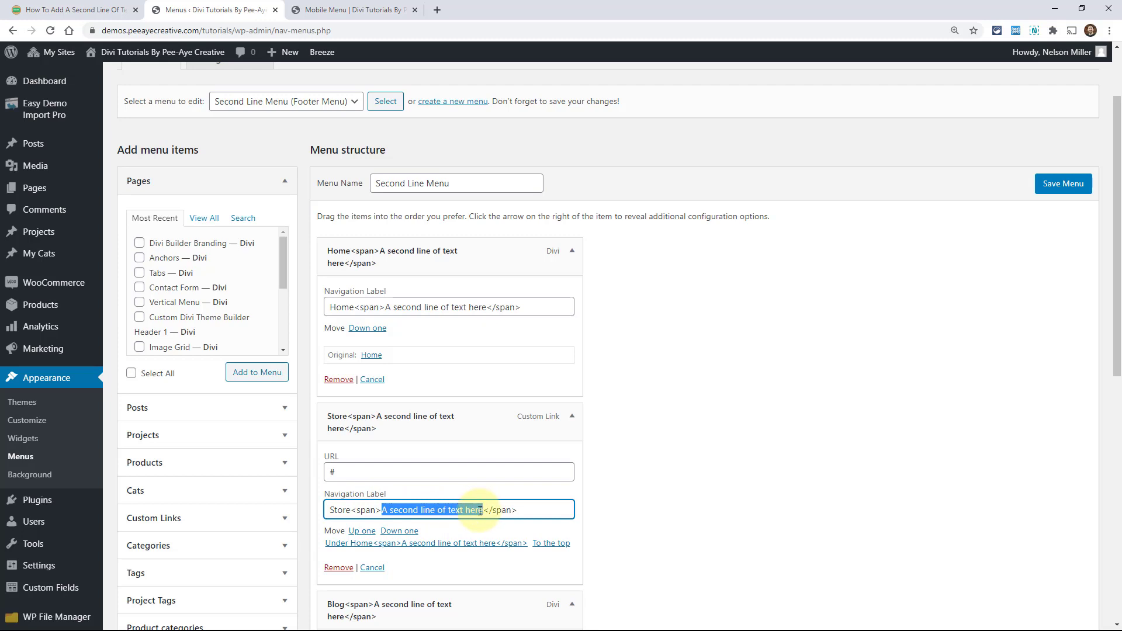
{"action": "type", "text": "T</span>"}
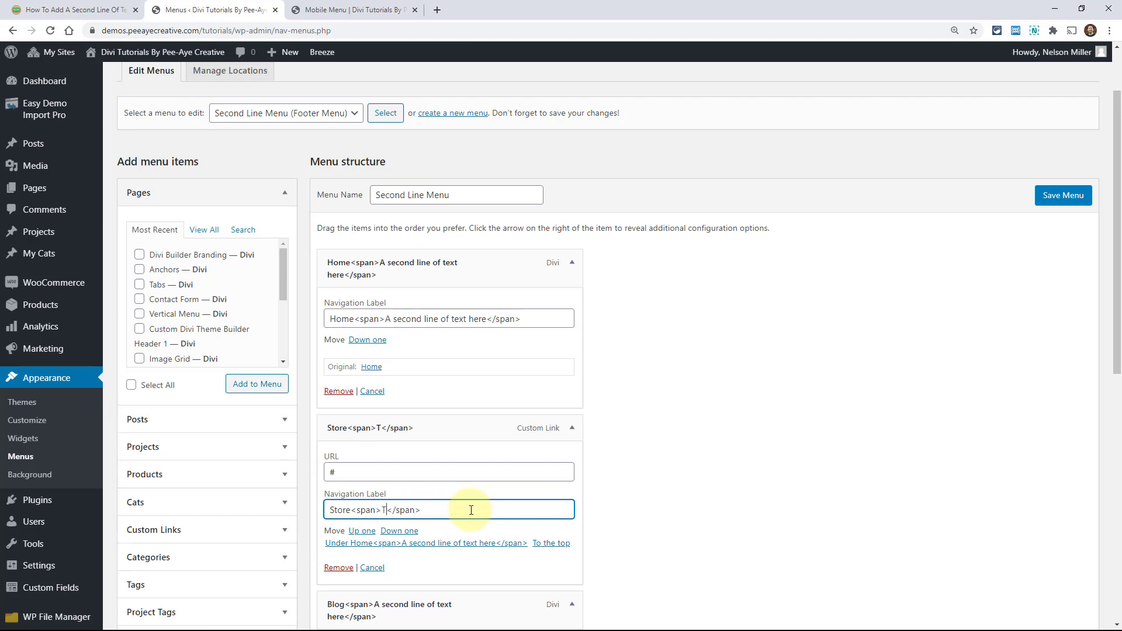
{"action": "type", "text": "he Place To Buy Things"}
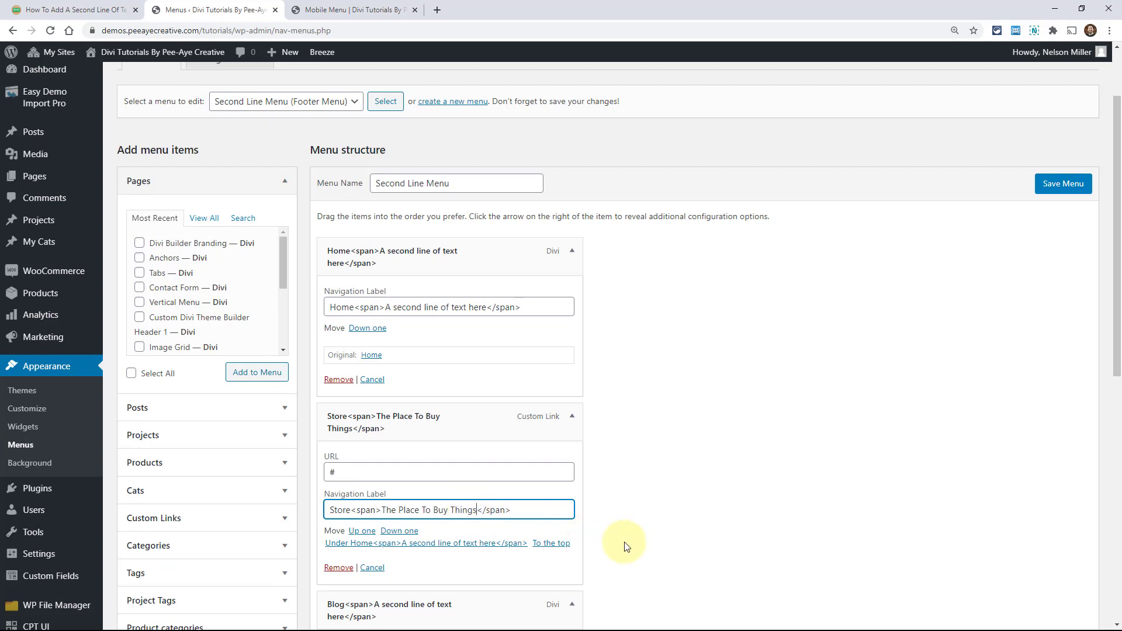
{"action": "scroll", "scroll_direction": "down", "scroll_amount": 3}
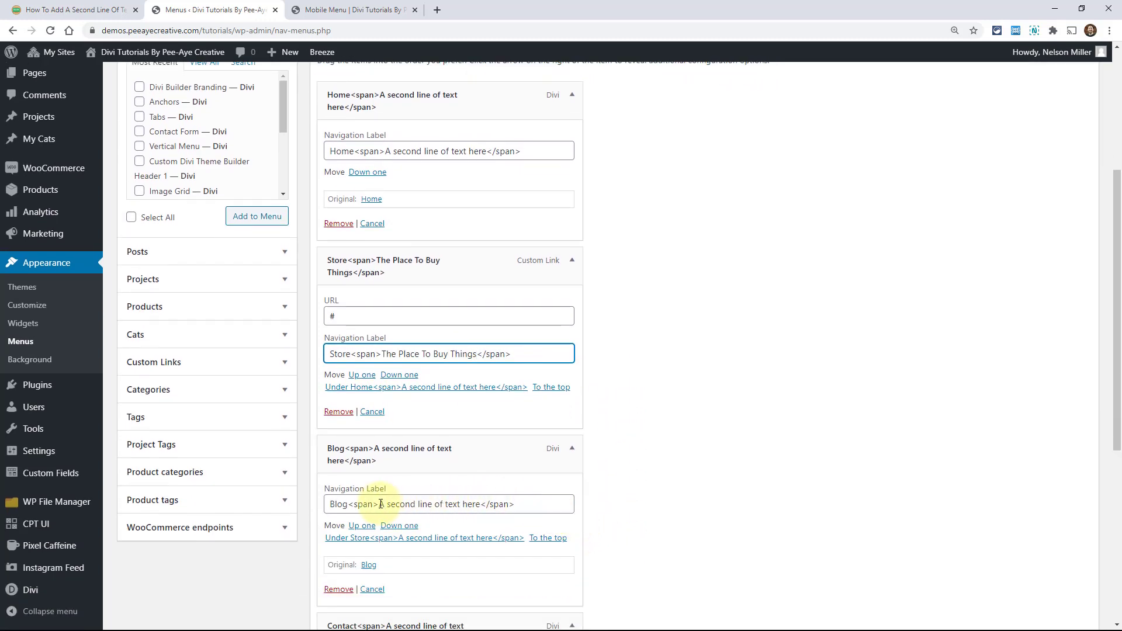
{"action": "double_click", "coordinate": [426, 504]}
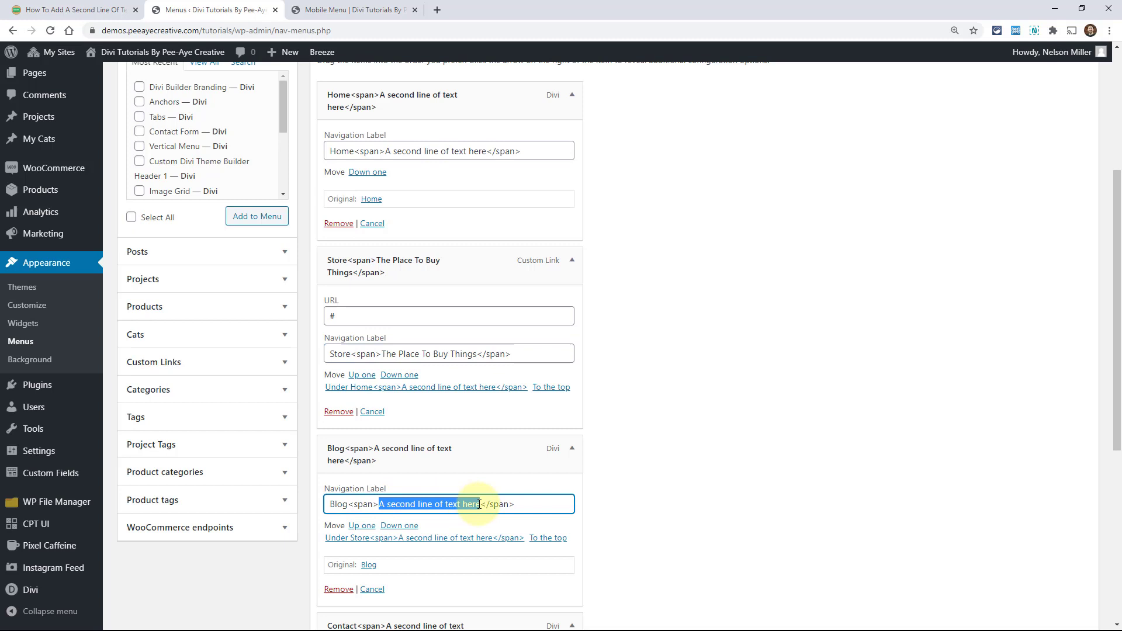
{"action": "type", "text": "Where We</span>"}
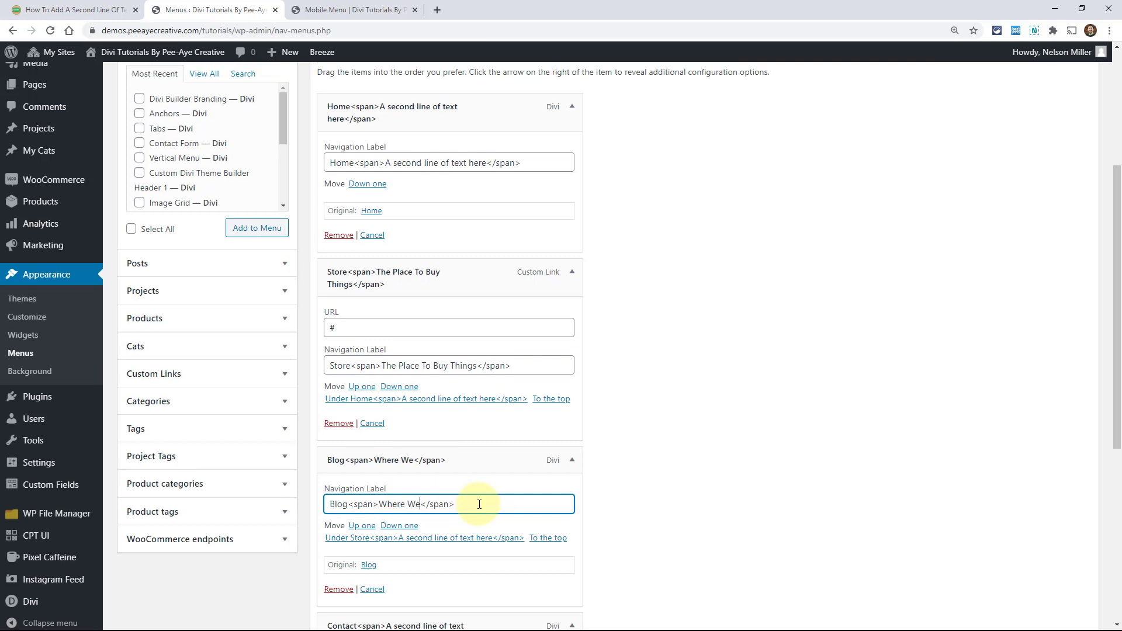
{"action": "type", "text": "Compose Our Thoughts"}
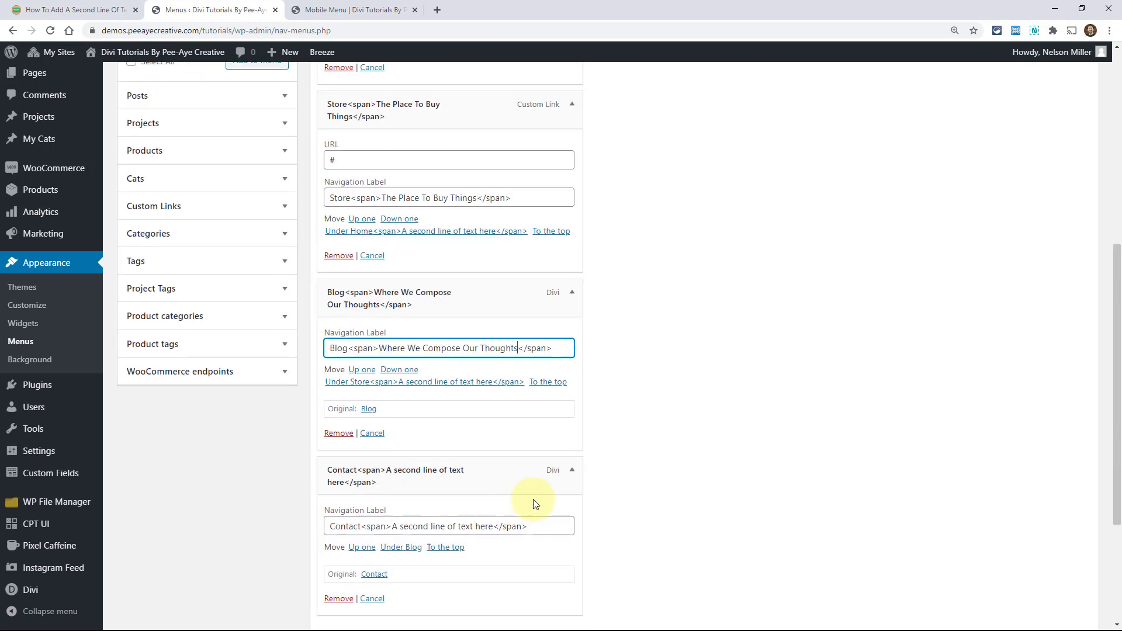
- Rewrite Contact's second line as 'Reach Out To Us' and save the menu
{"action": "double_click", "coordinate": [415, 526]}
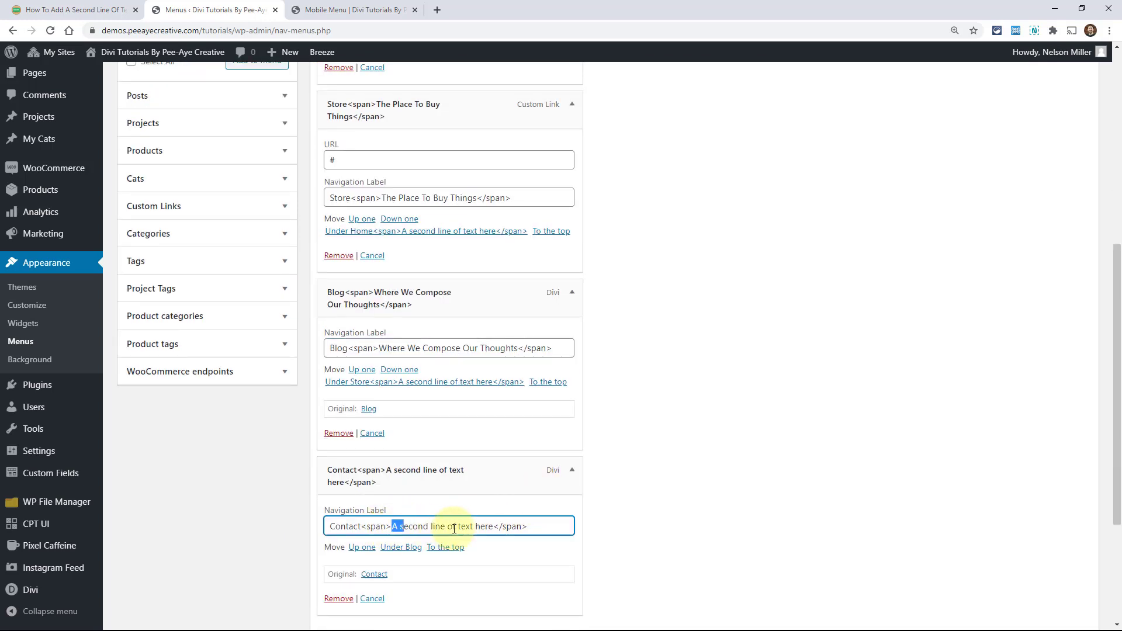
{"action": "type", "text": "Reach"}
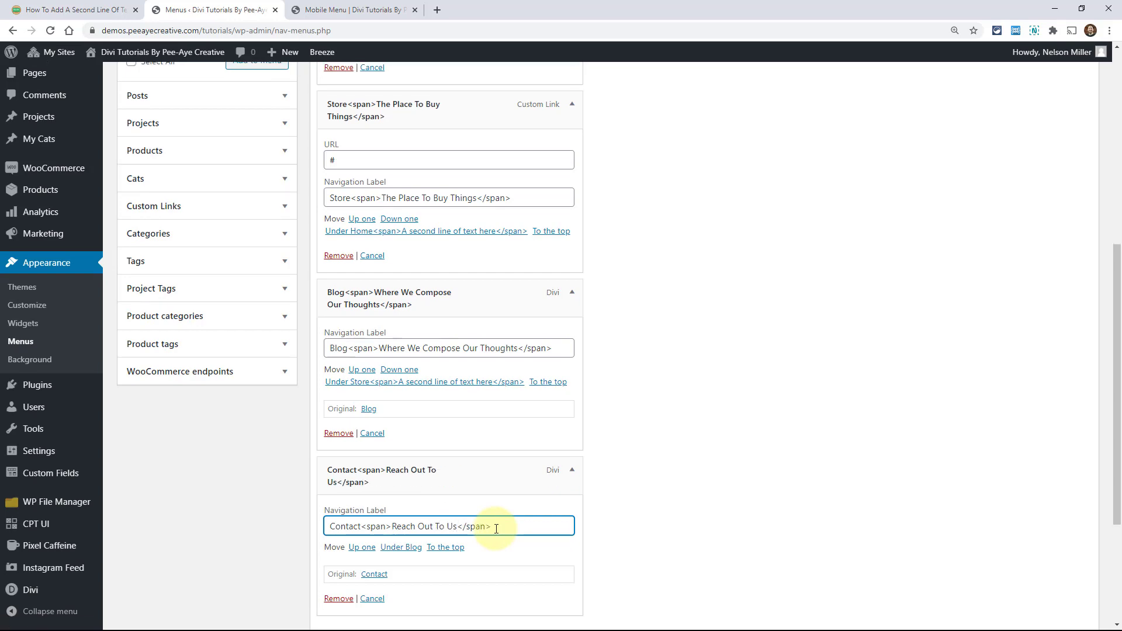
{"action": "scroll", "scroll_direction": "up", "scroll_amount": 3}
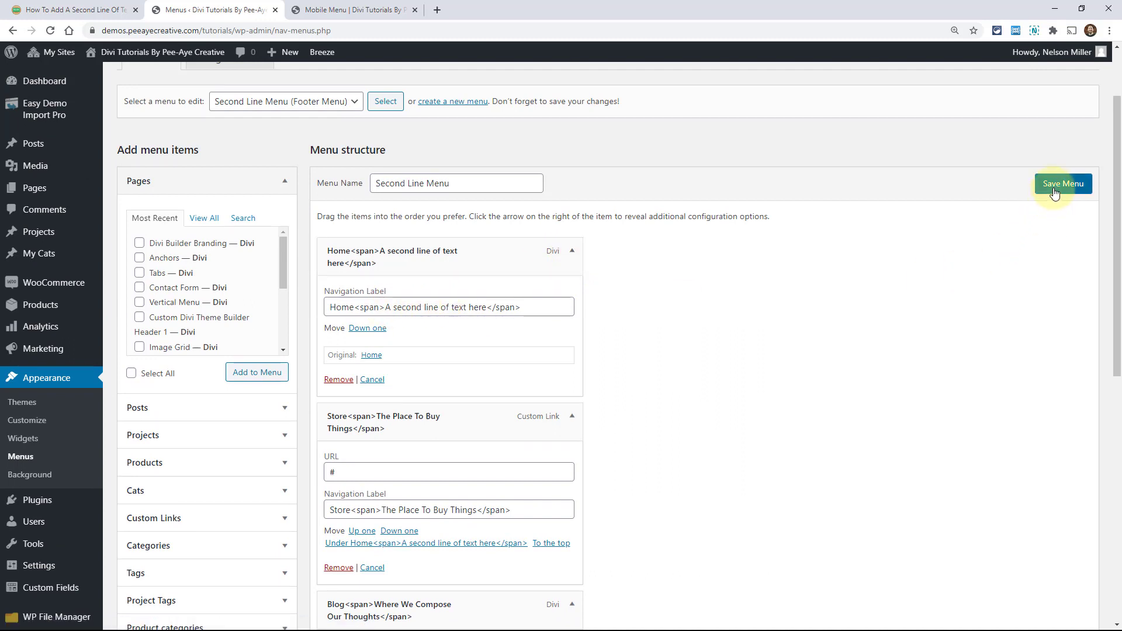
{"action": "left_click", "coordinate": [1063, 183]}
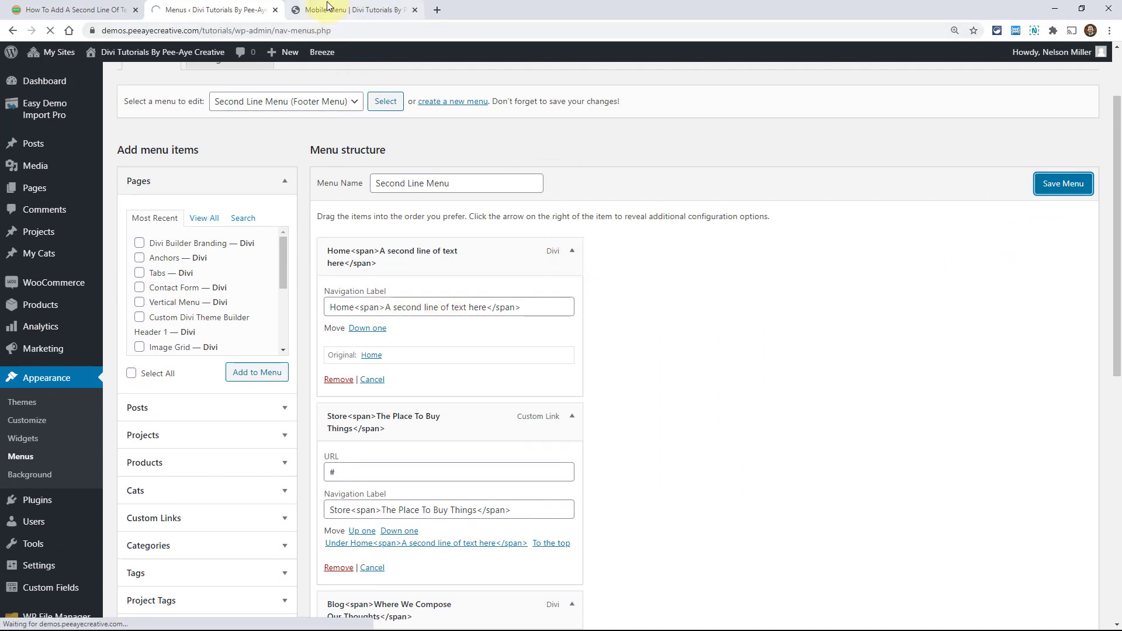
- Exit the Visual Builder to view the live footer with italic grey second lines under each item
{"action": "left_click", "coordinate": [351, 9]}
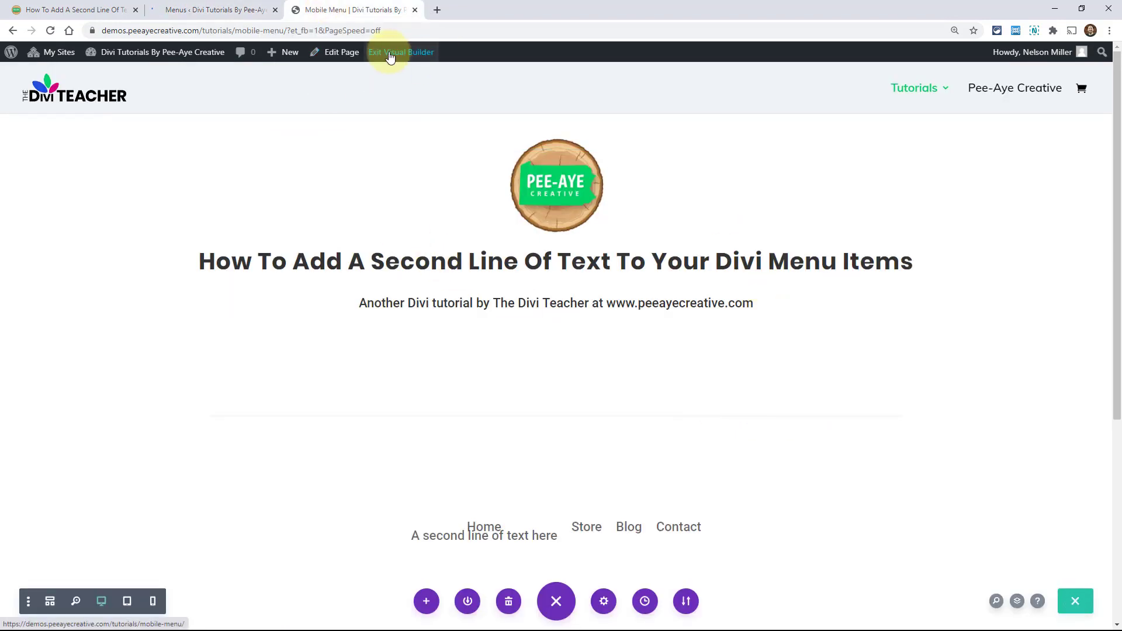
{"action": "left_click", "coordinate": [402, 52]}
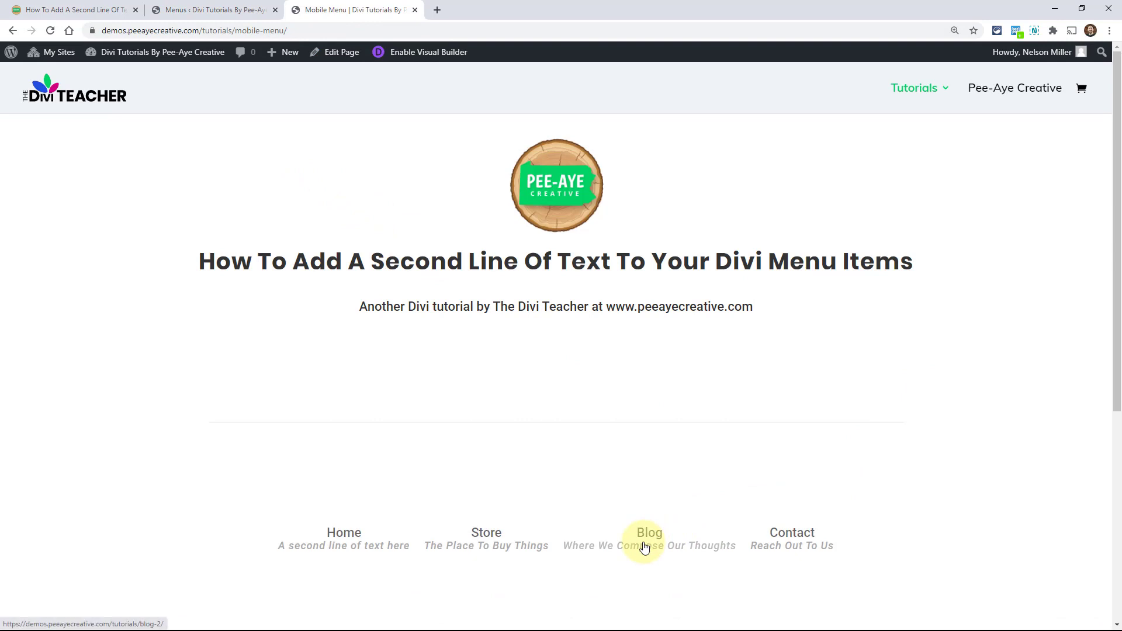
{"action": "mouse_move", "coordinate": [930, 552]}
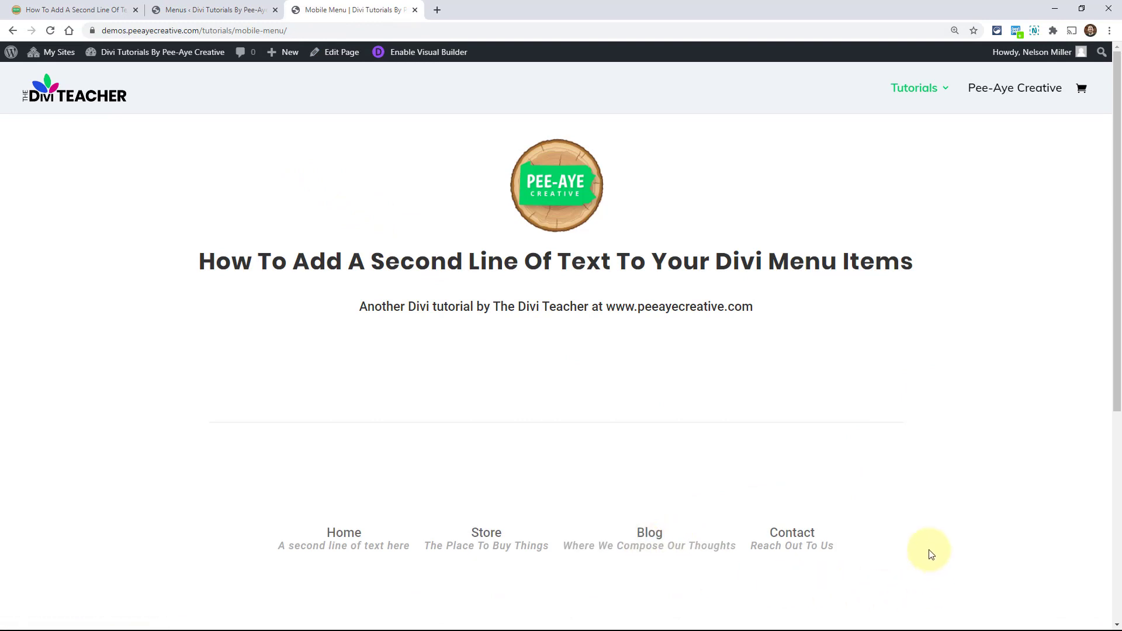
{"action": "mouse_move", "coordinate": [649, 533]}
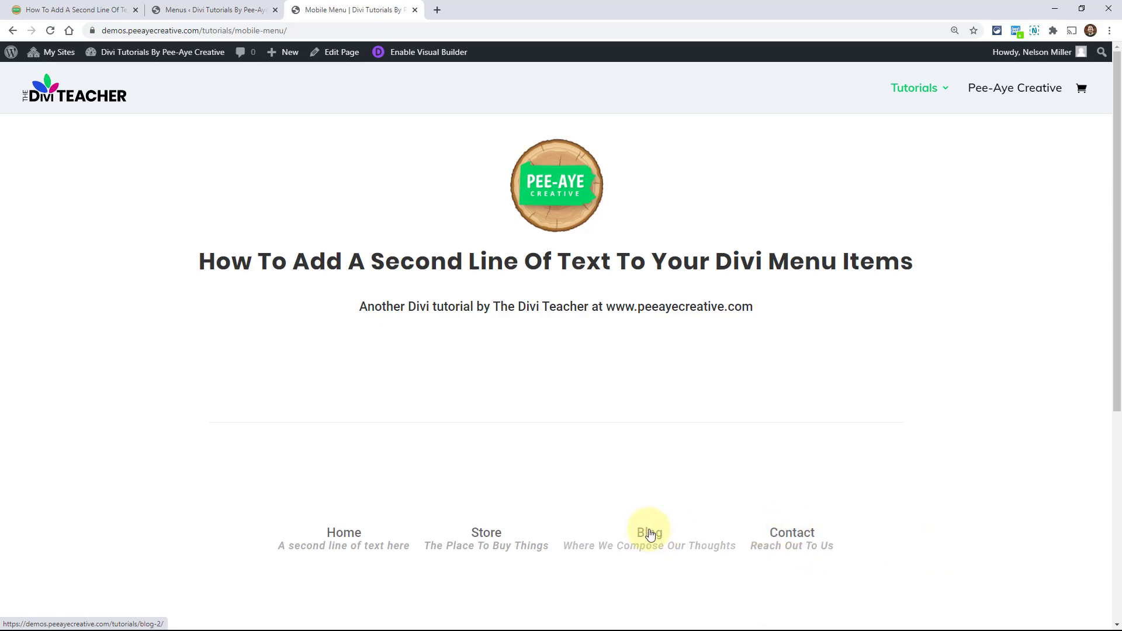
{"action": "mouse_move", "coordinate": [310, 470]}
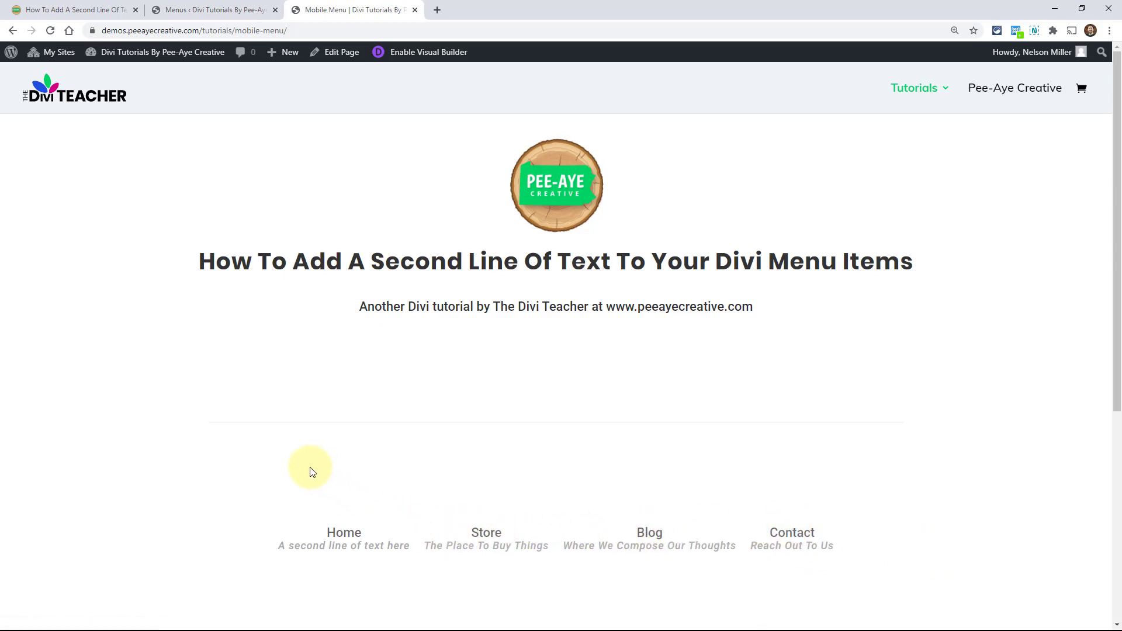